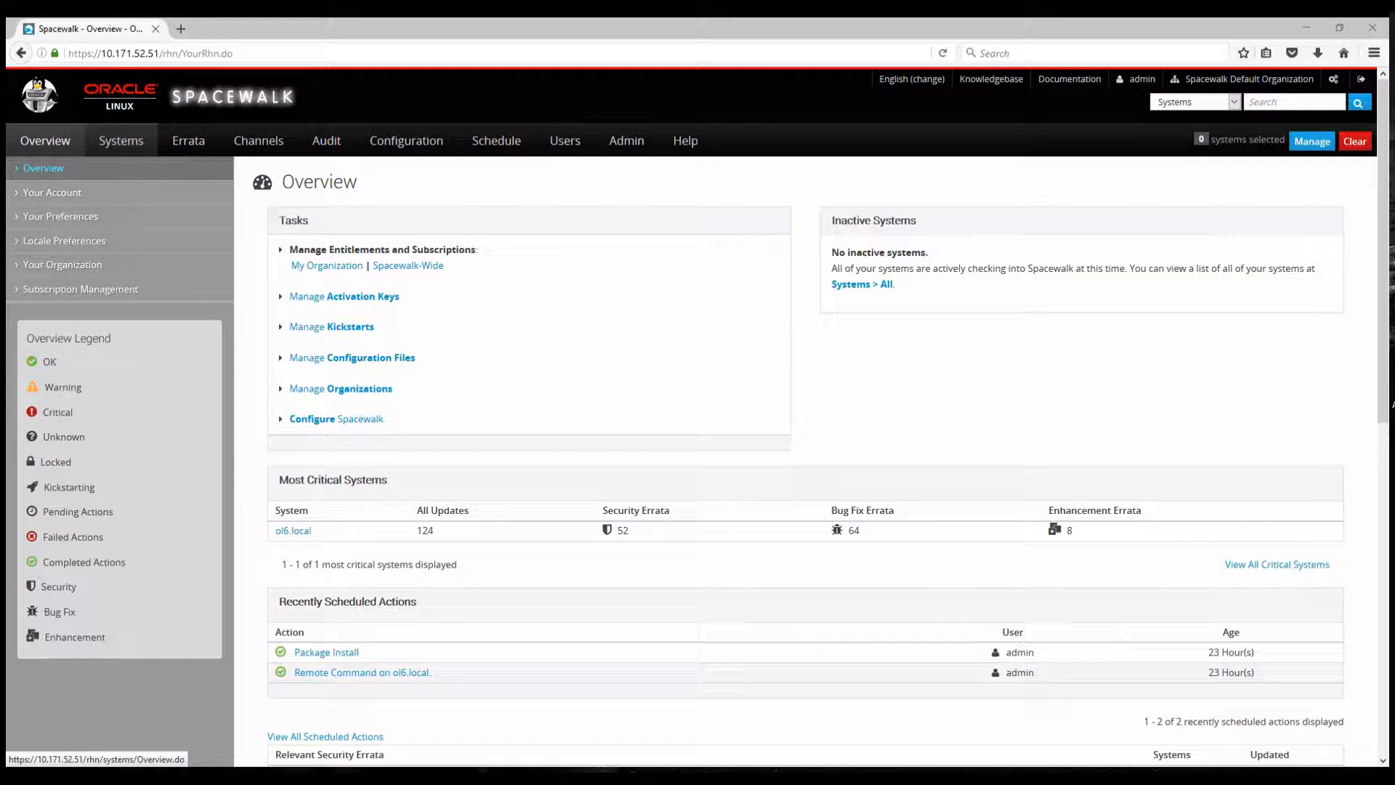
Step: Show the organization's five software channels with their package counts
click(121, 141)
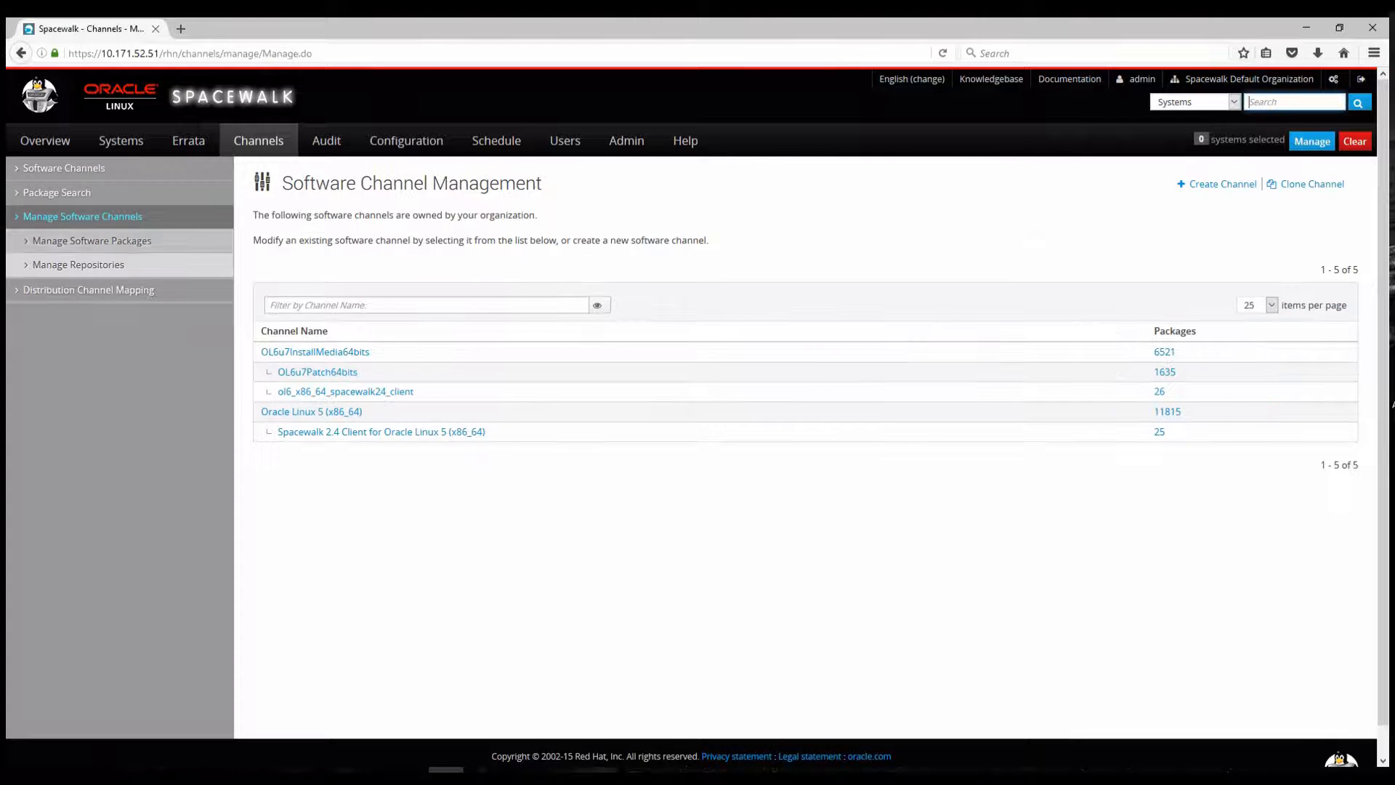
click(90, 240)
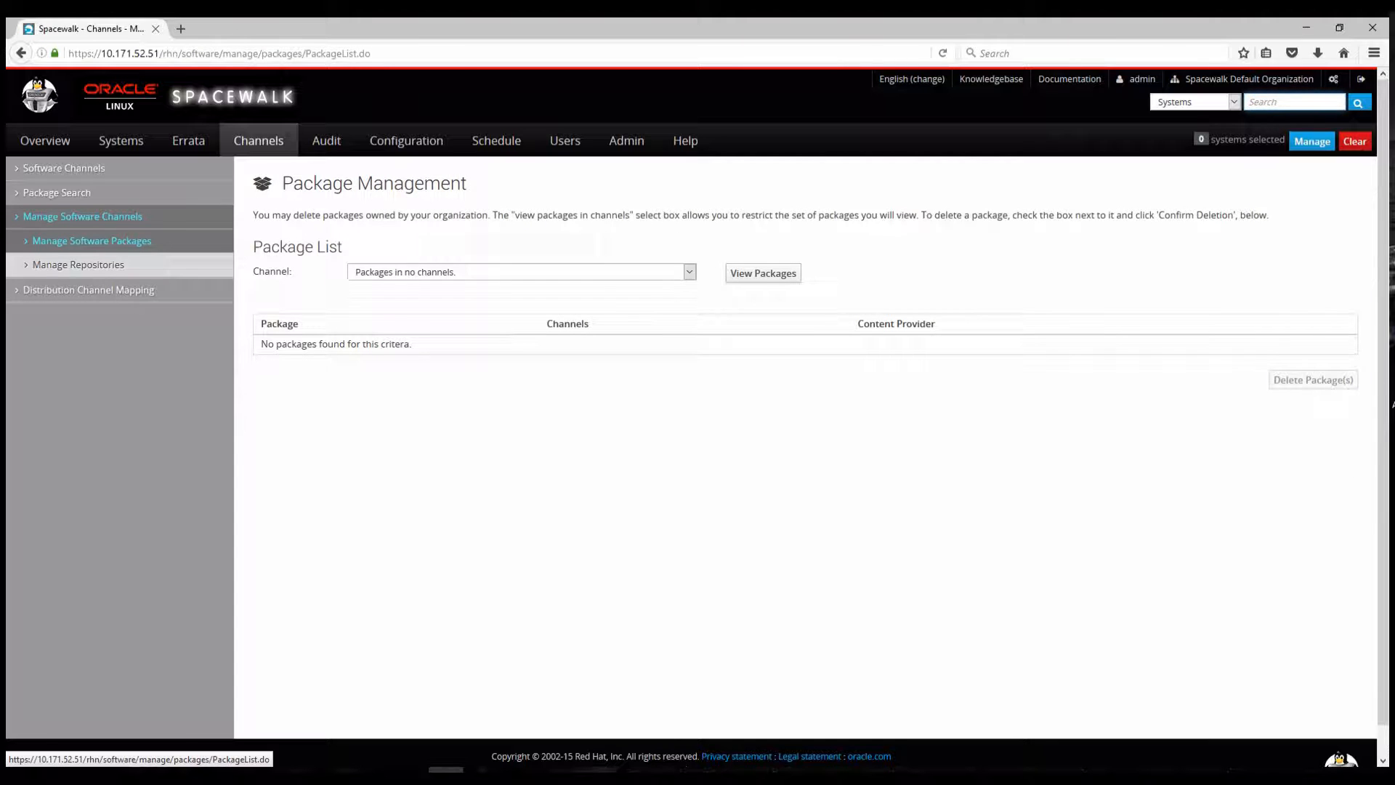
click(78, 265)
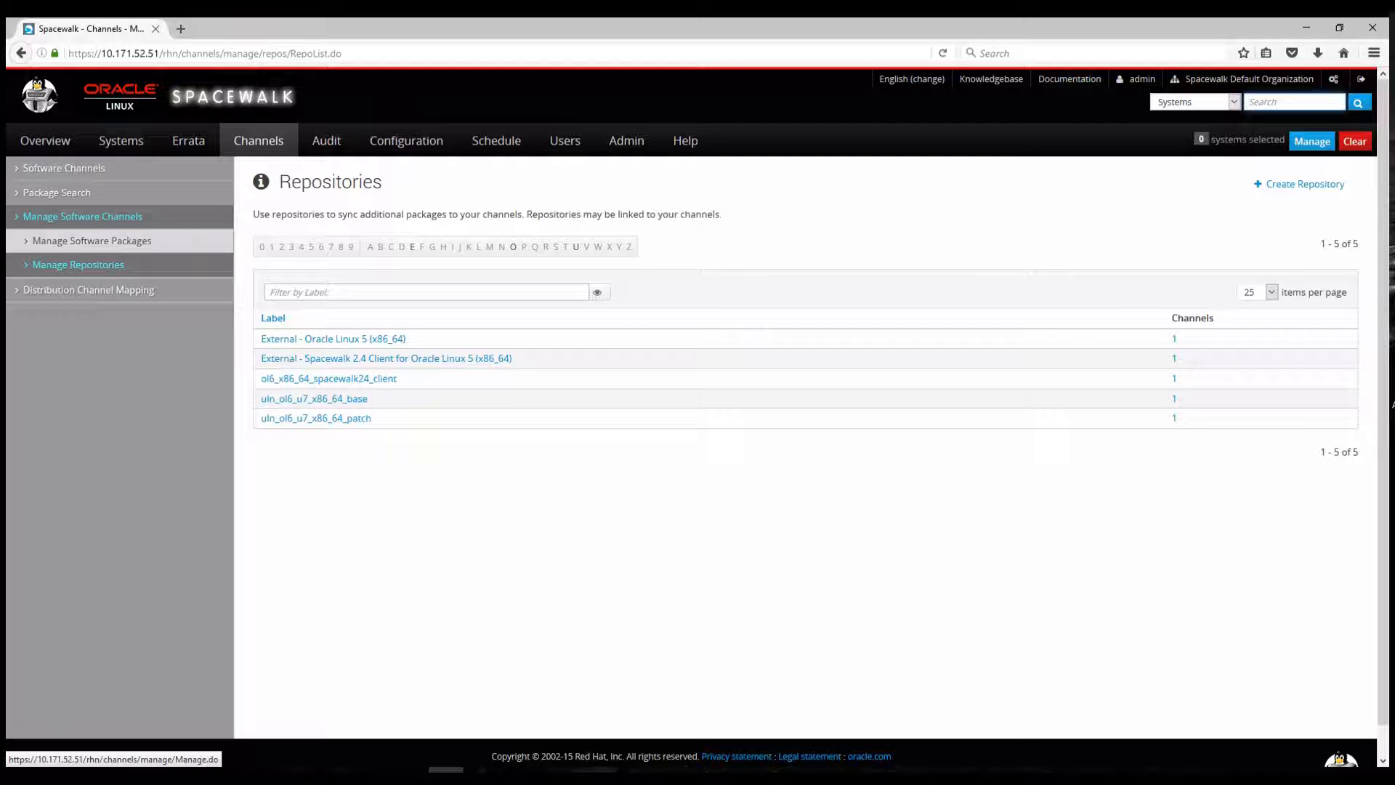
click(81, 216)
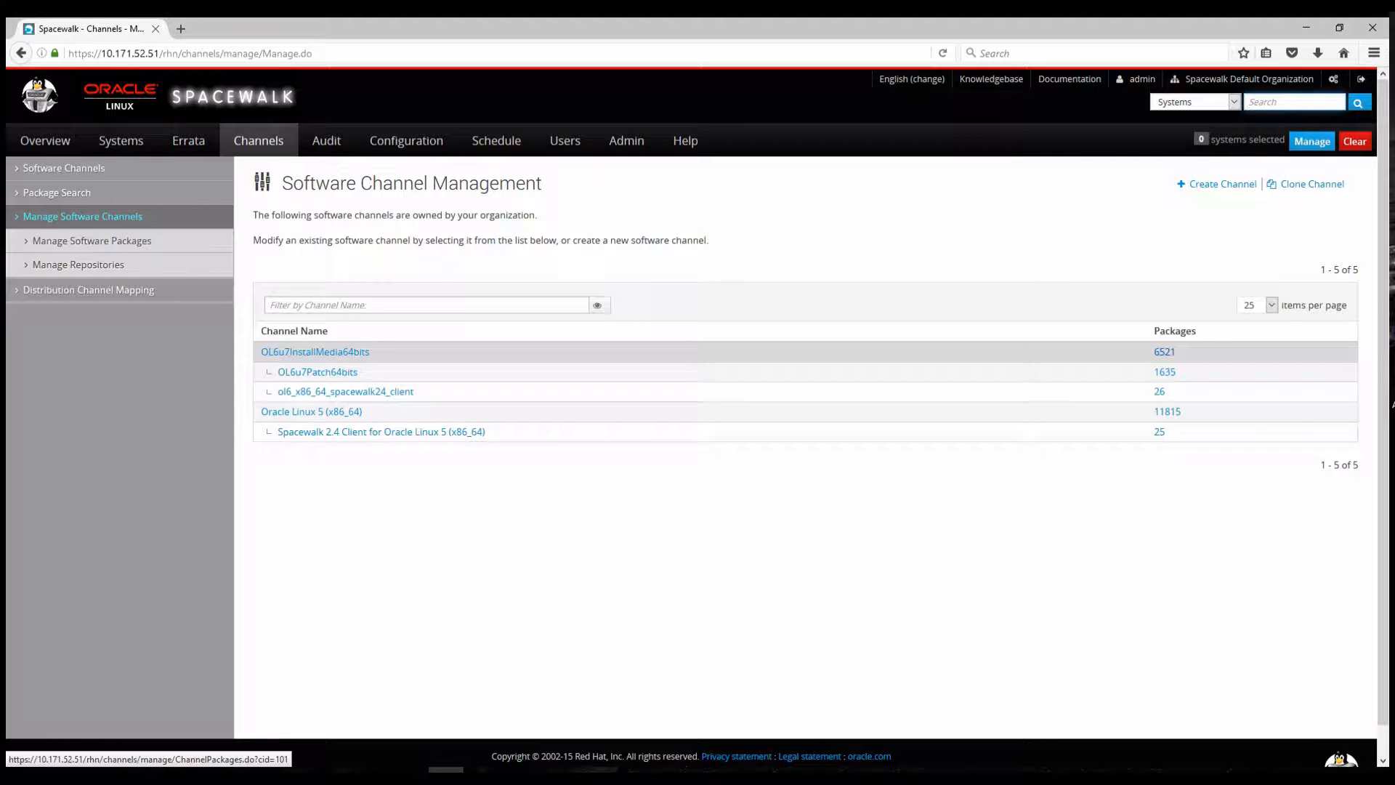
Step: View the OL6u7InstallMedia64bits channel's 6,521 packages, then list registered systems including ol6.local
click(314, 352)
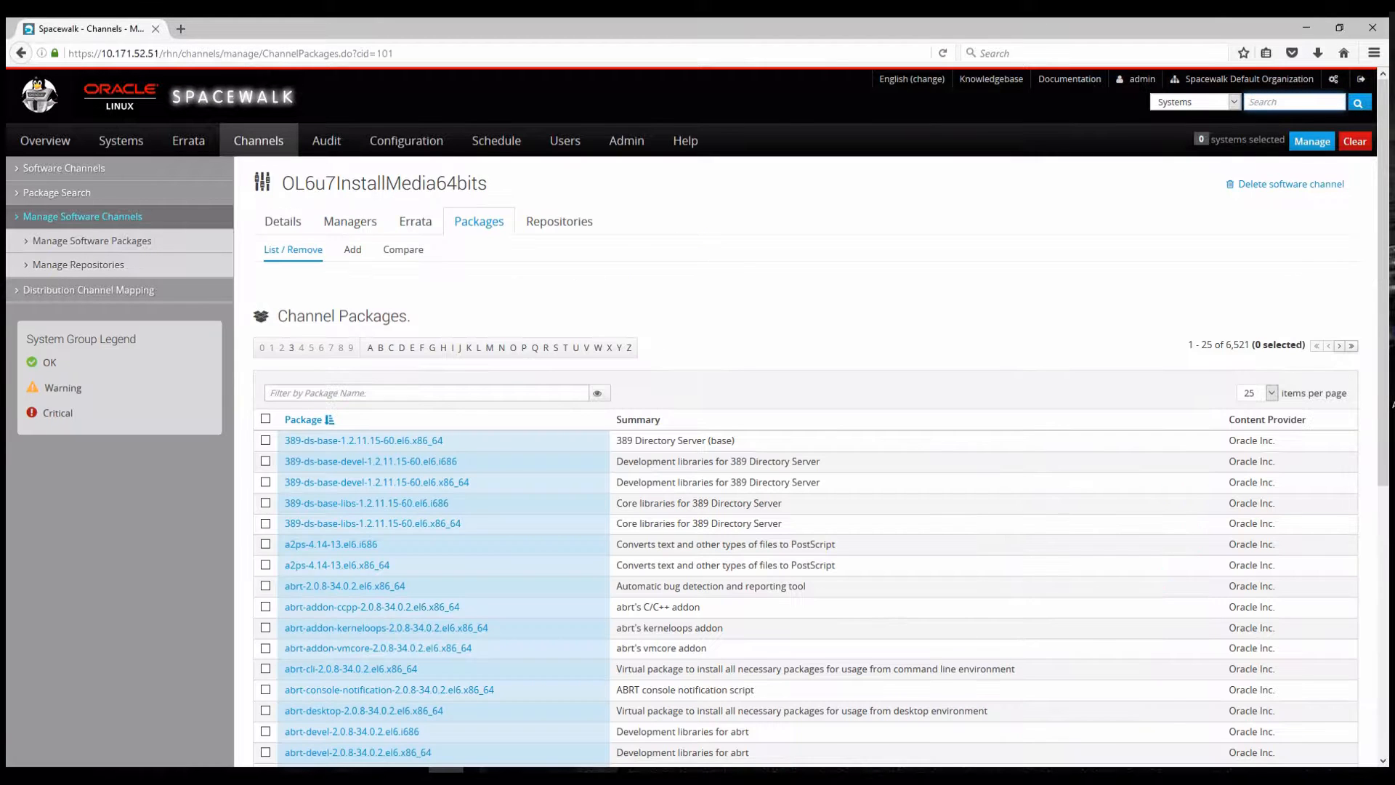
scroll(down, 3)
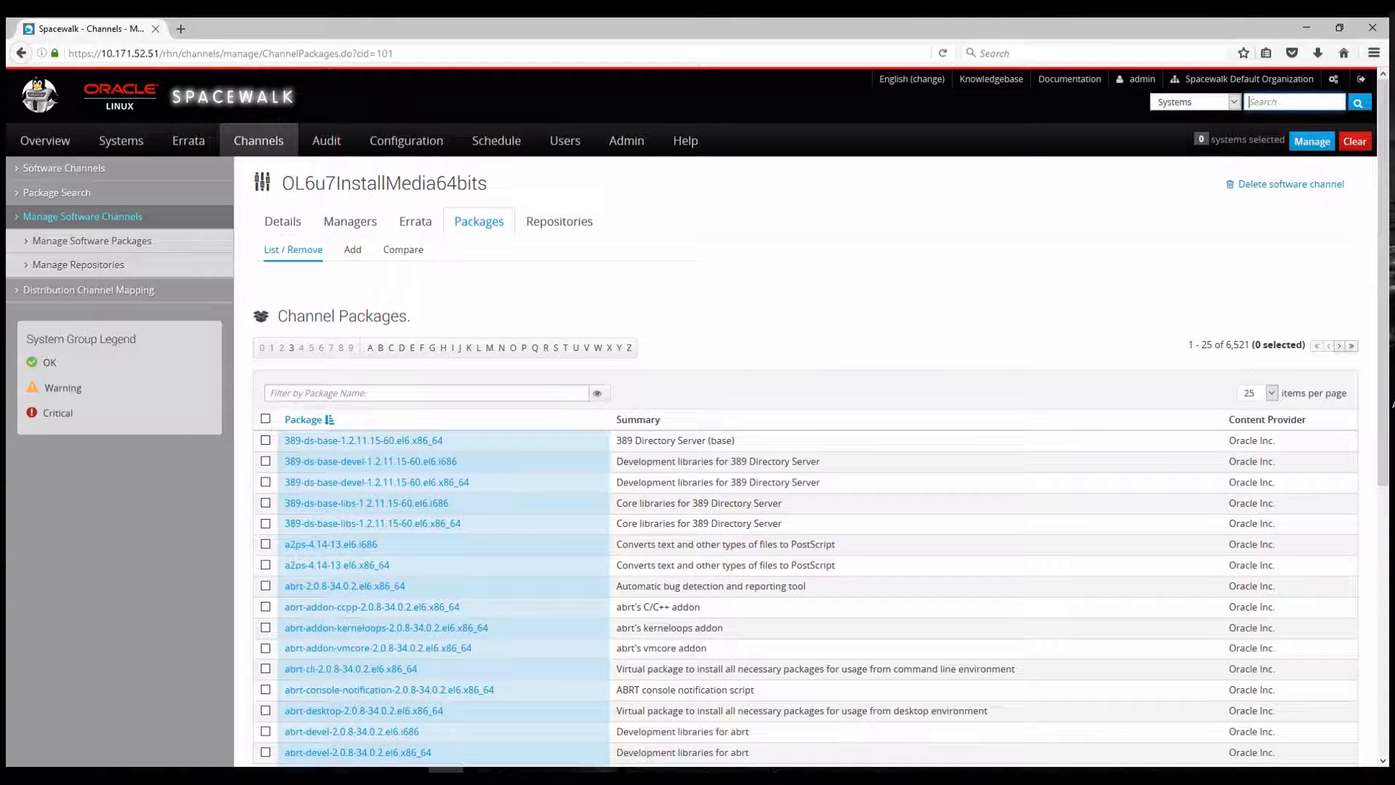
click(121, 140)
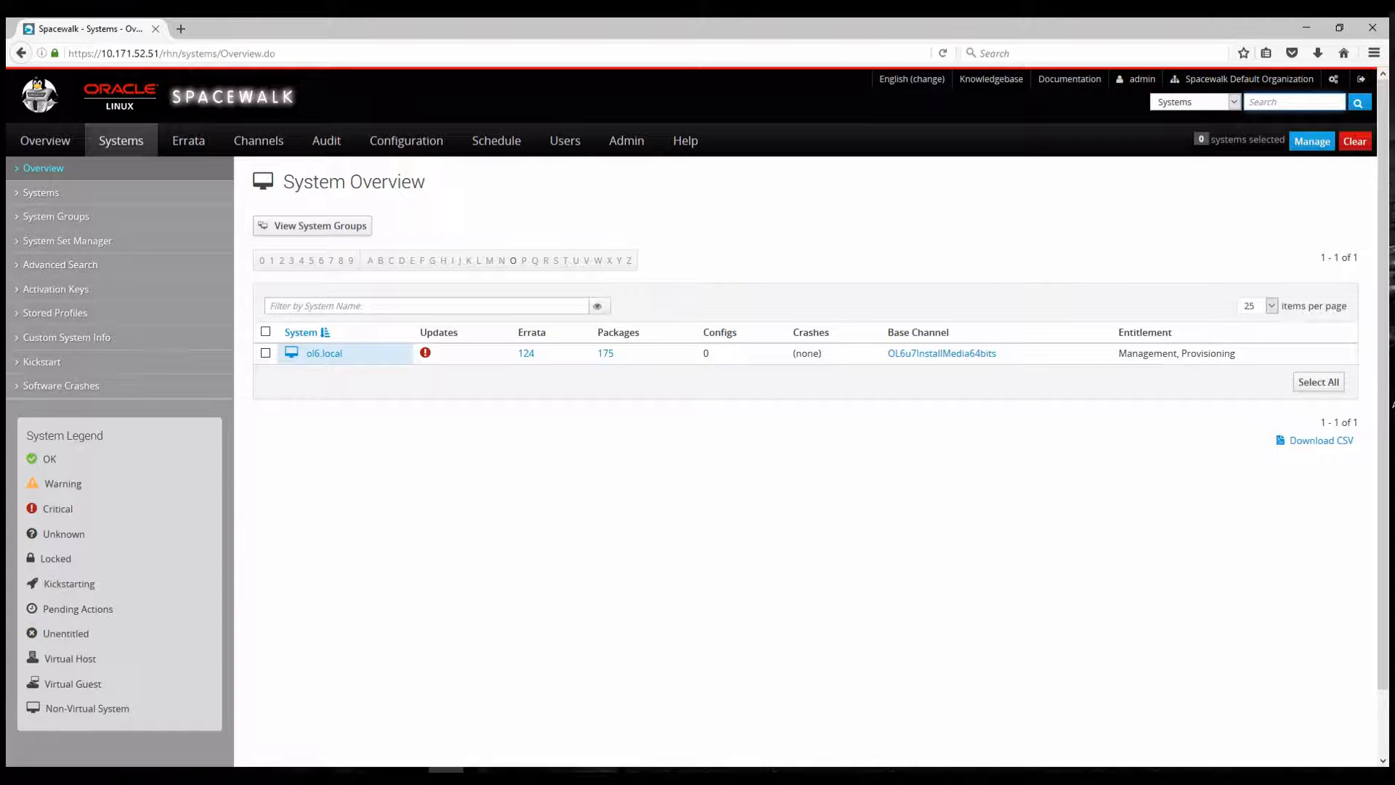
Step: View ol6.local's details (175 updates, two channels) and reach its Remote Command form
click(324, 353)
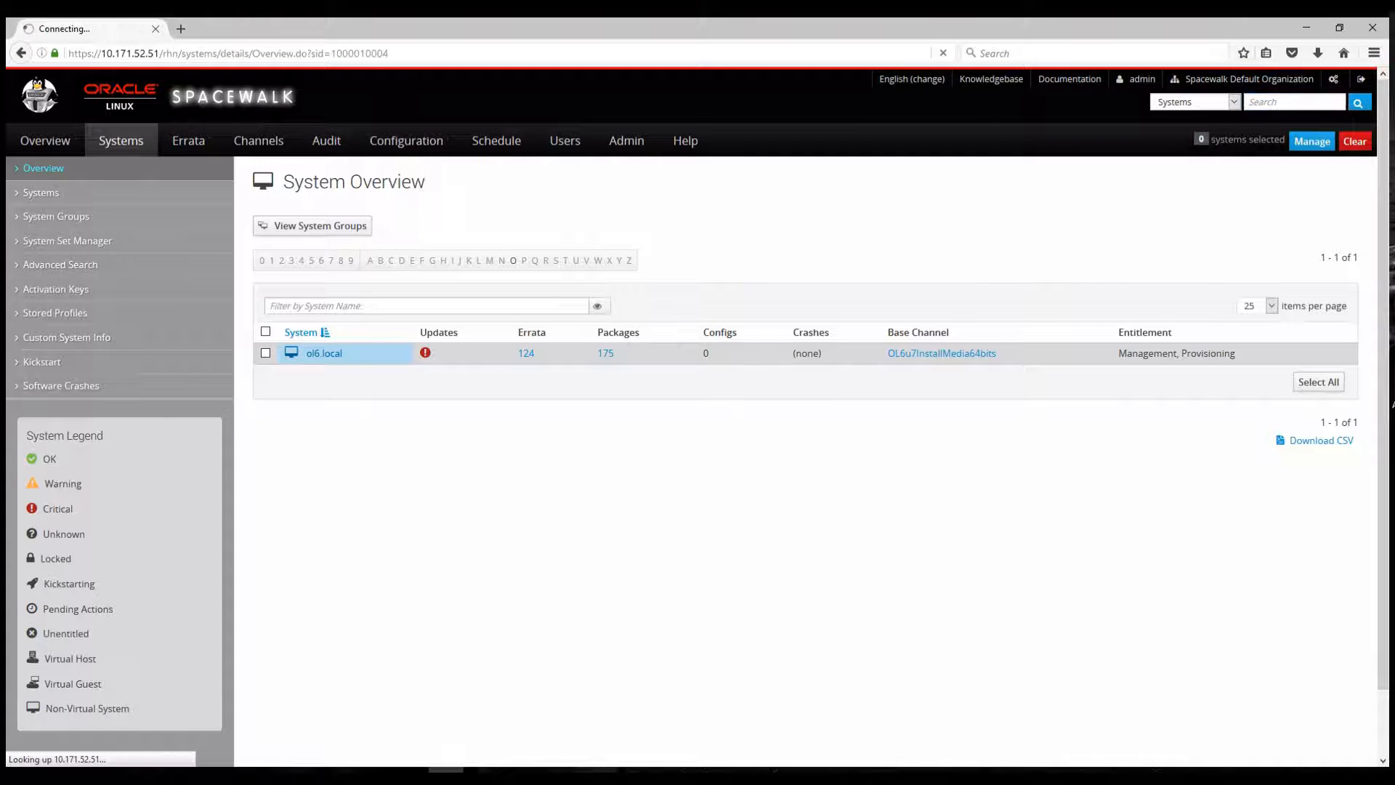
click(323, 353)
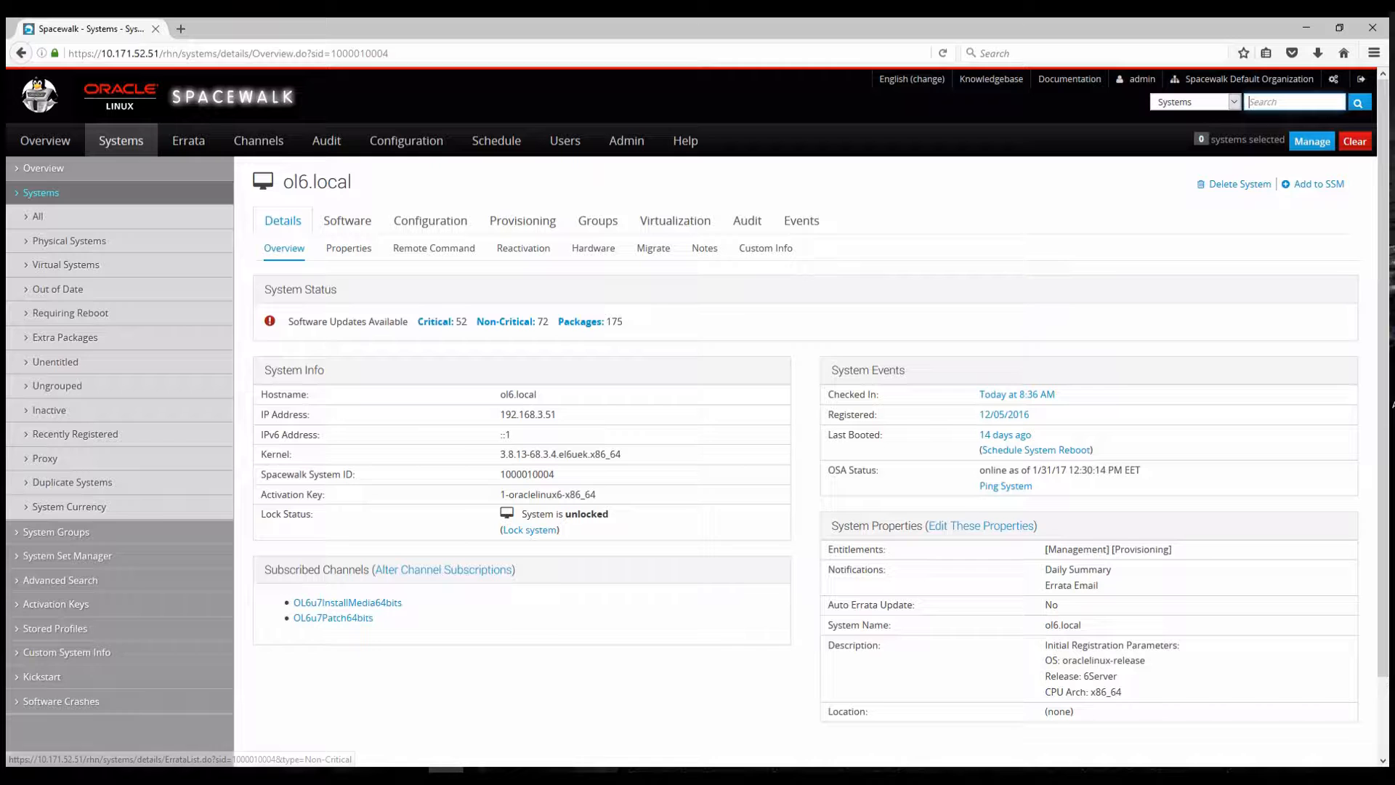
click(433, 247)
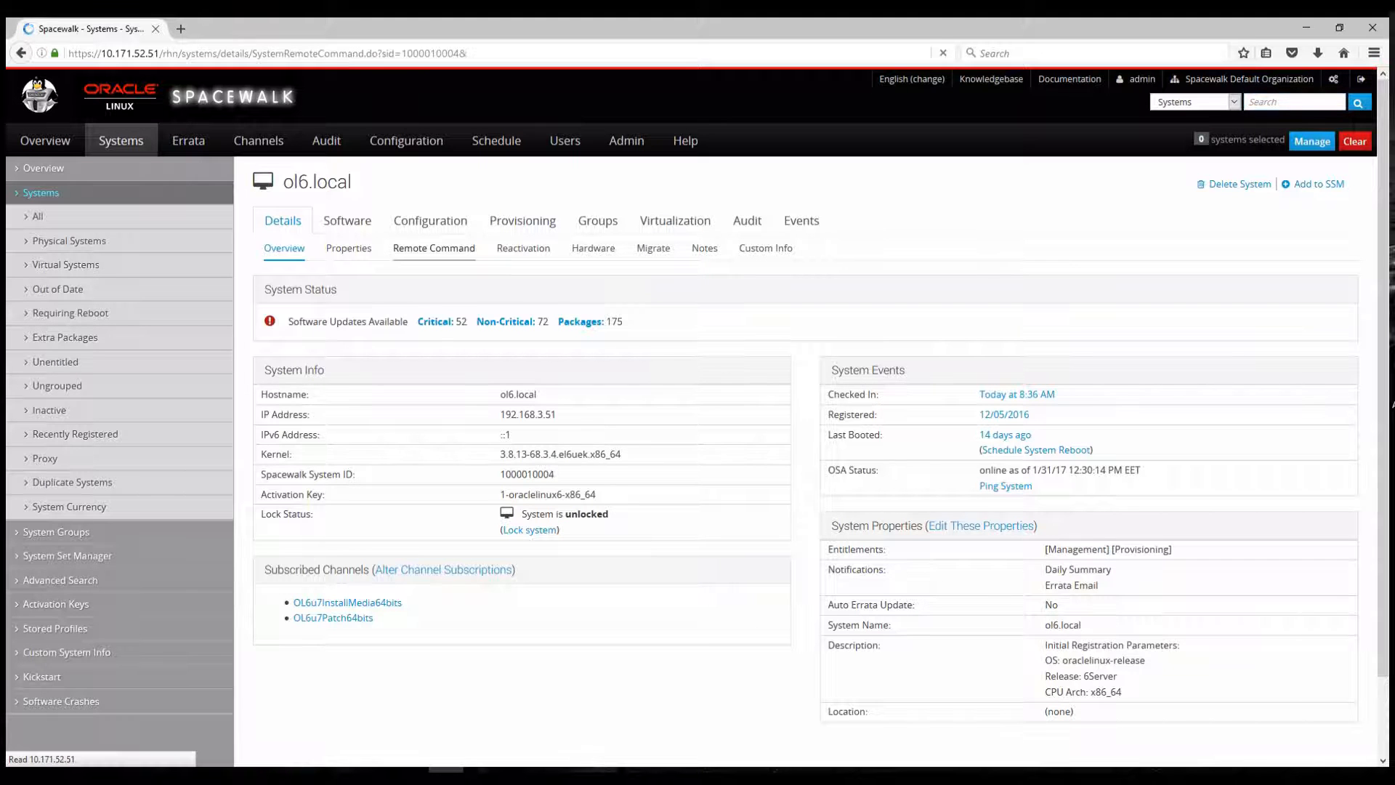
Step: Schedule a remote script running 'df -h' as root on ol6.local for 2/1/17 11:45 EET
click(433, 249)
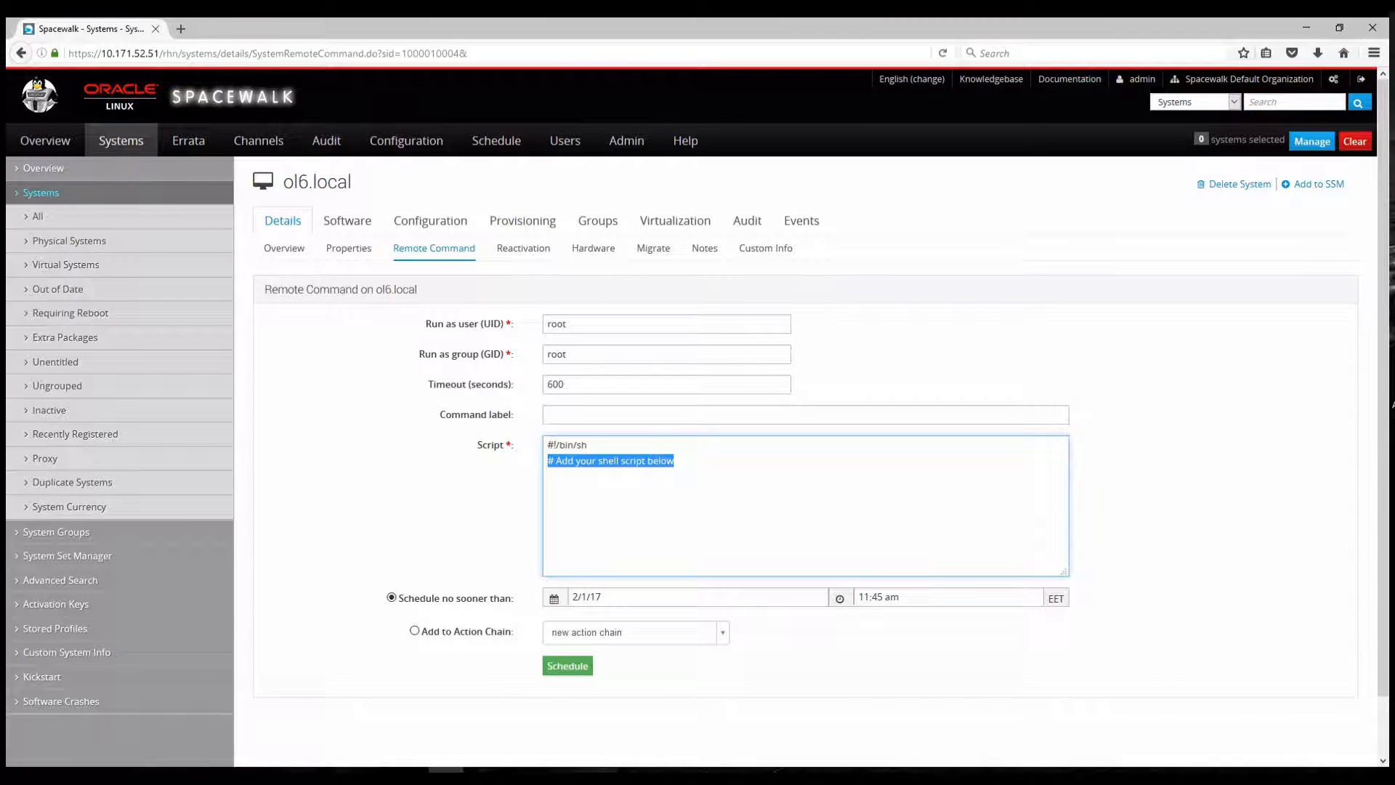
text(df -)
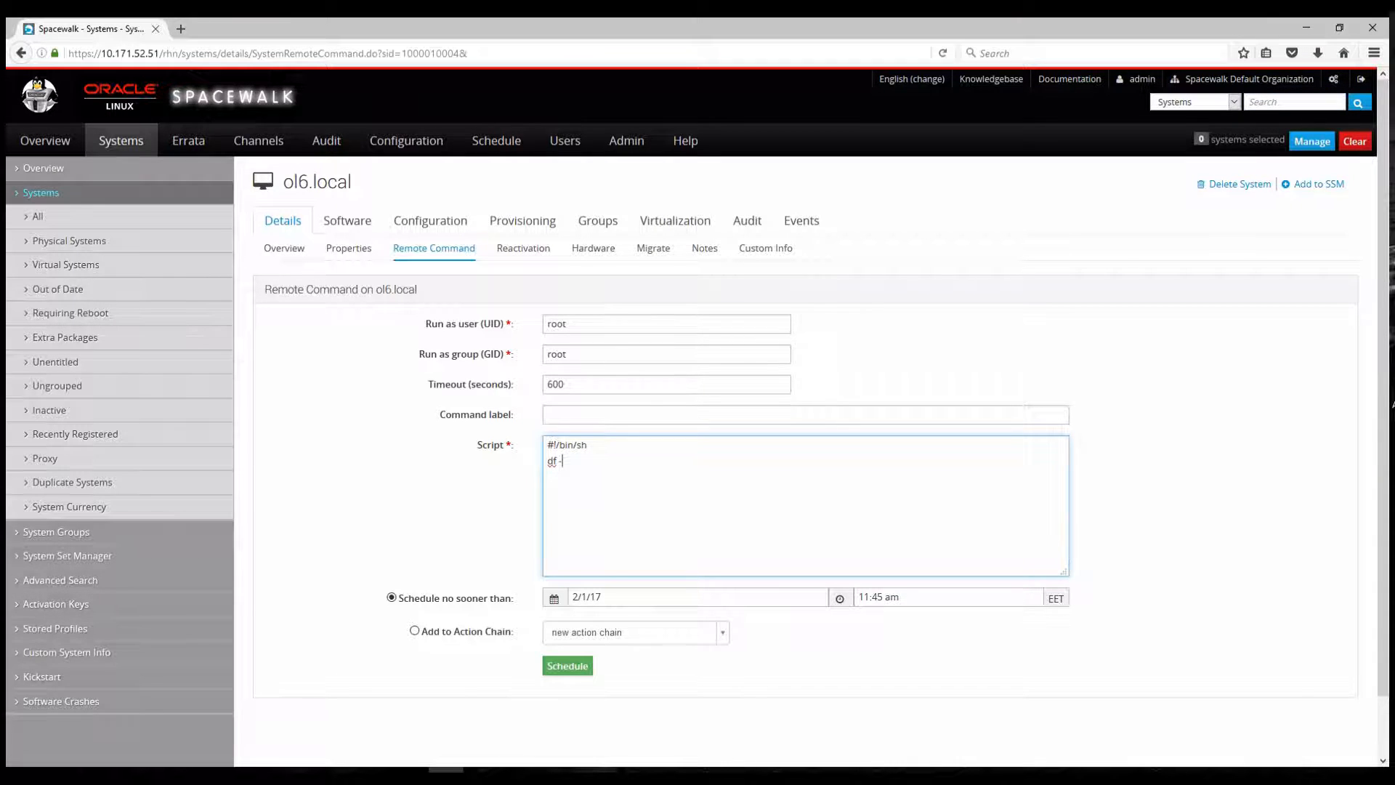
text(h)
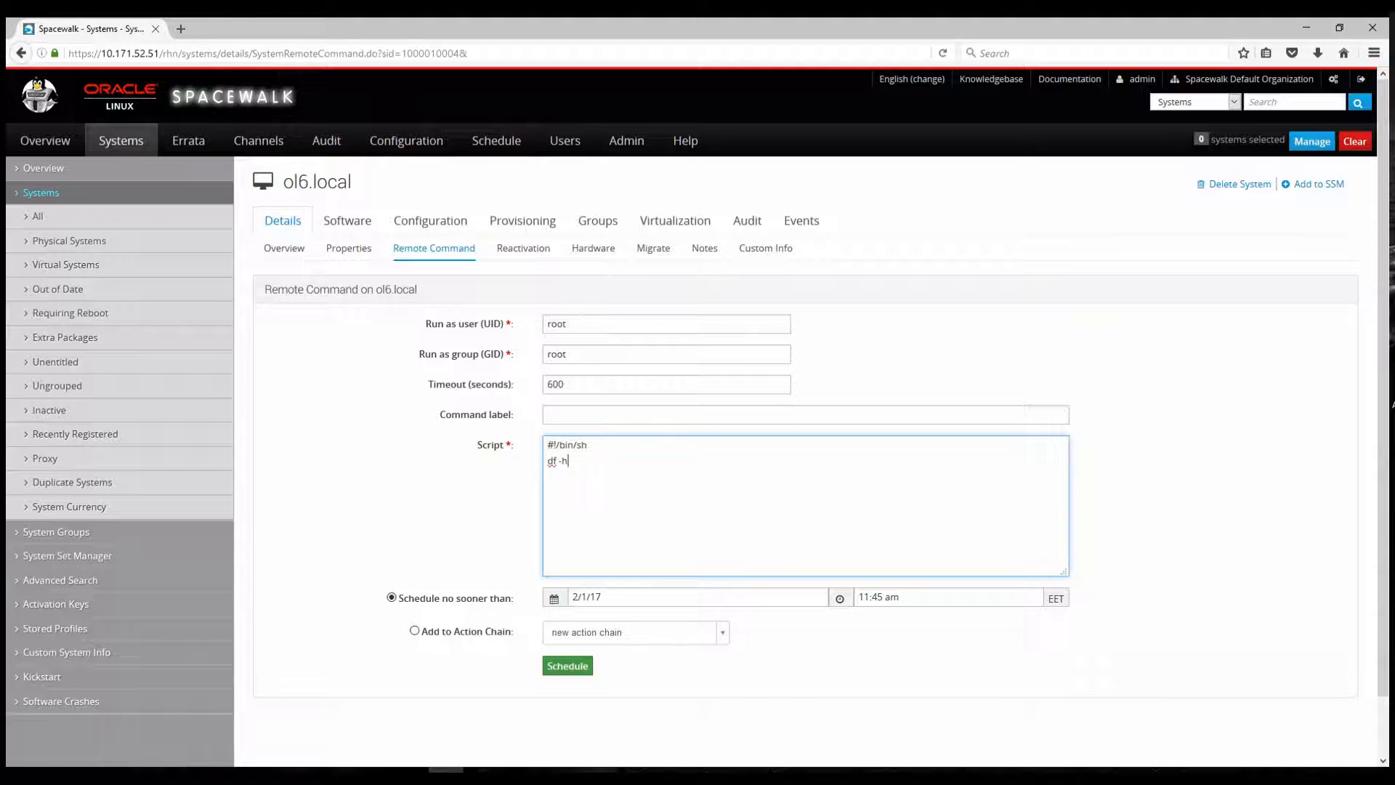
click(566, 664)
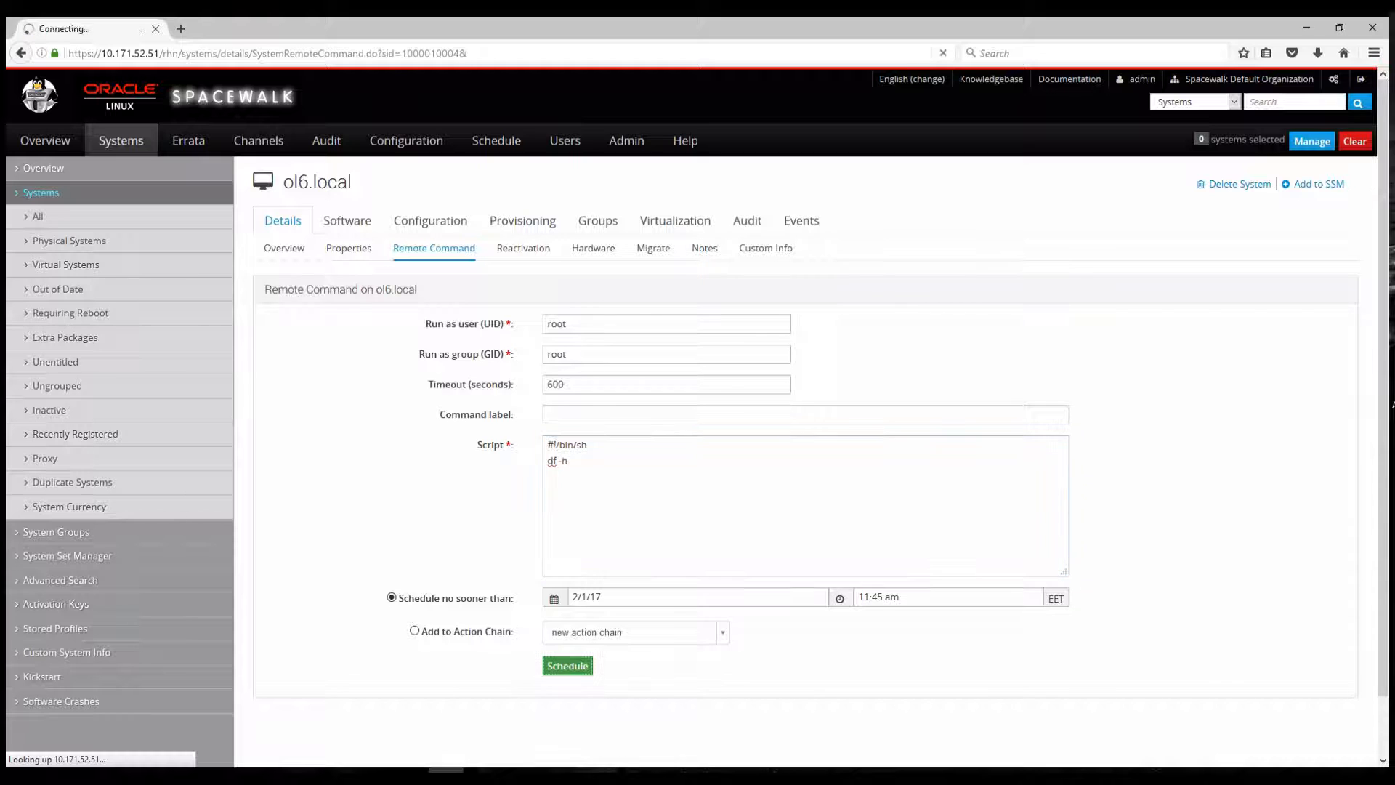
click(567, 664)
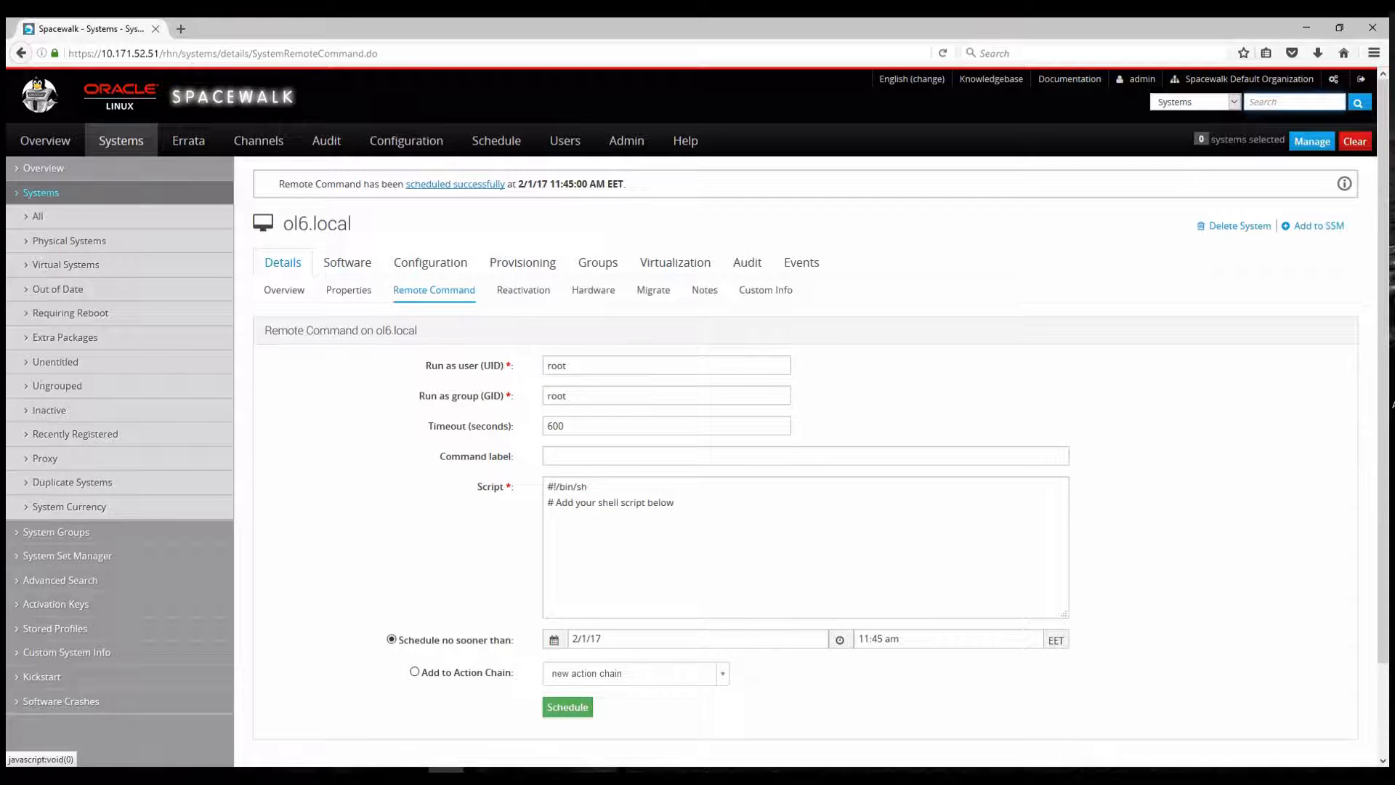
Step: Review the scheduled script event, then ol6.local's pending events and event history
click(454, 183)
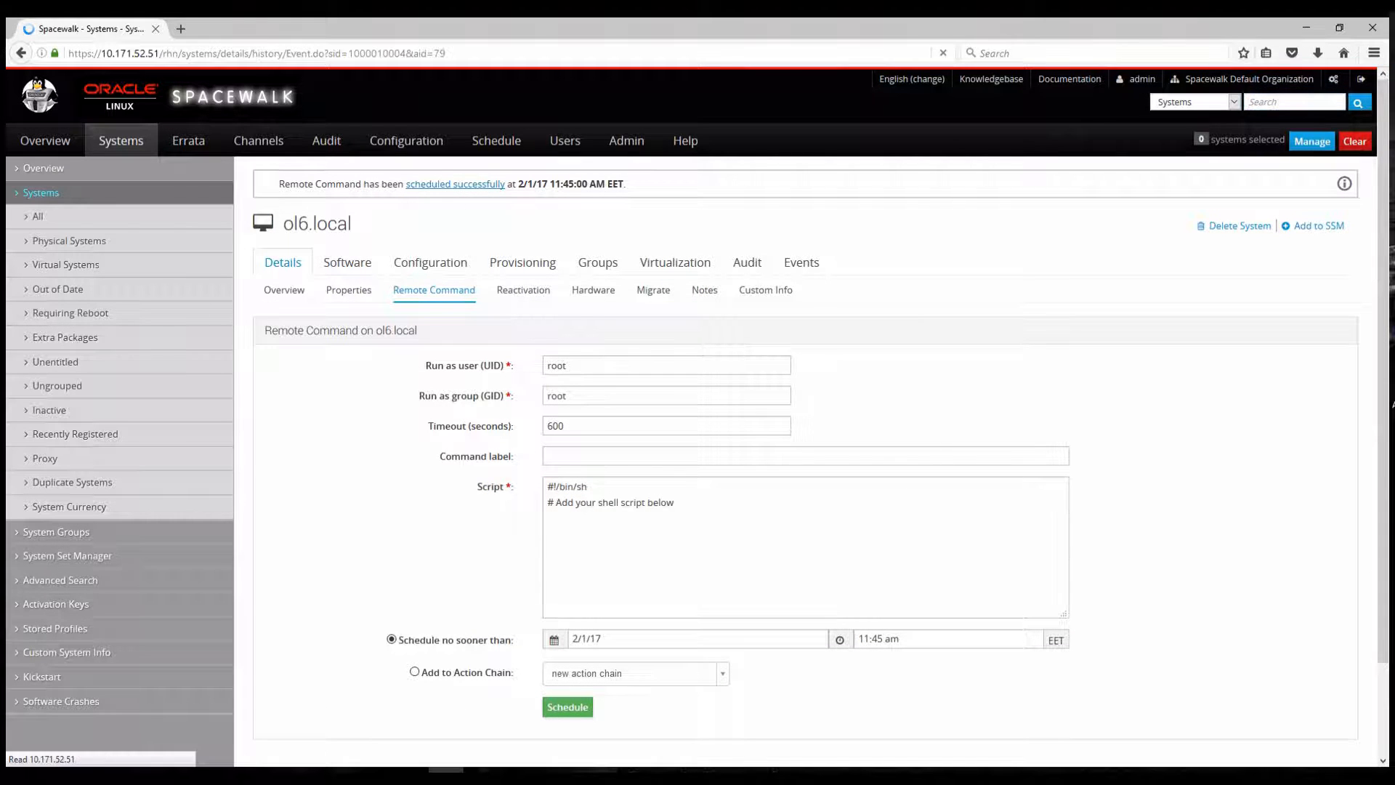
click(454, 185)
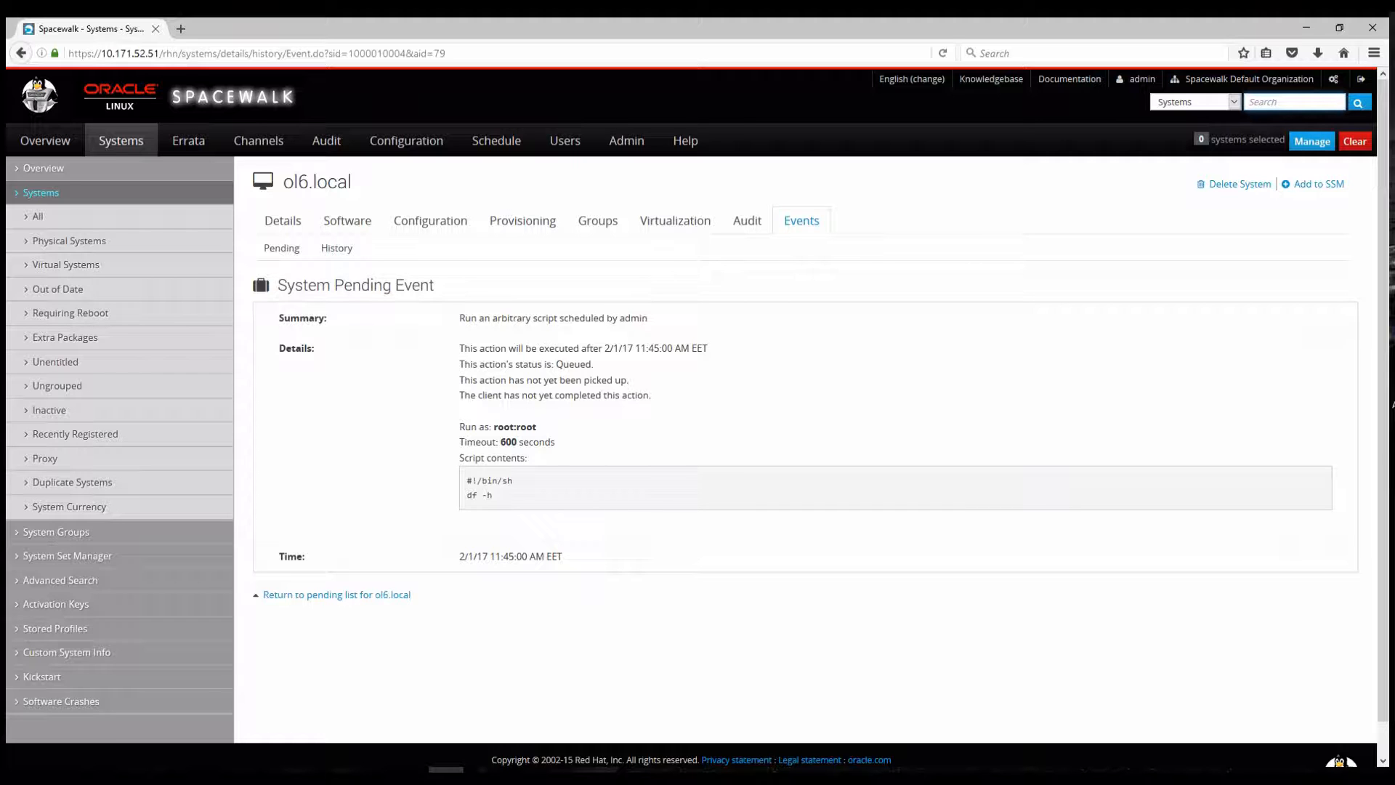
click(335, 595)
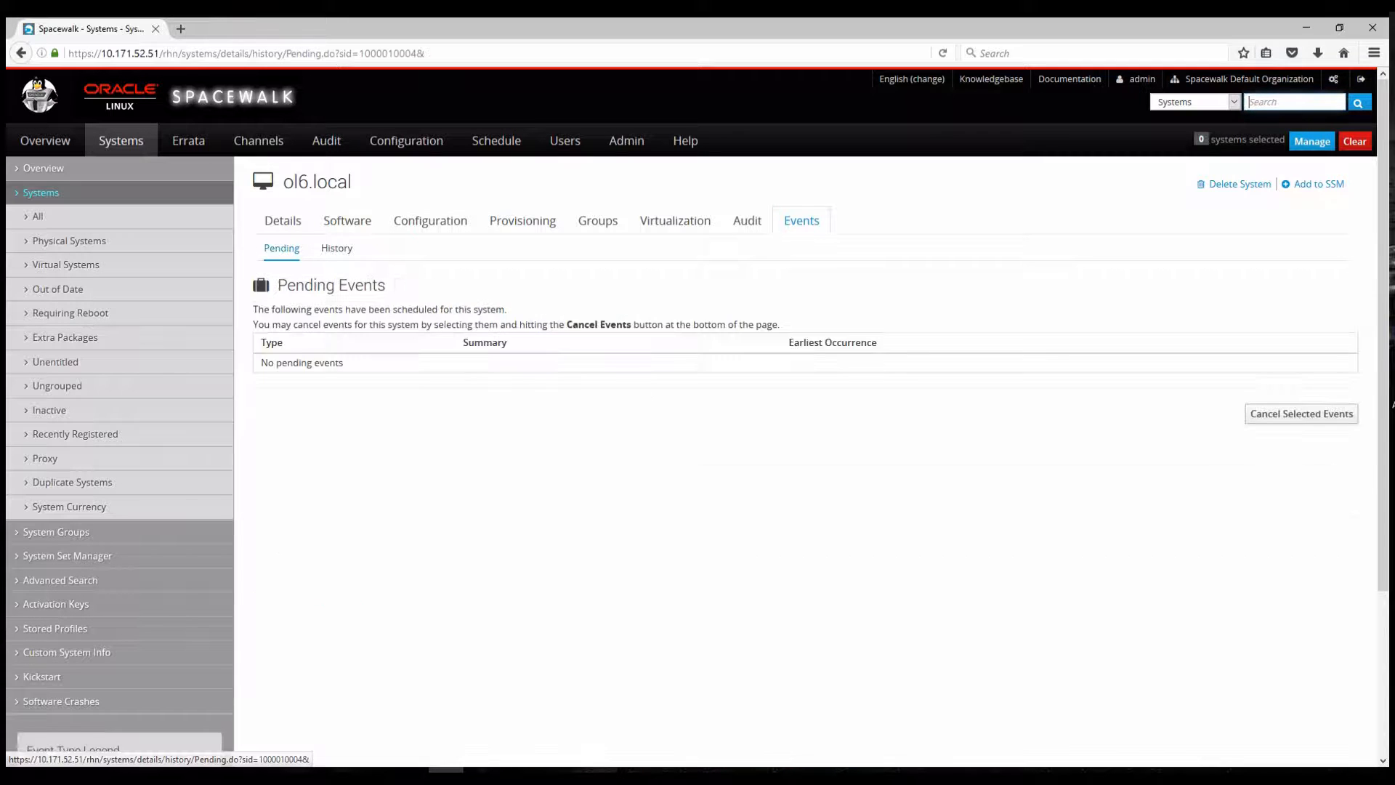
click(336, 249)
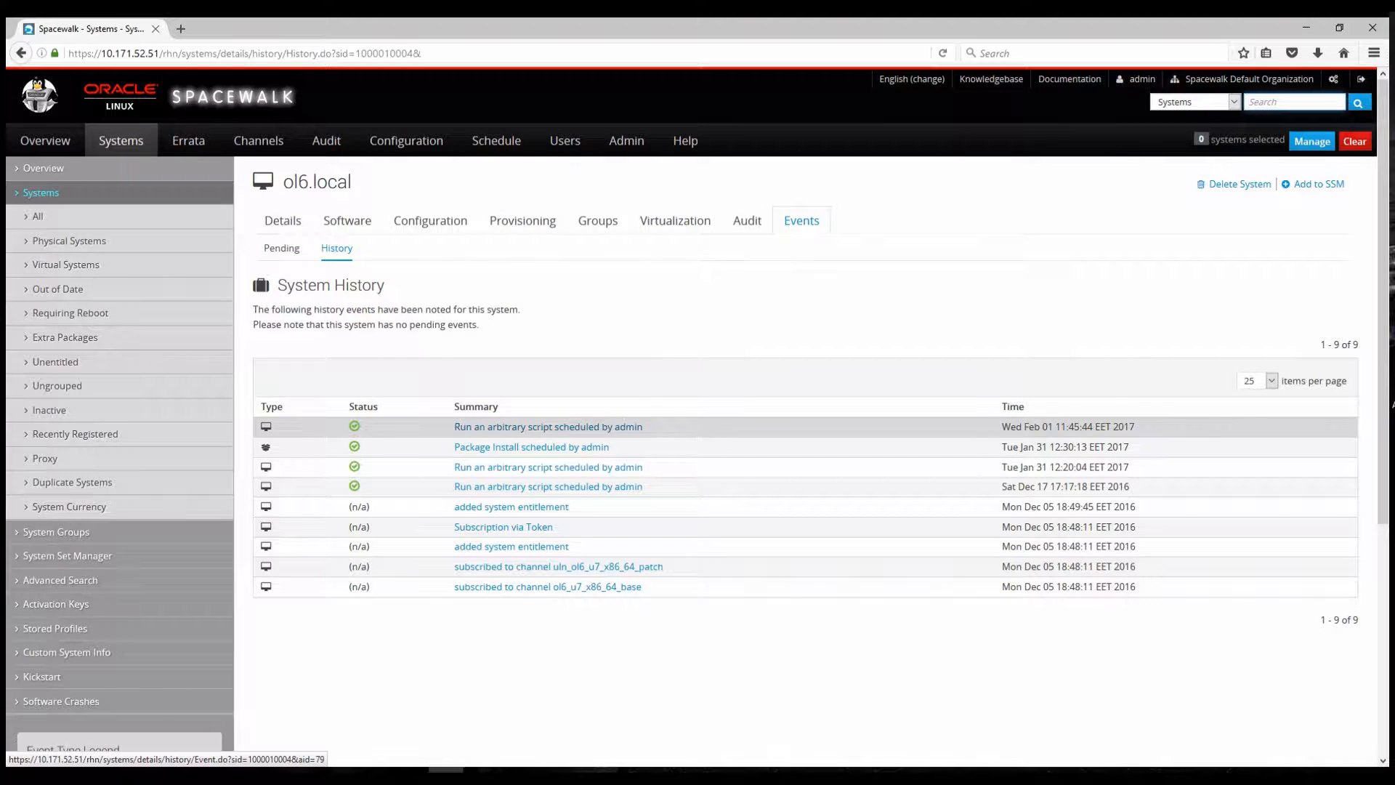
Step: Inspect the completed df -h run: return code 0 and its filesystem usage output
click(548, 426)
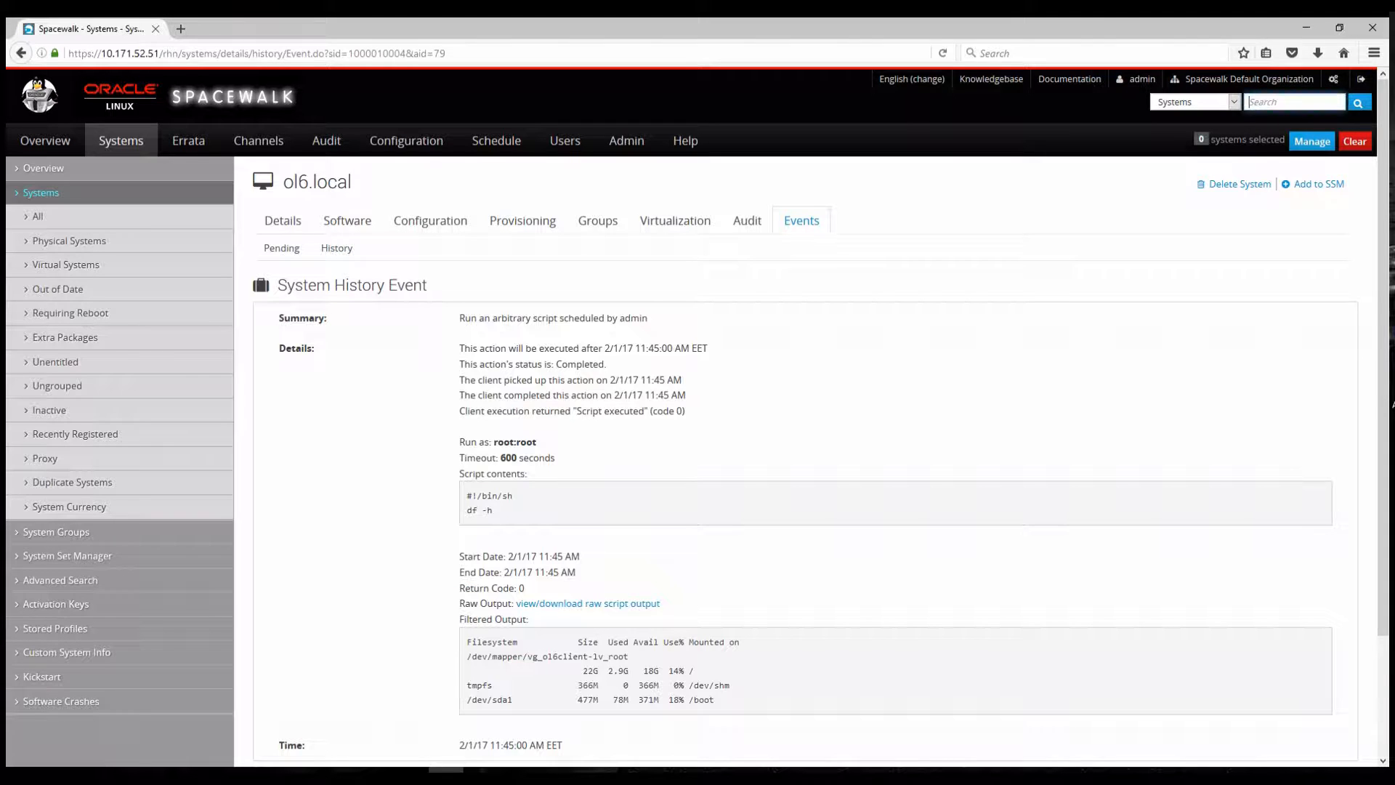
scroll(down, 3)
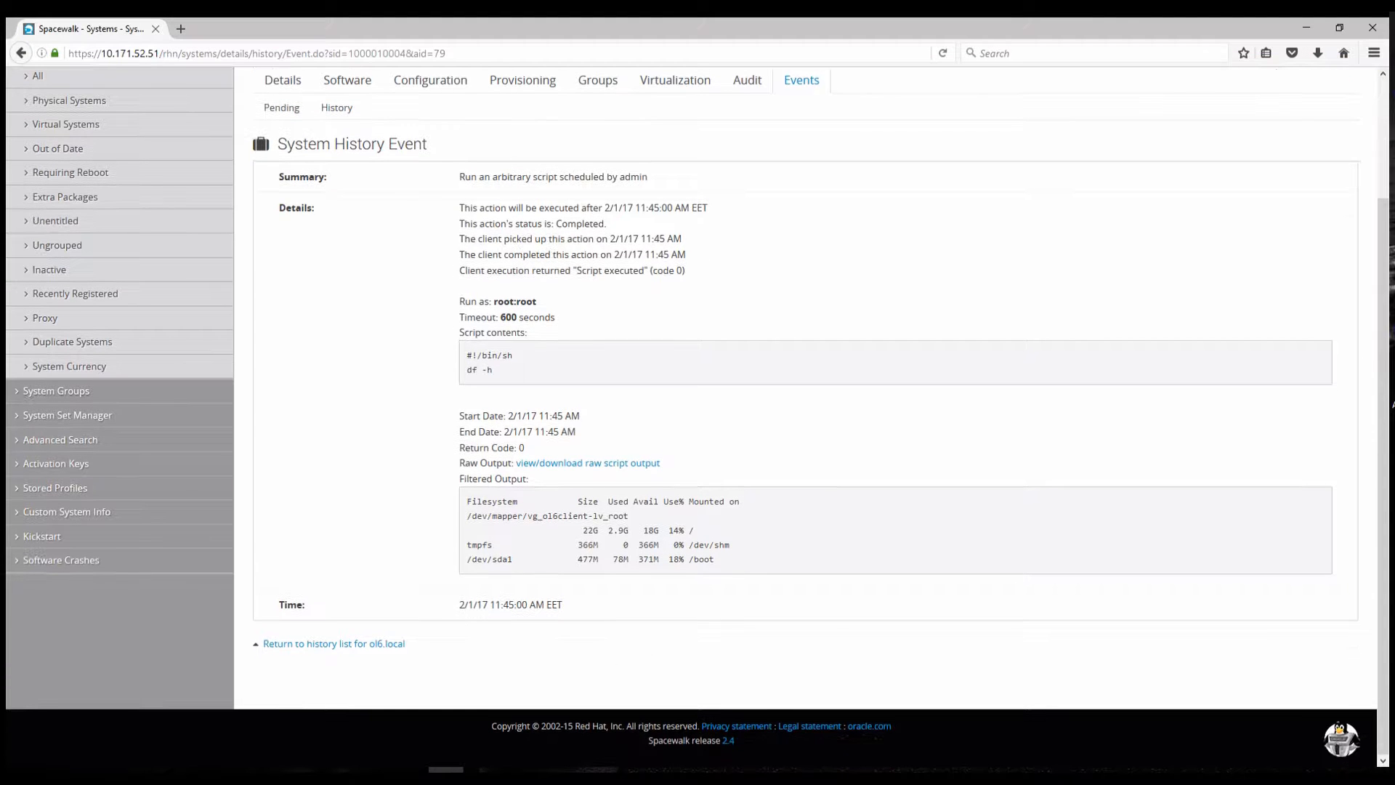
drag(577, 516, 715, 558)
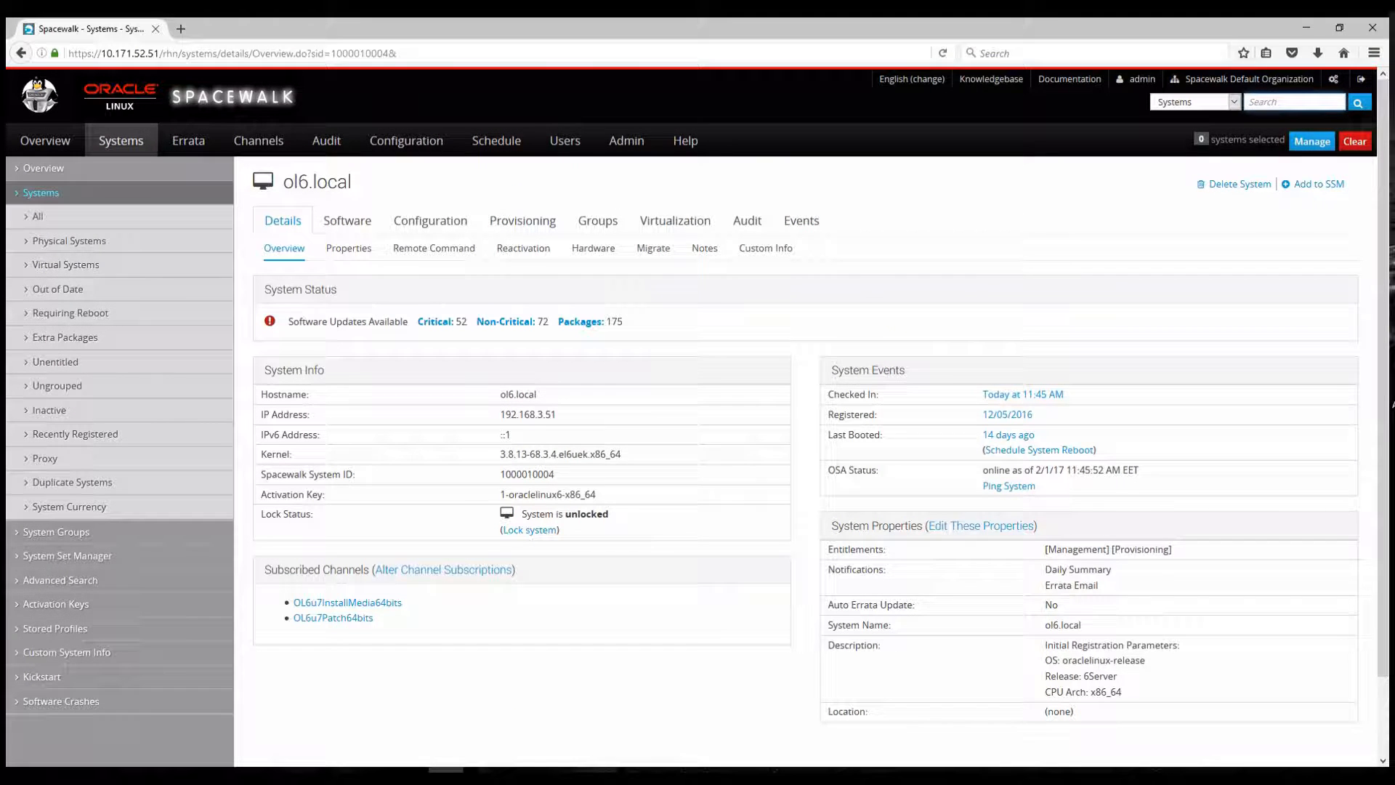
Step: Page through ol6.local's 175 upgradable packages to entries 76–100, reaching ntp-4.2.6p5-5.el6_7.4
click(580, 321)
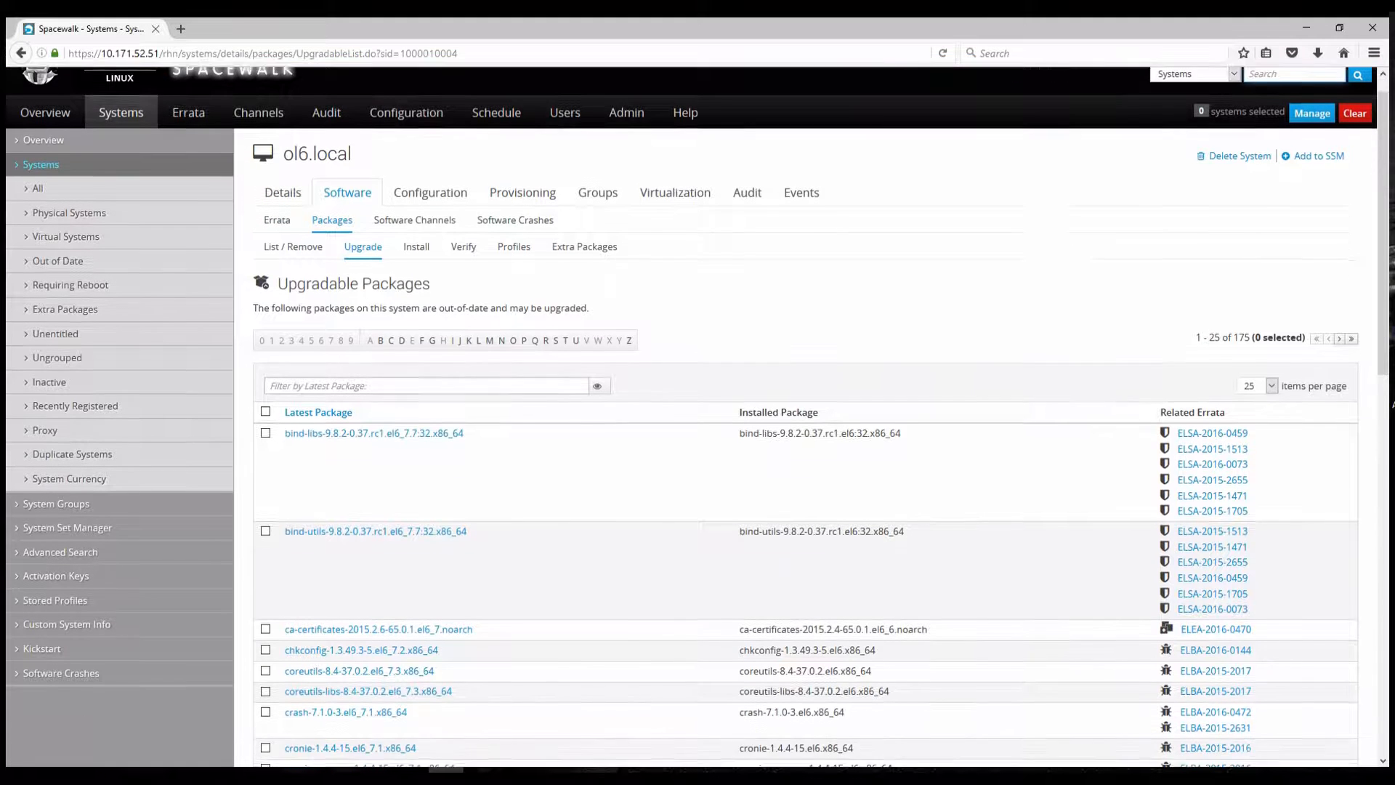
scroll(down, 3)
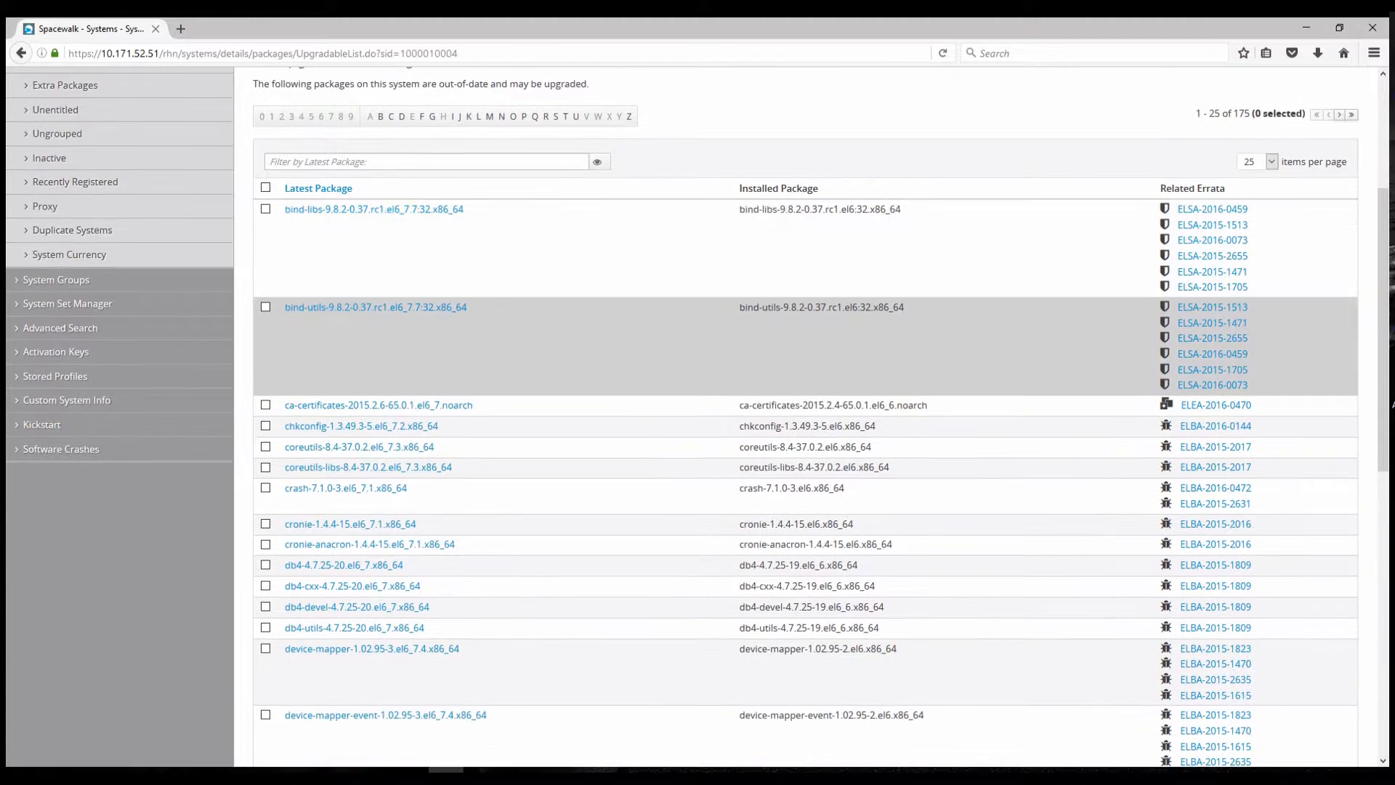
scroll(down, 3)
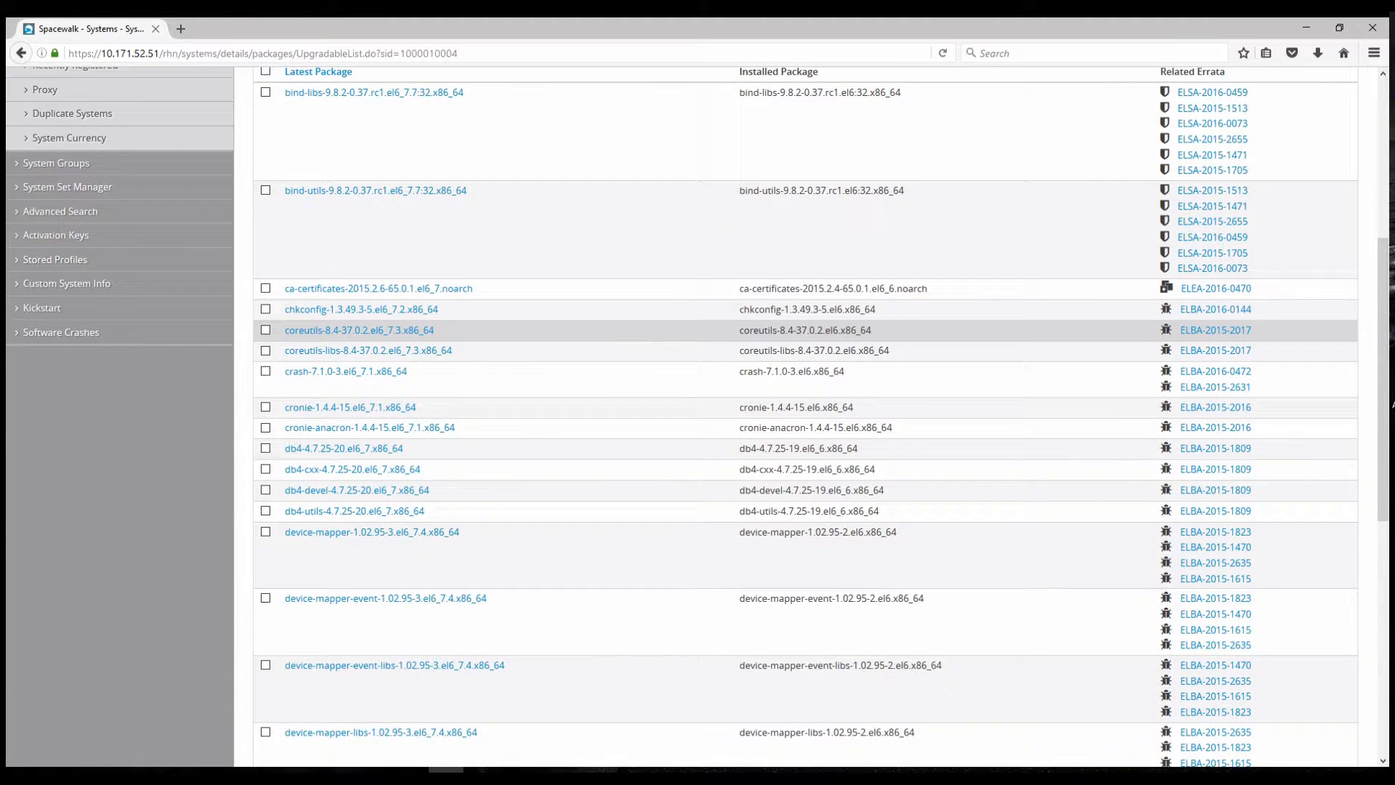
scroll(down, 3)
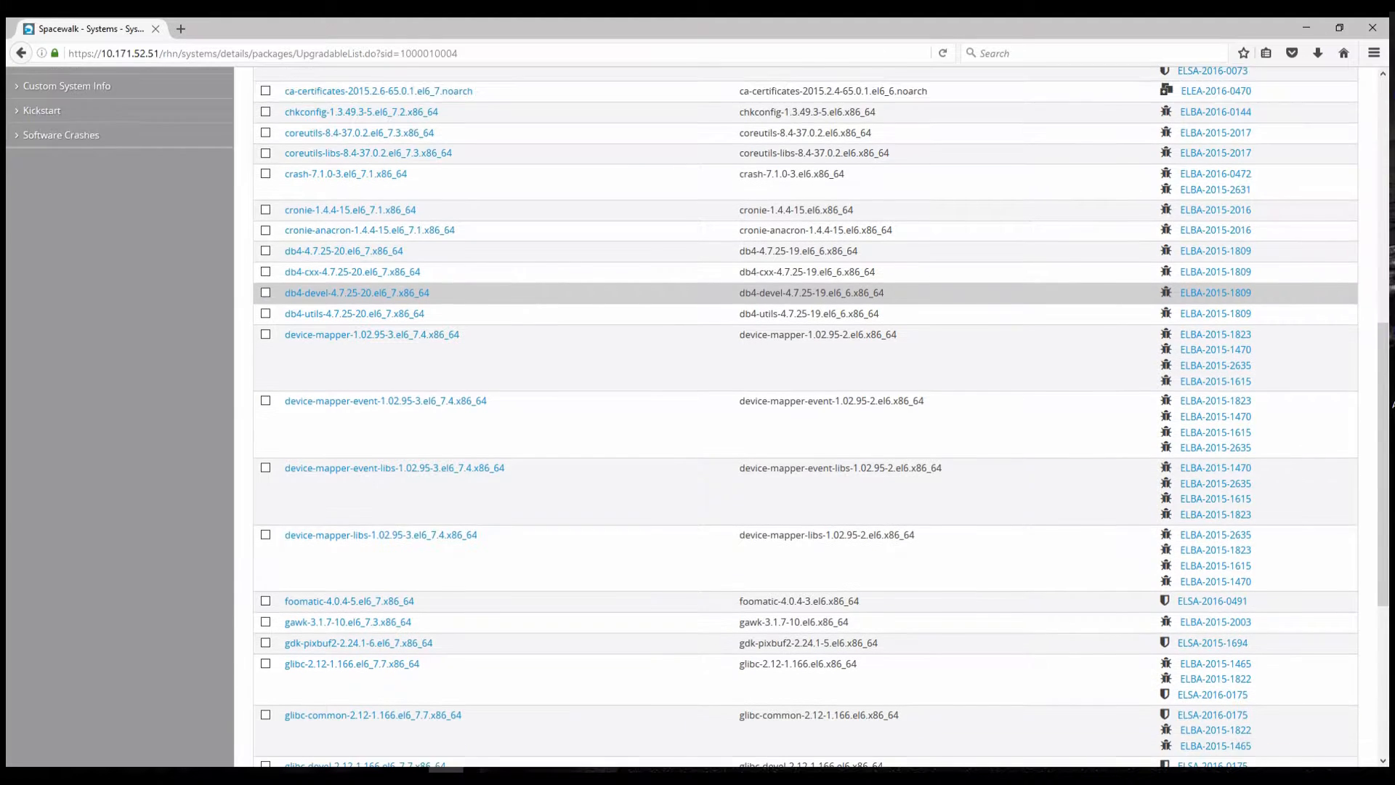
scroll(down, 3)
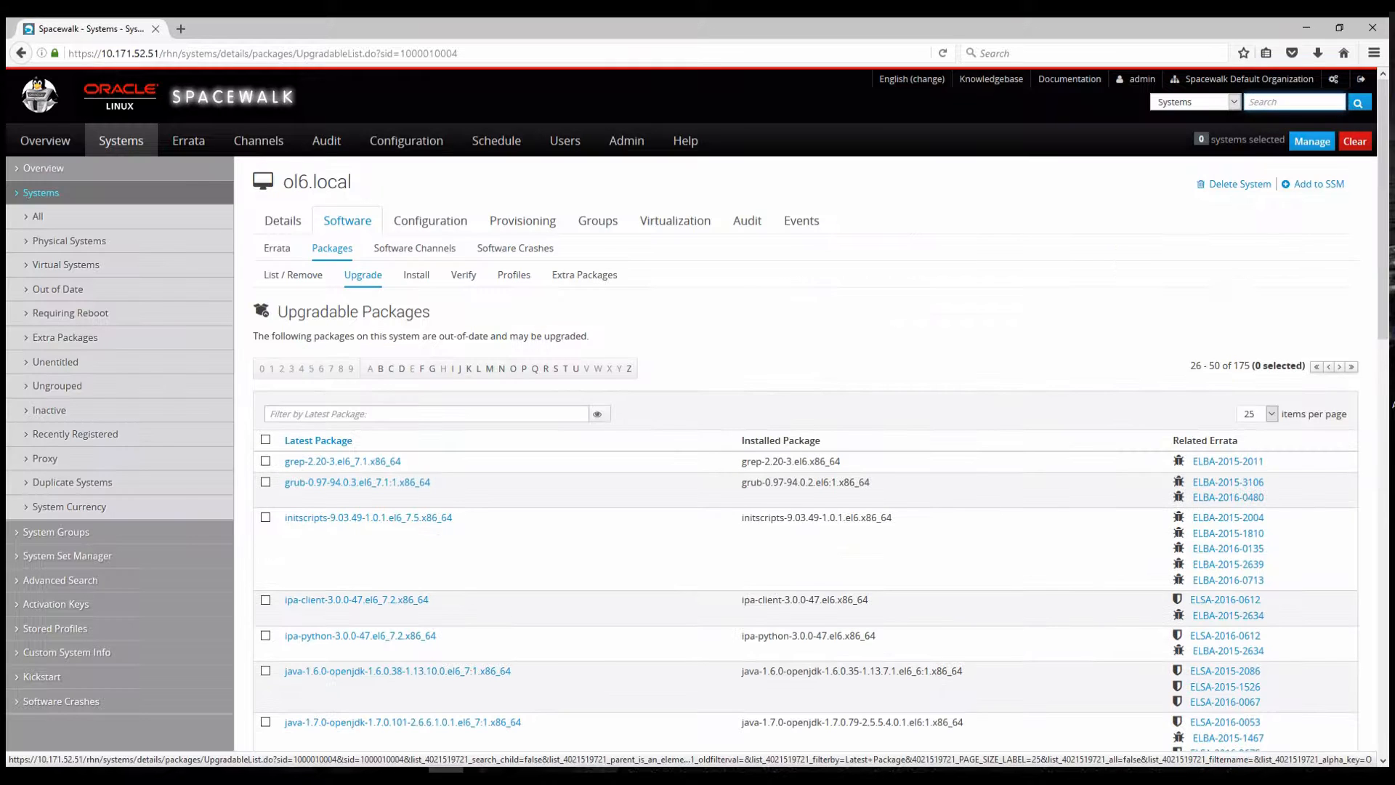
scroll(down, 3)
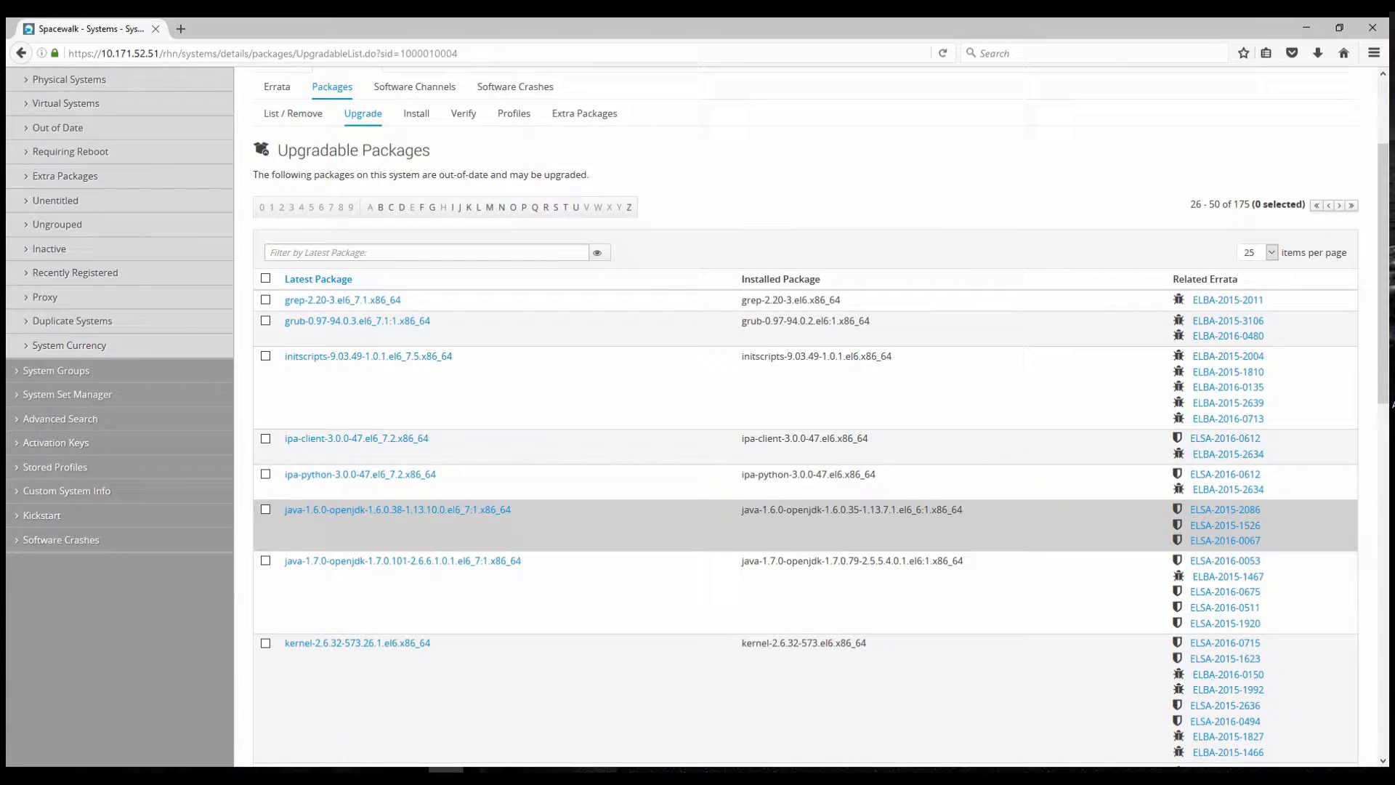
scroll(down, 3)
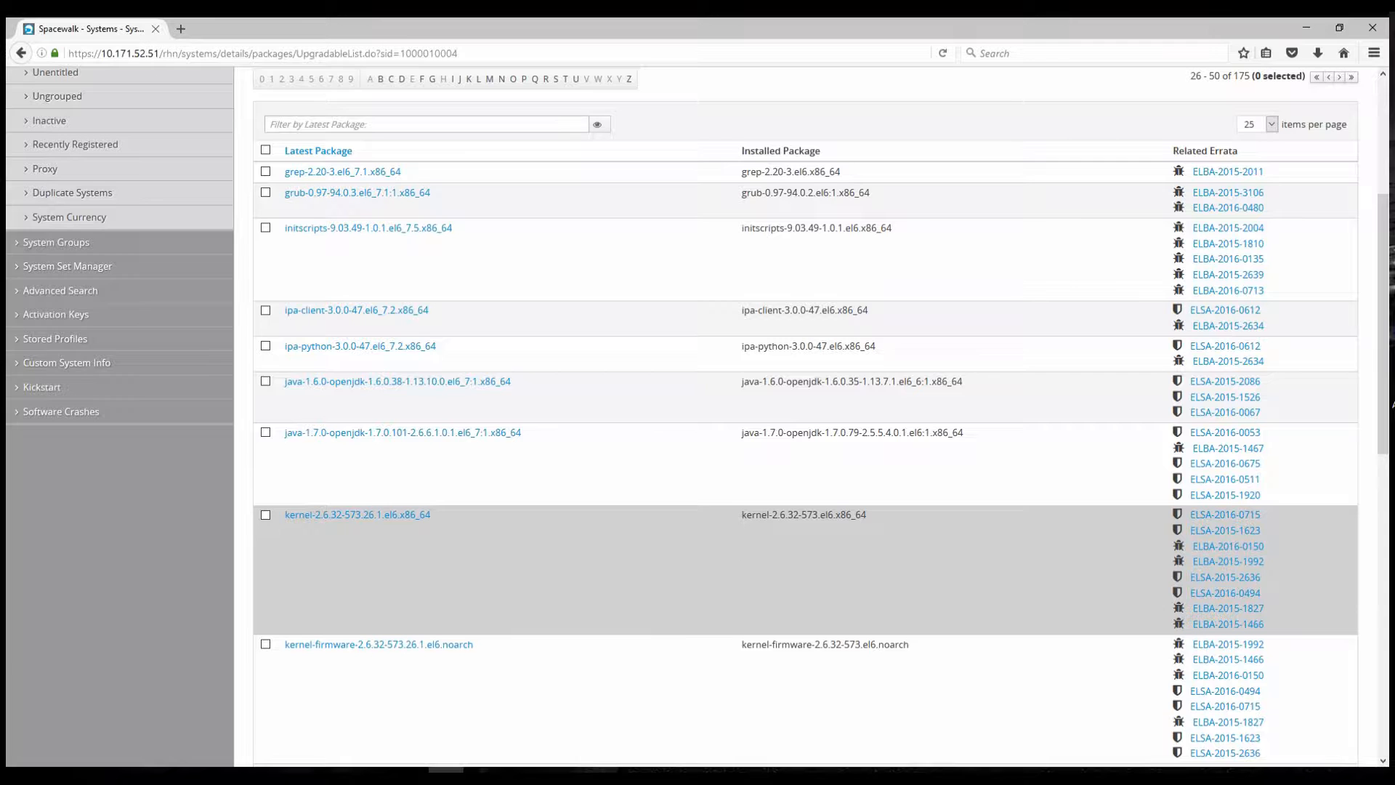
scroll(down, 3)
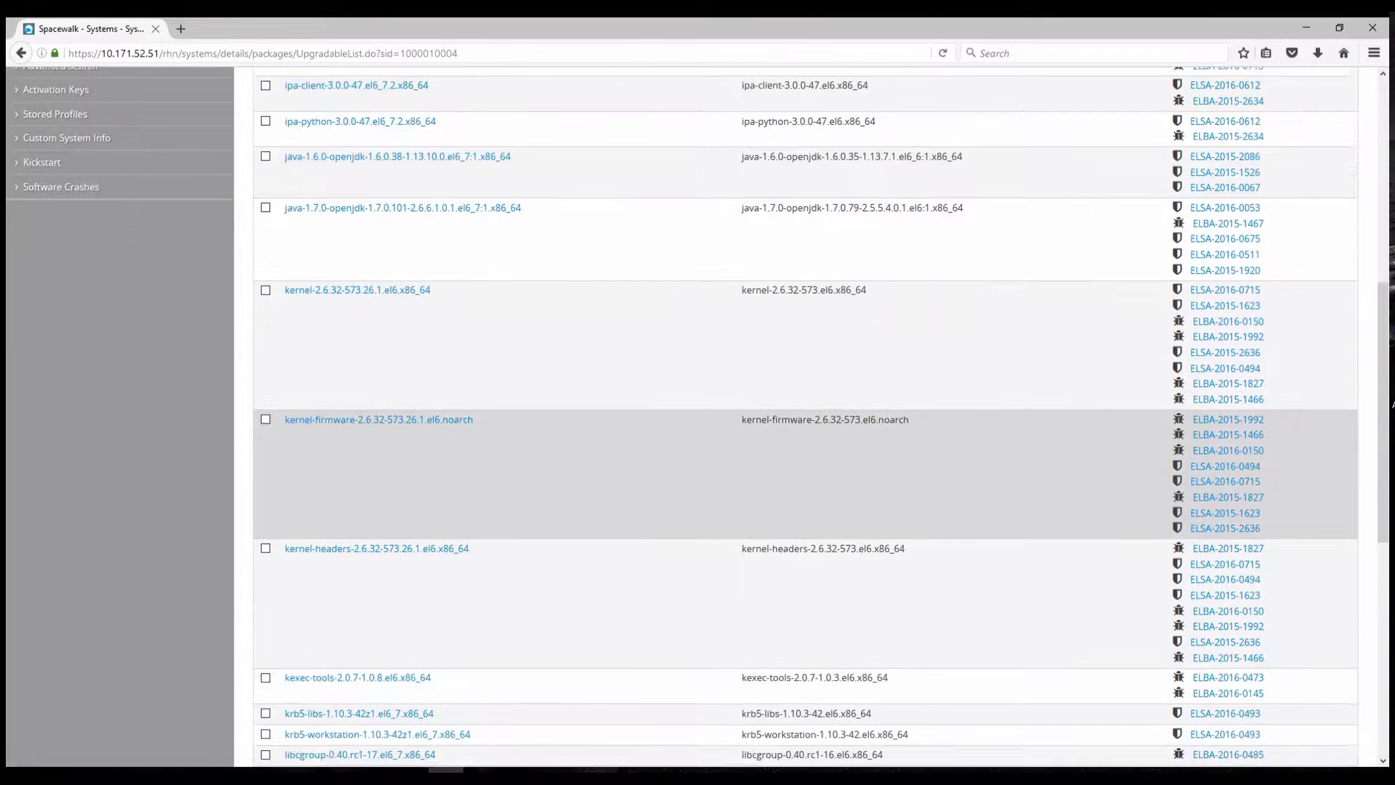
scroll(down, 3)
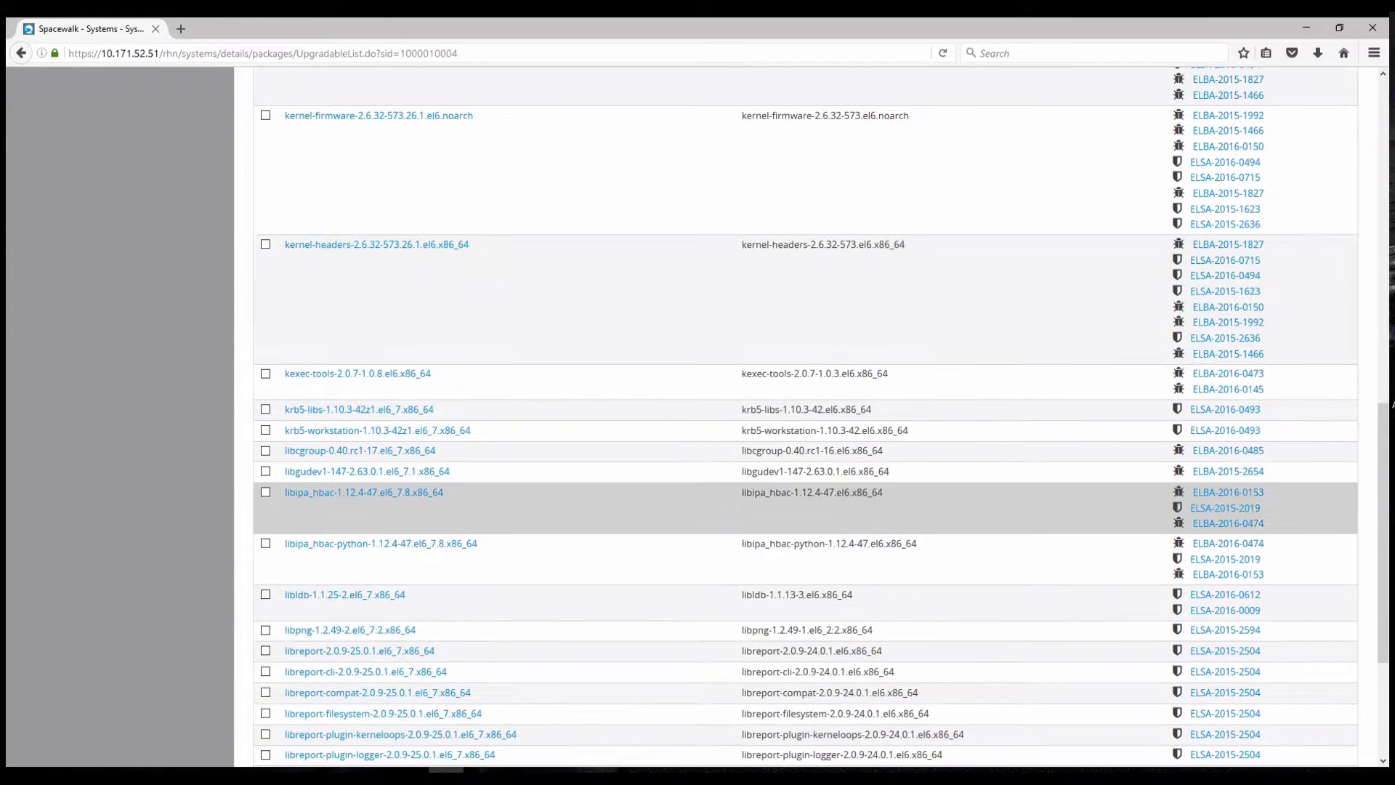
scroll(down, 3)
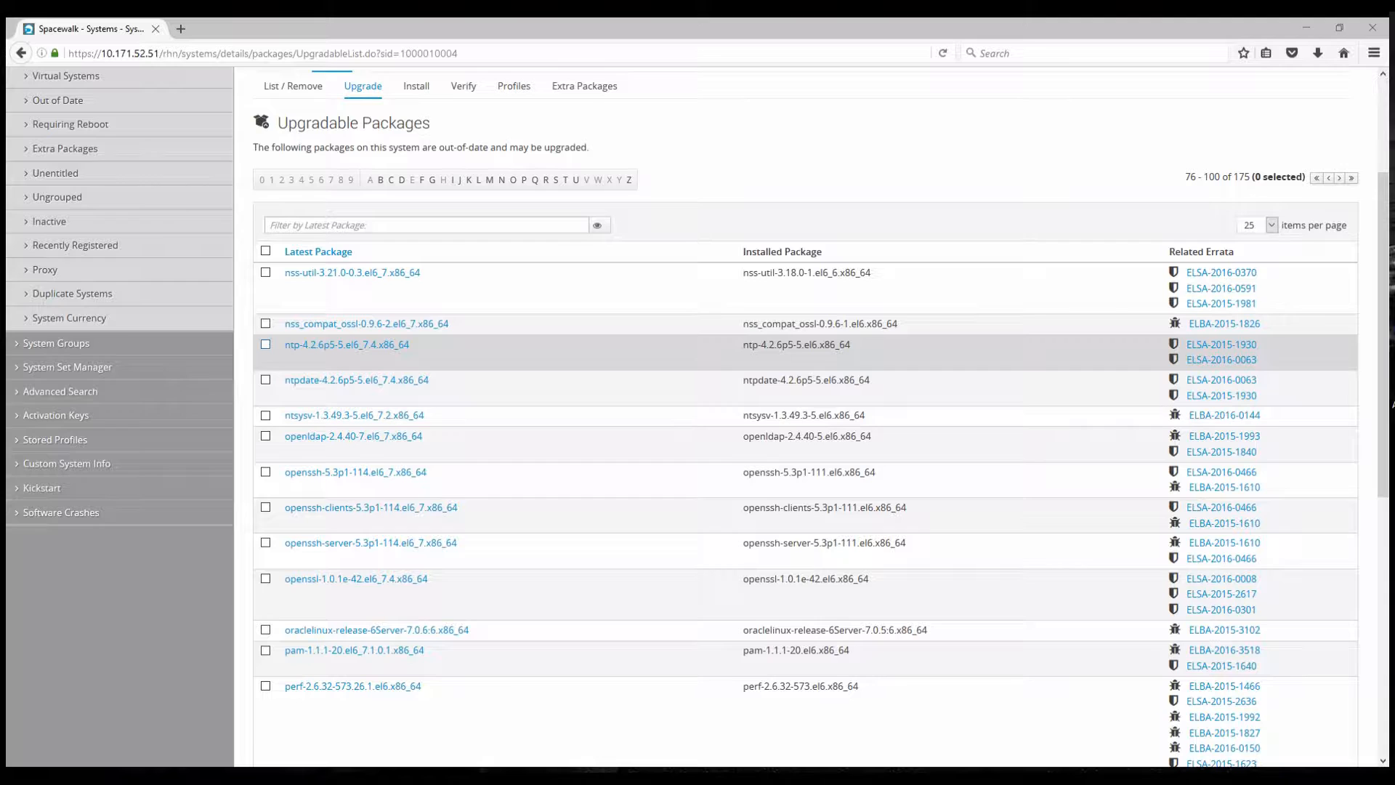
Step: Select ntp-4.2.6p5-5.el6_7.4 for ol6.local and confirm the package upgrade
click(264, 343)
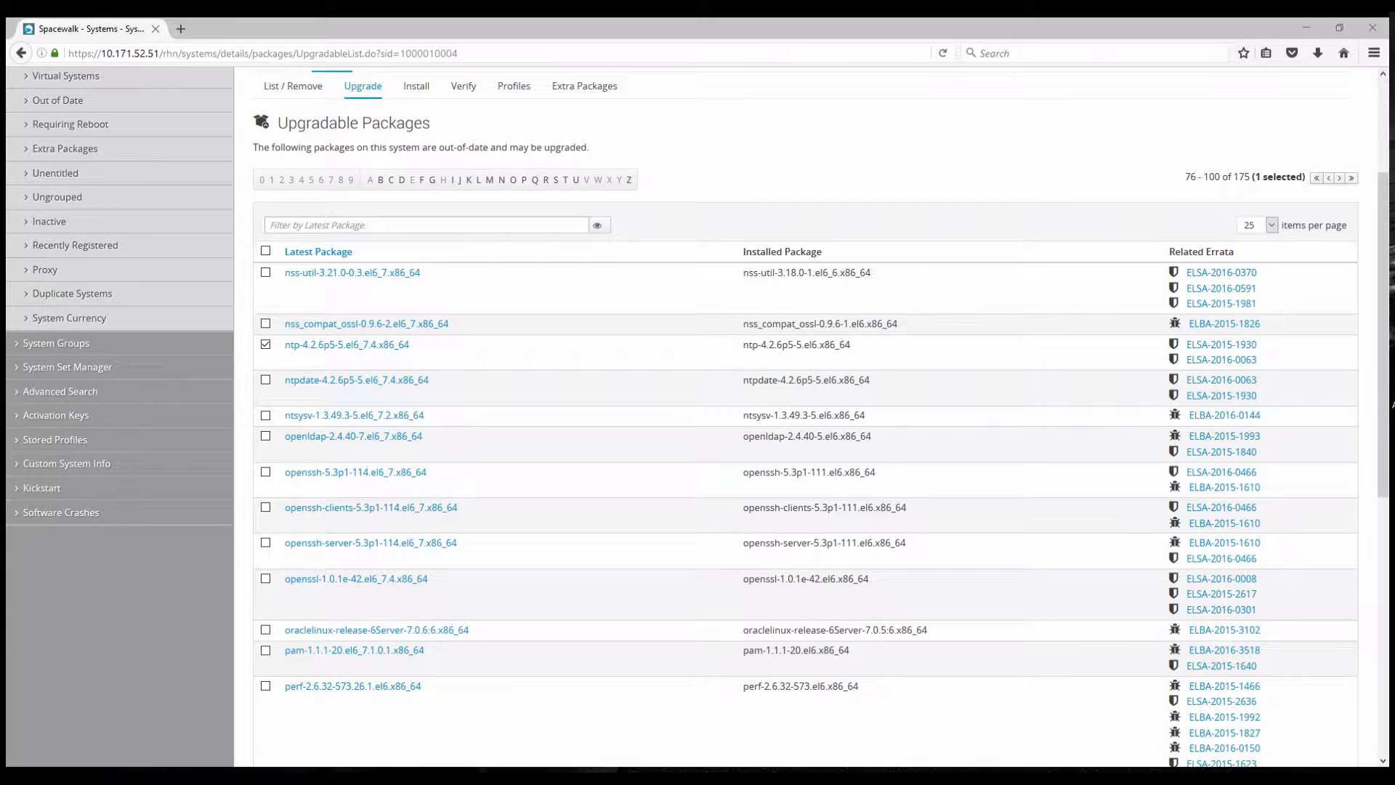
scroll(down, 3)
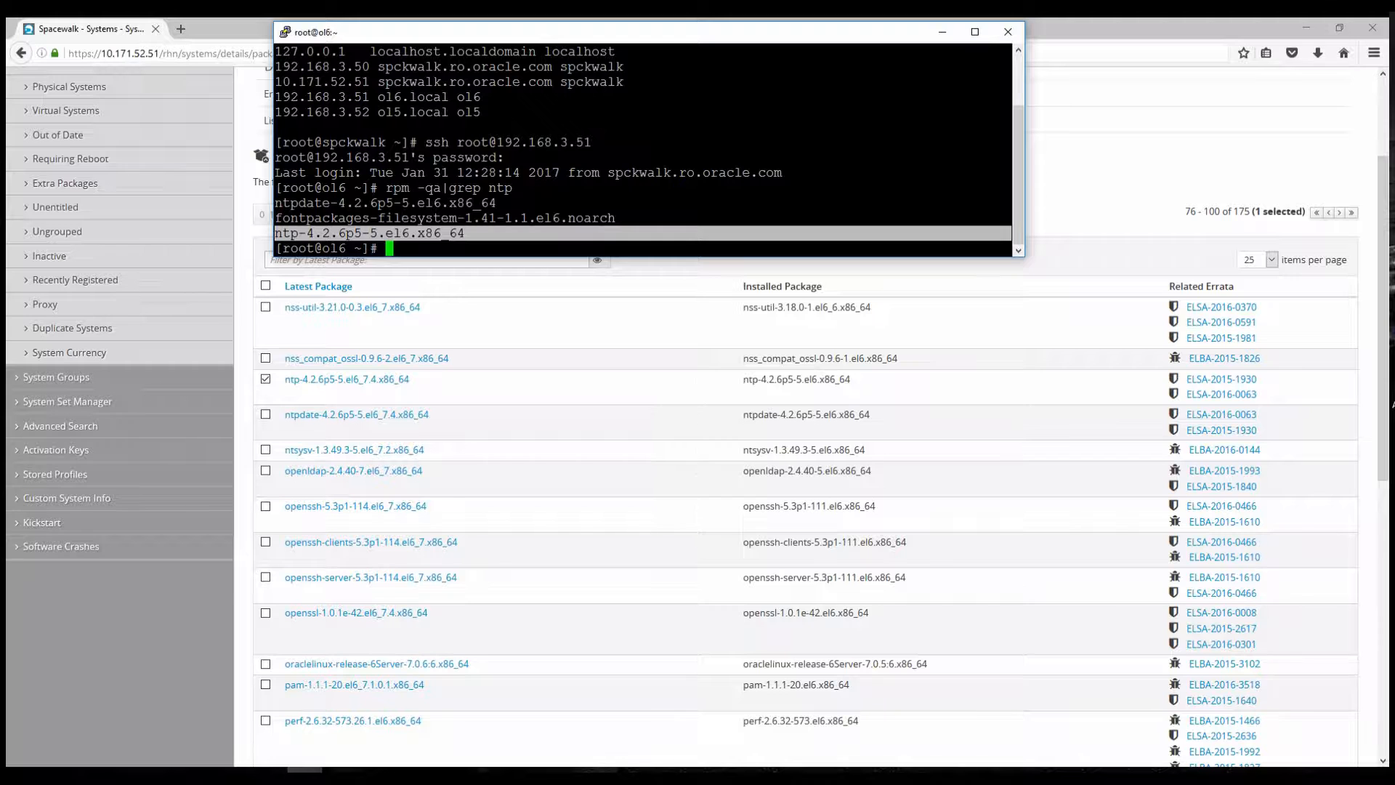
scroll(down, 3)
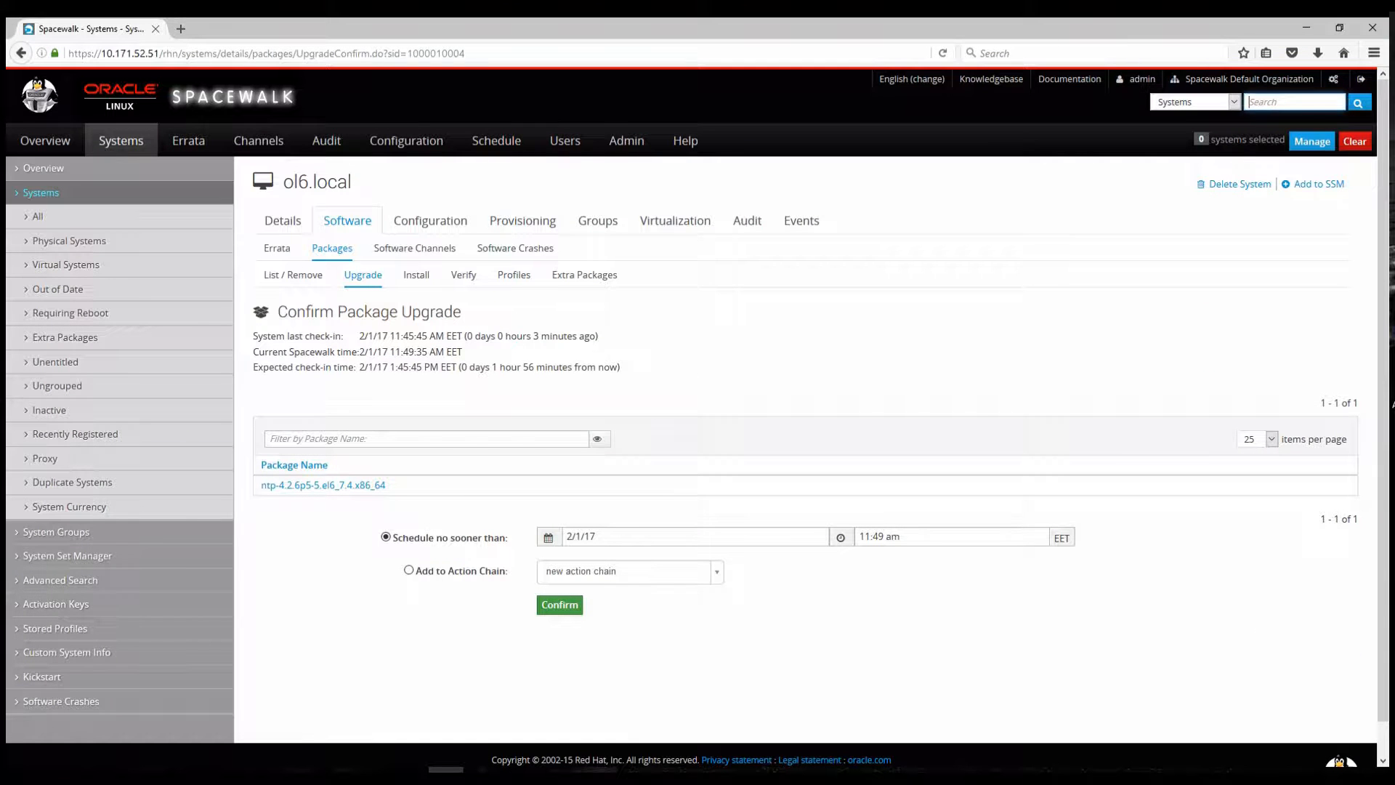
click(558, 604)
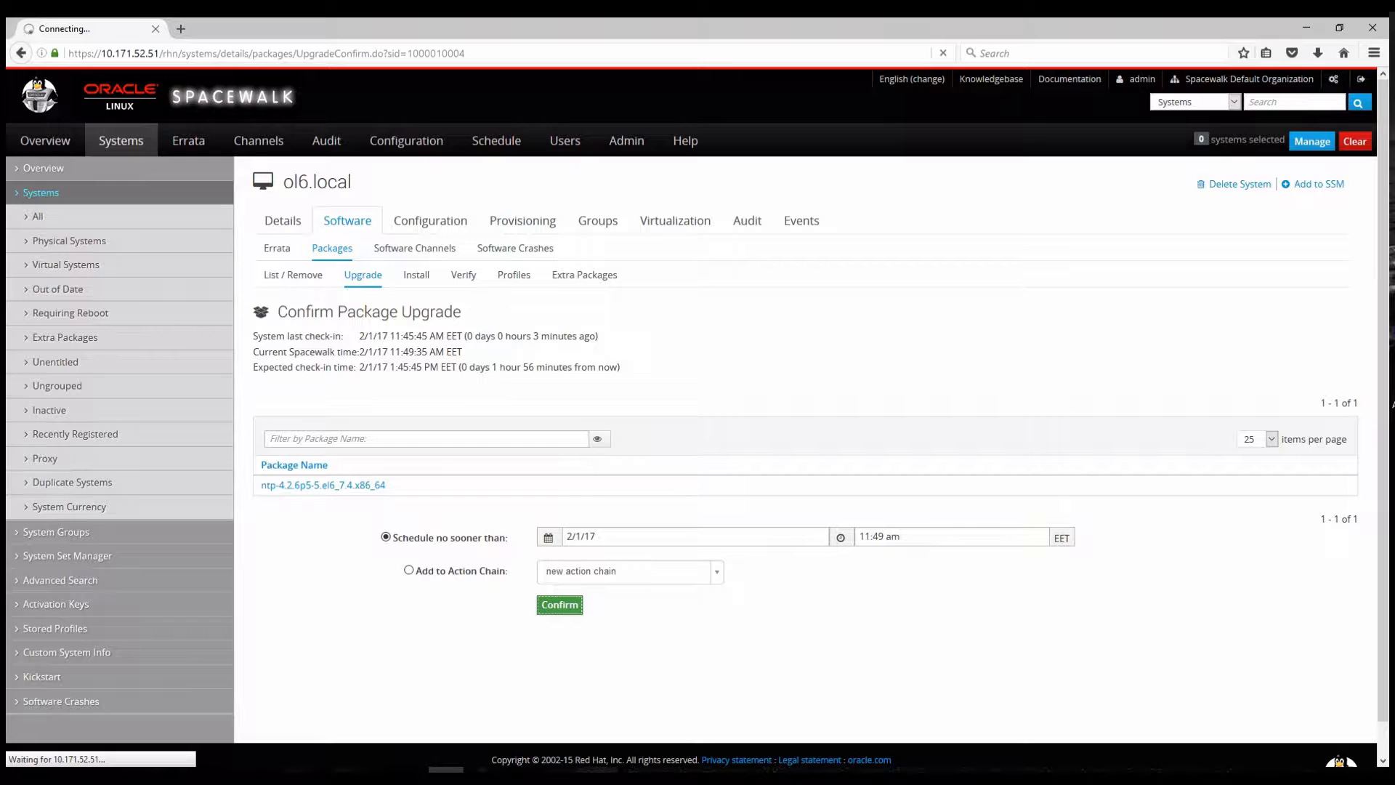
click(558, 605)
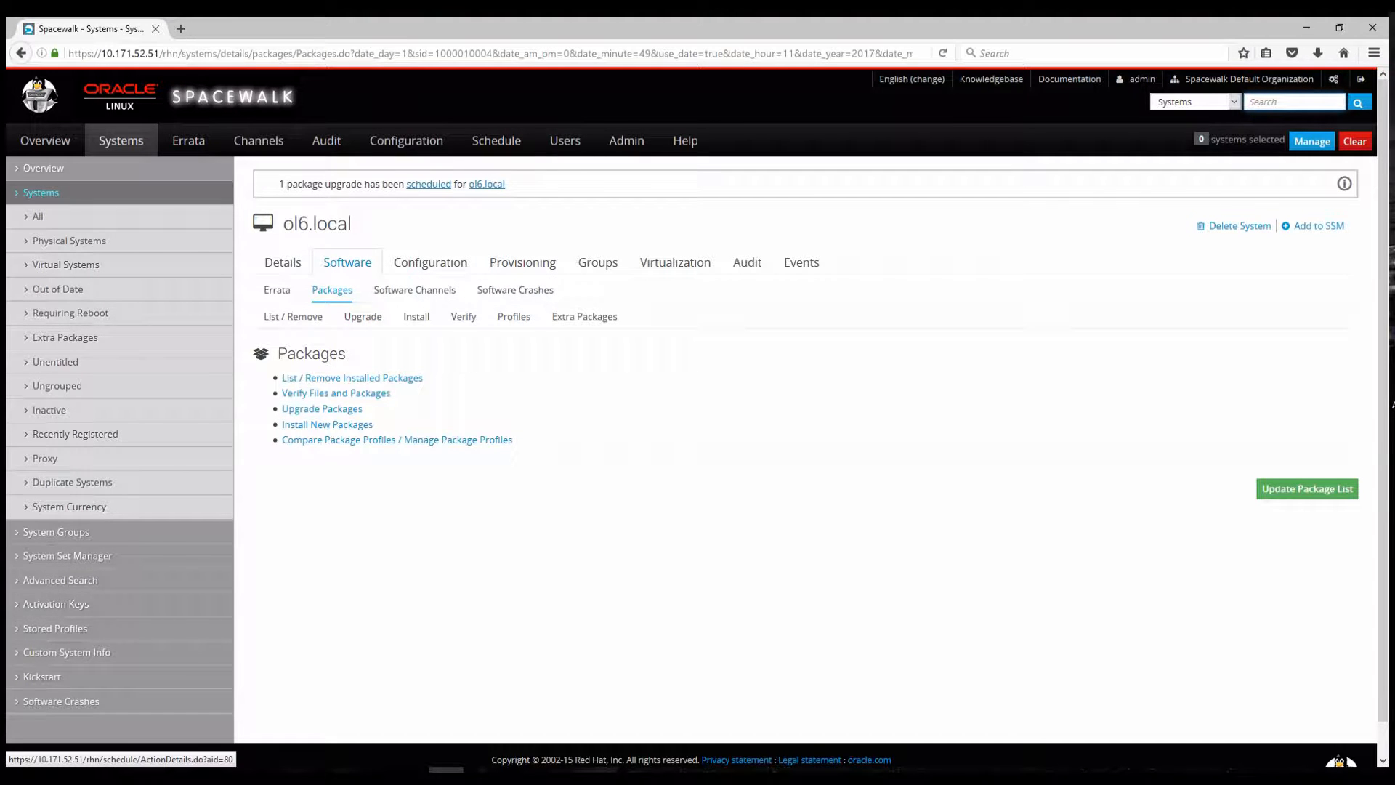
Step: Open the ntp install action and check its completed and in-progress systems
click(427, 184)
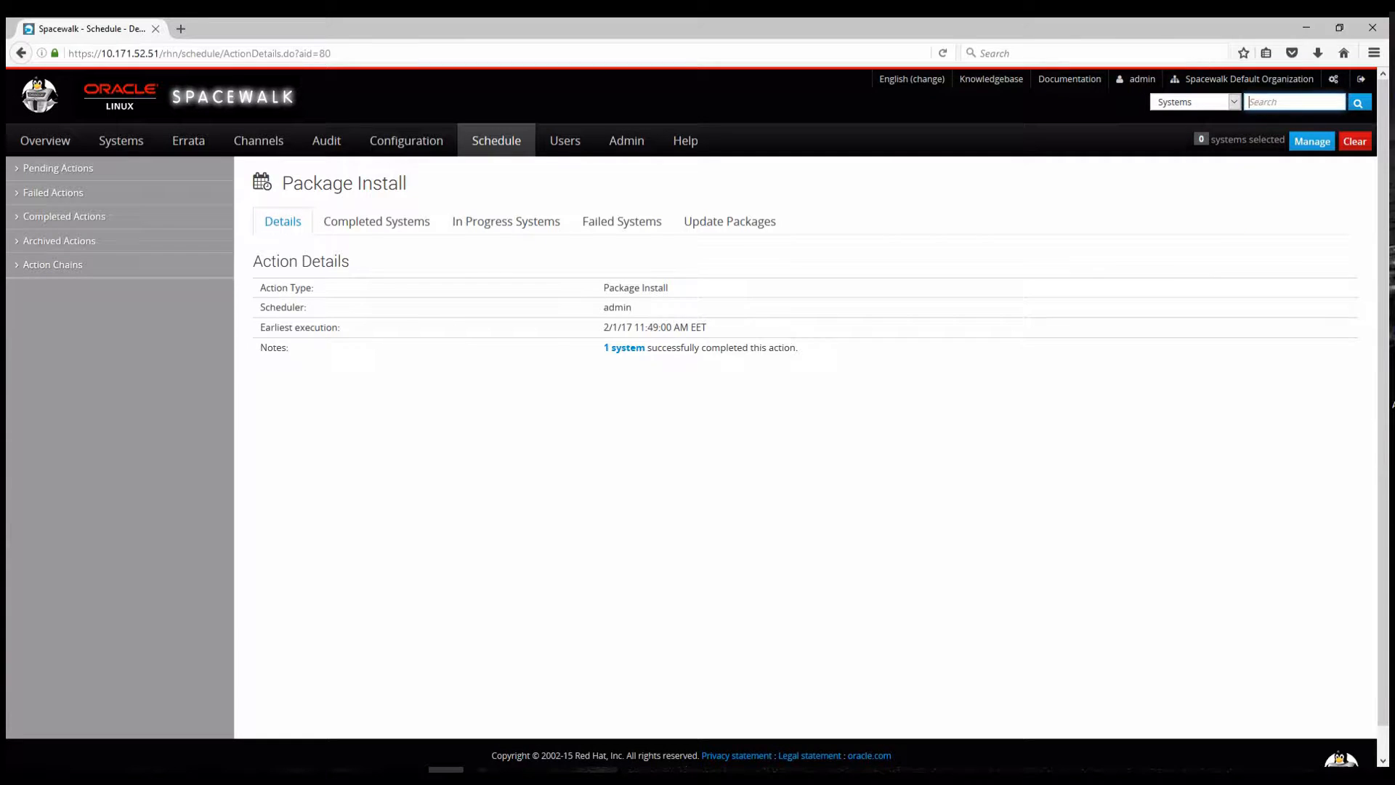
click(375, 220)
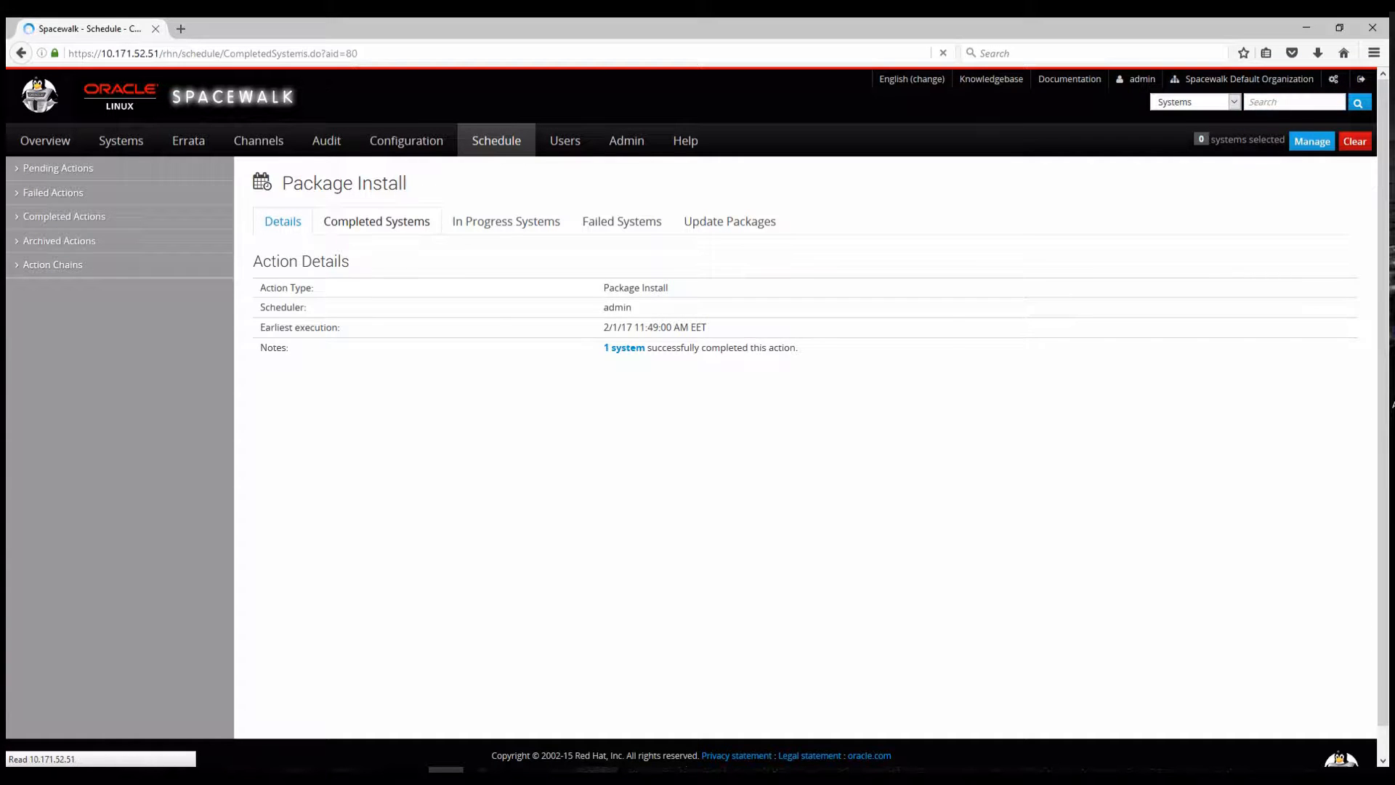
click(375, 221)
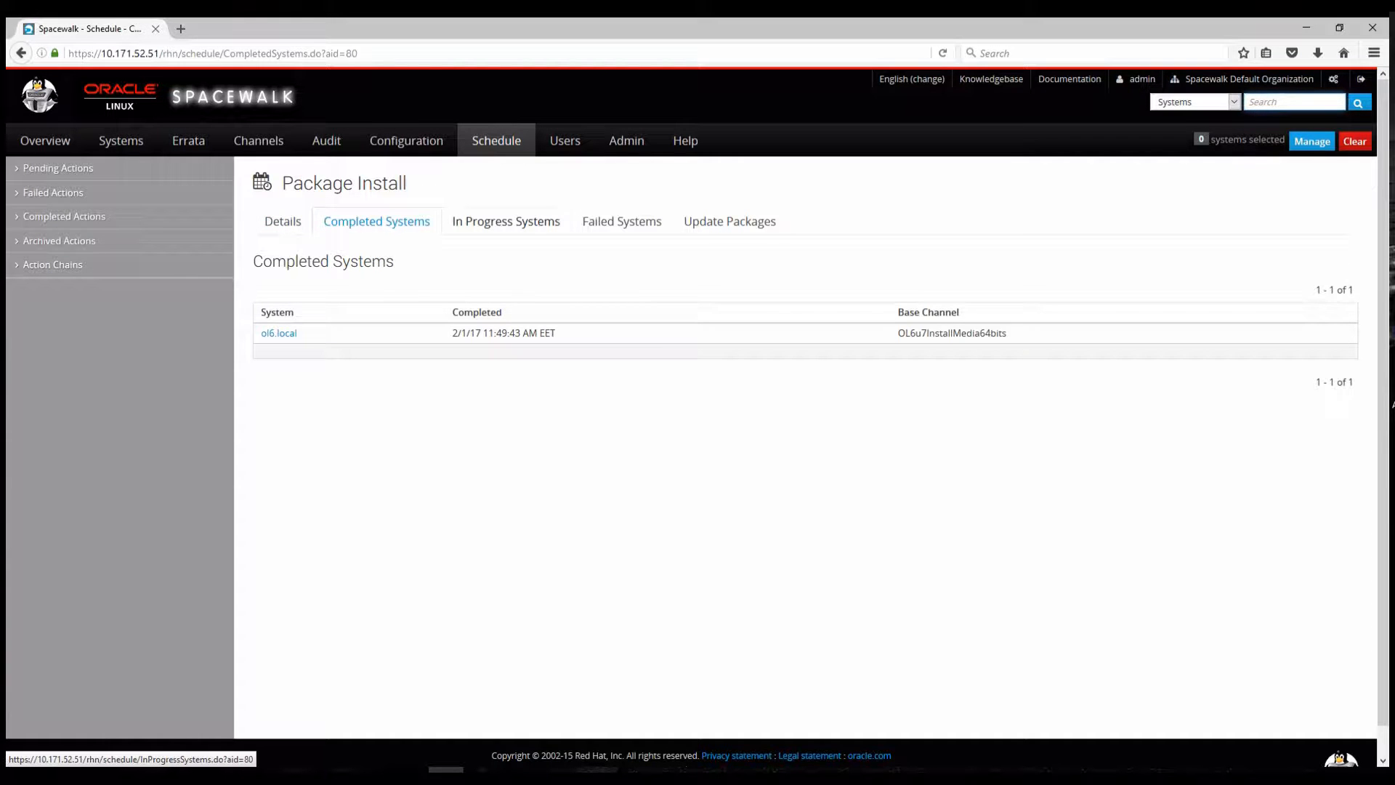
click(506, 221)
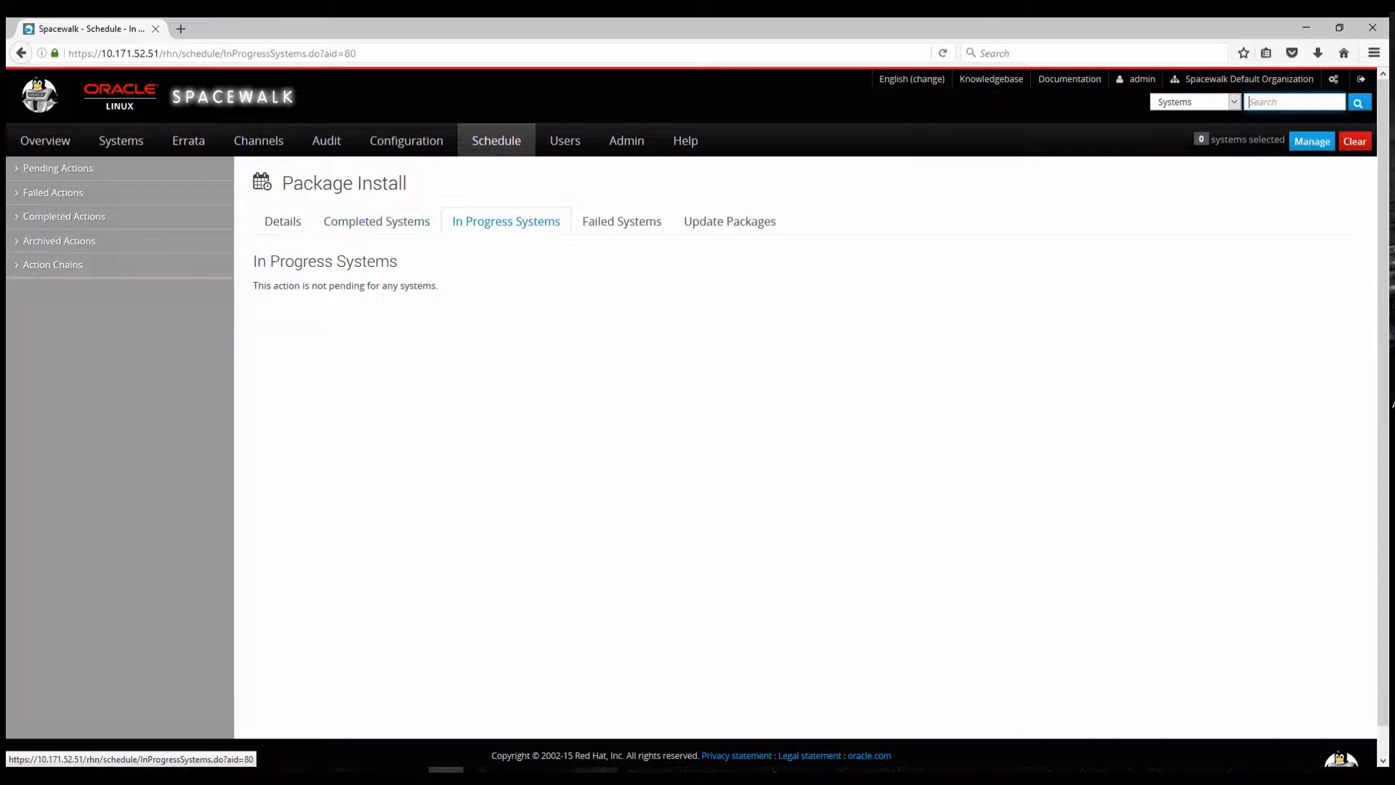
Step: Verify no failed systems and the updated ntp package, returning to completed systems
click(620, 220)
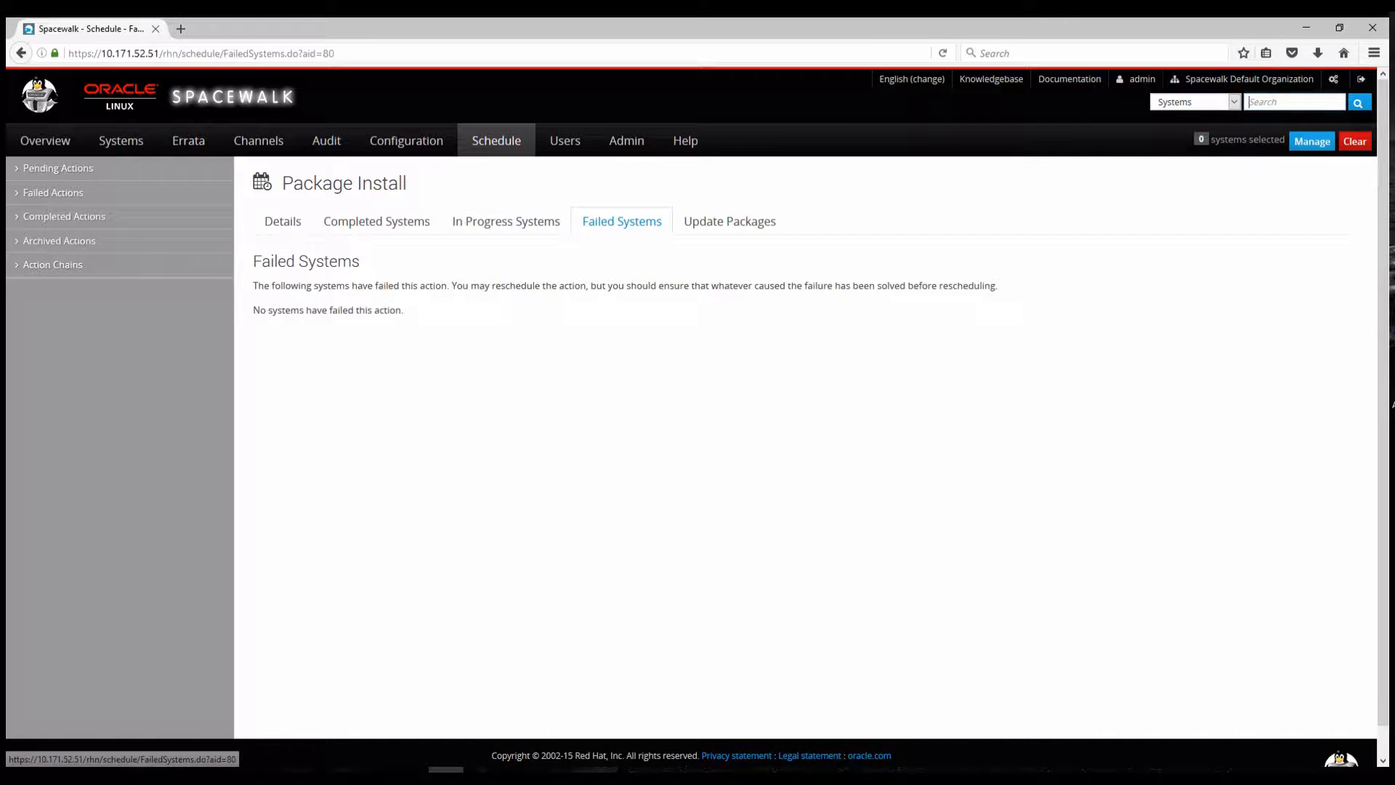
click(727, 221)
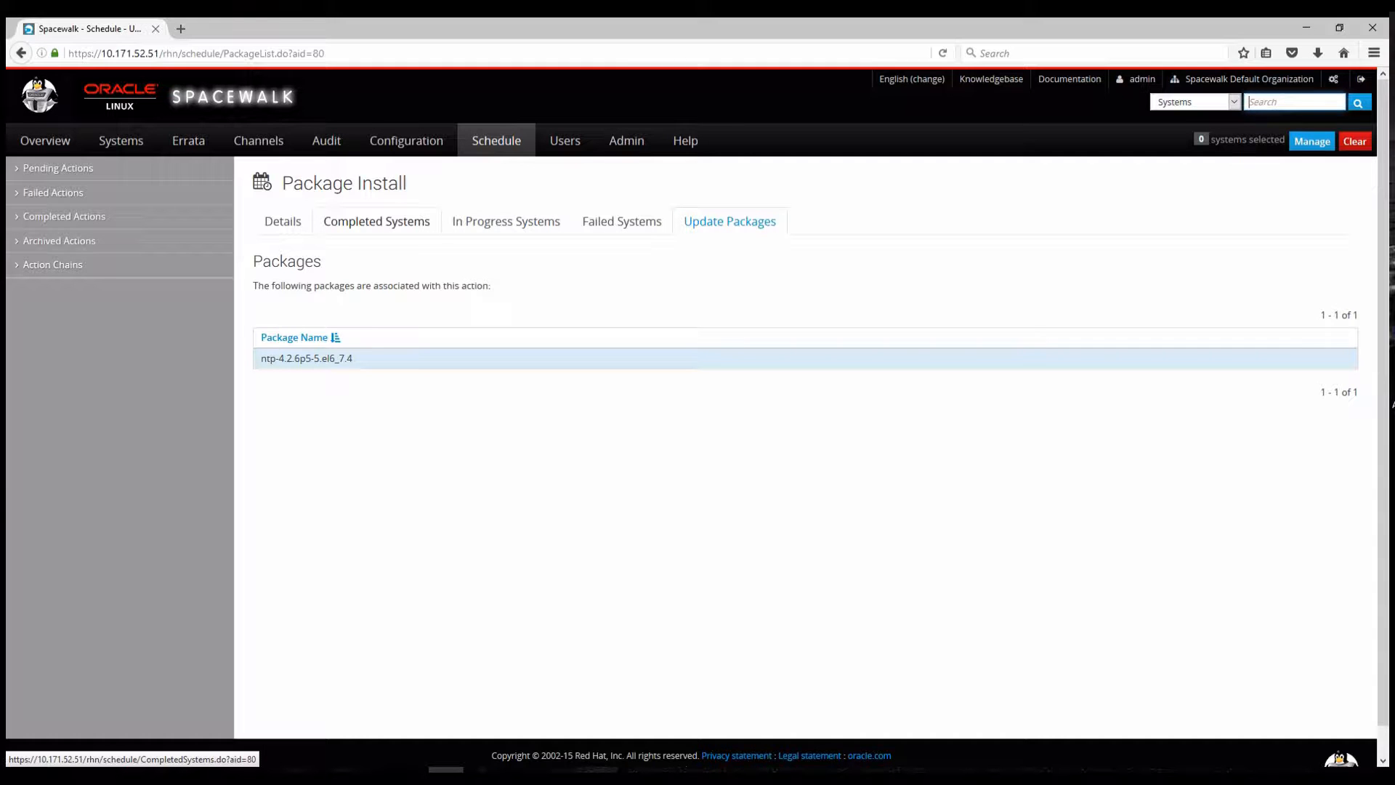
click(375, 220)
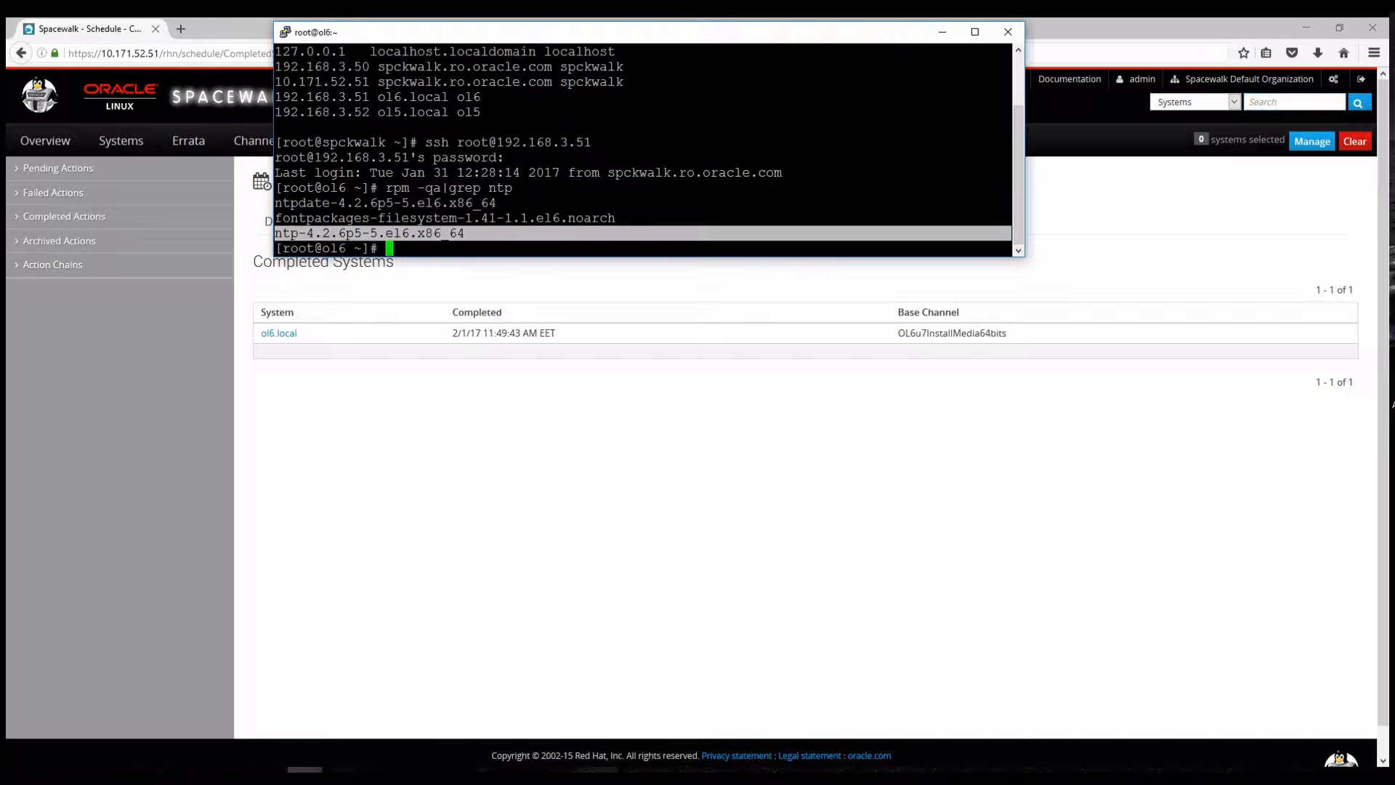
Step: Run 'rpm -qa|grep ntp' on ol6 to confirm ntp-4.2.6p5-5.el6 is installed
text(rpm -qa|grep ntp)
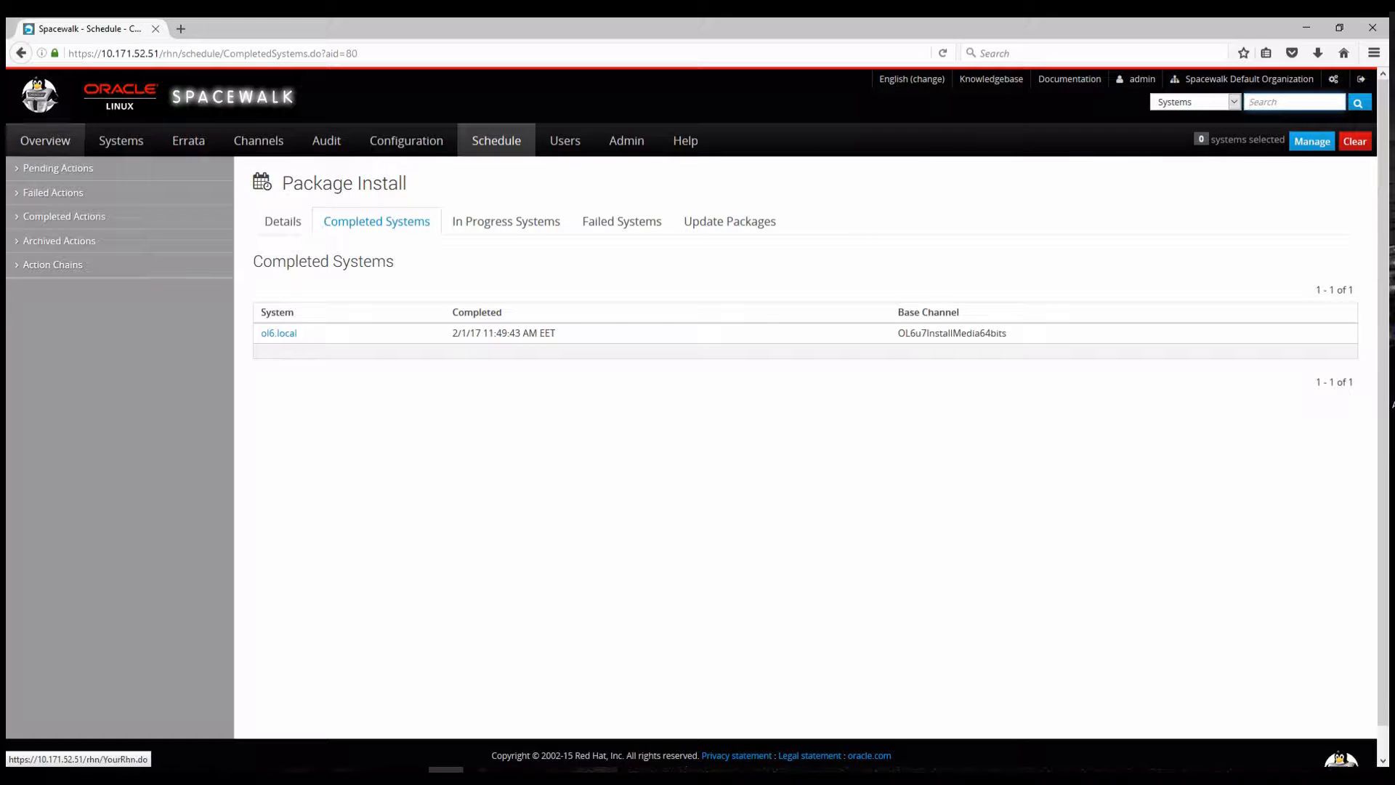
Step: From the overview, reach the kickstart profiles list and select ol6u7-x86_64
click(45, 141)
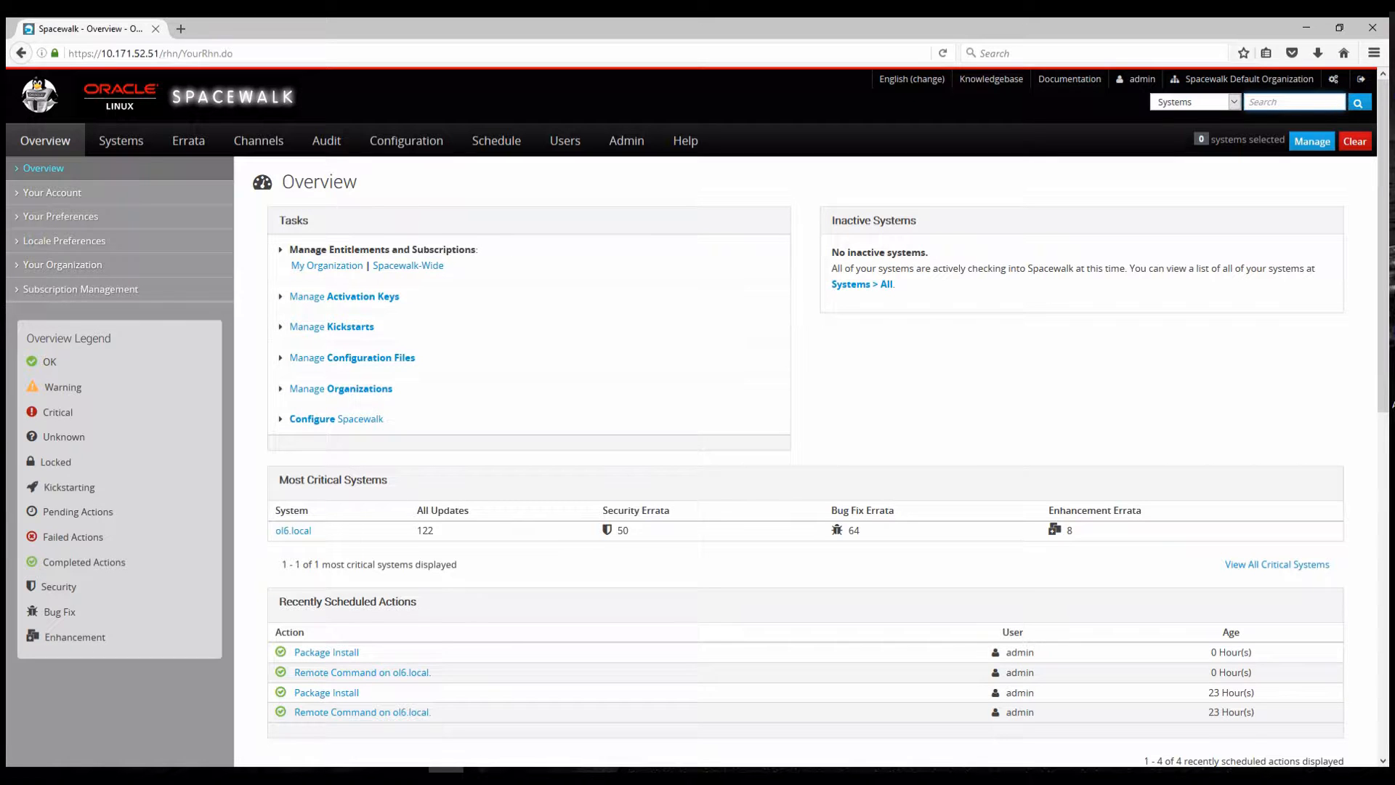
click(332, 325)
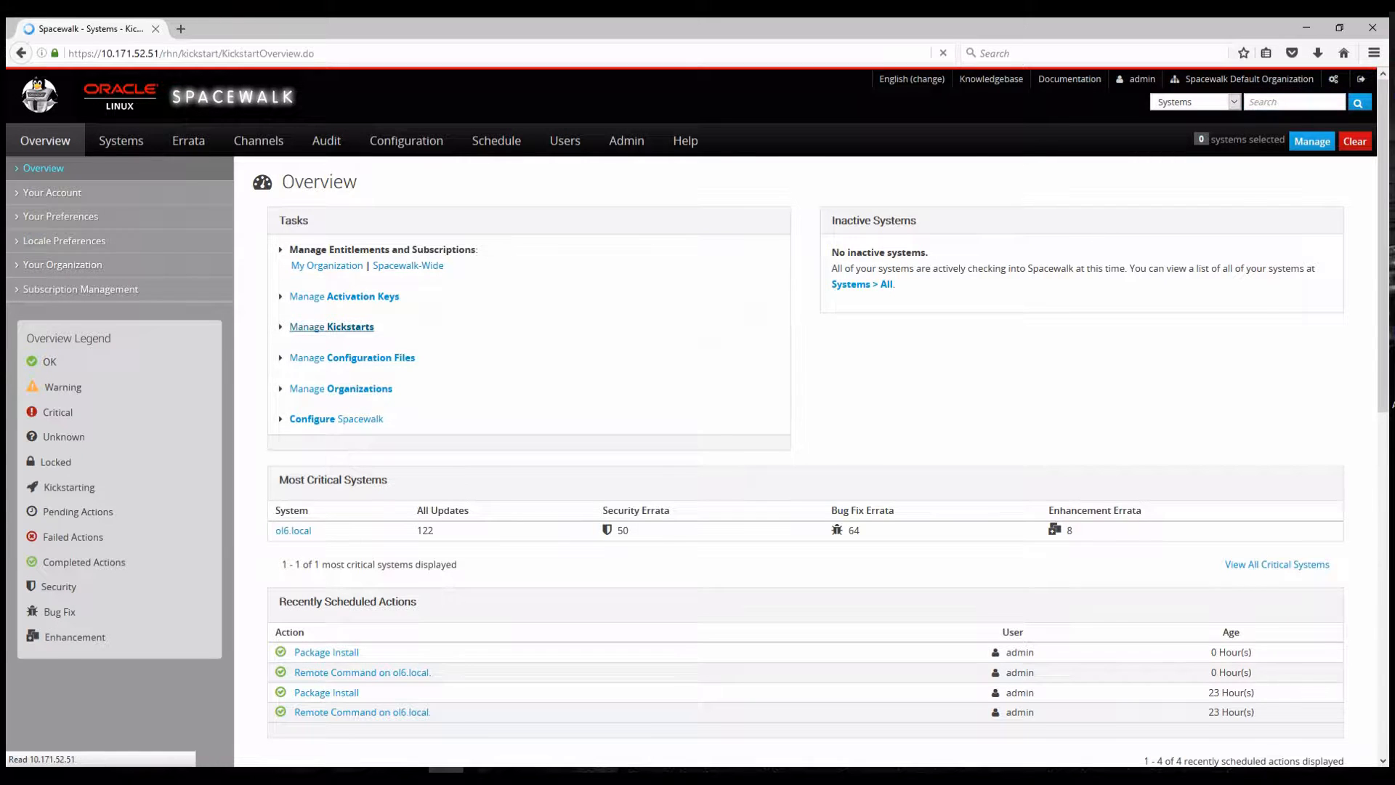
click(331, 325)
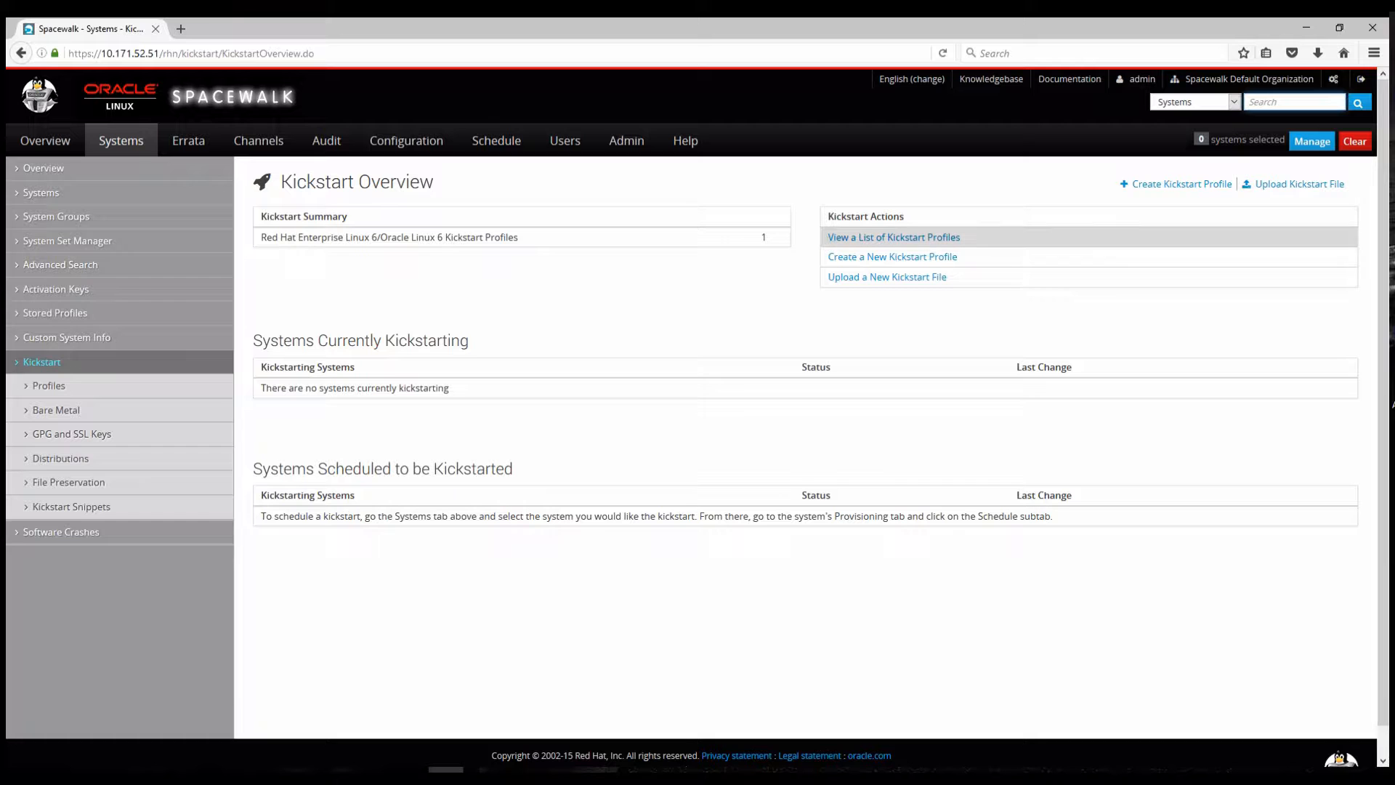
click(893, 237)
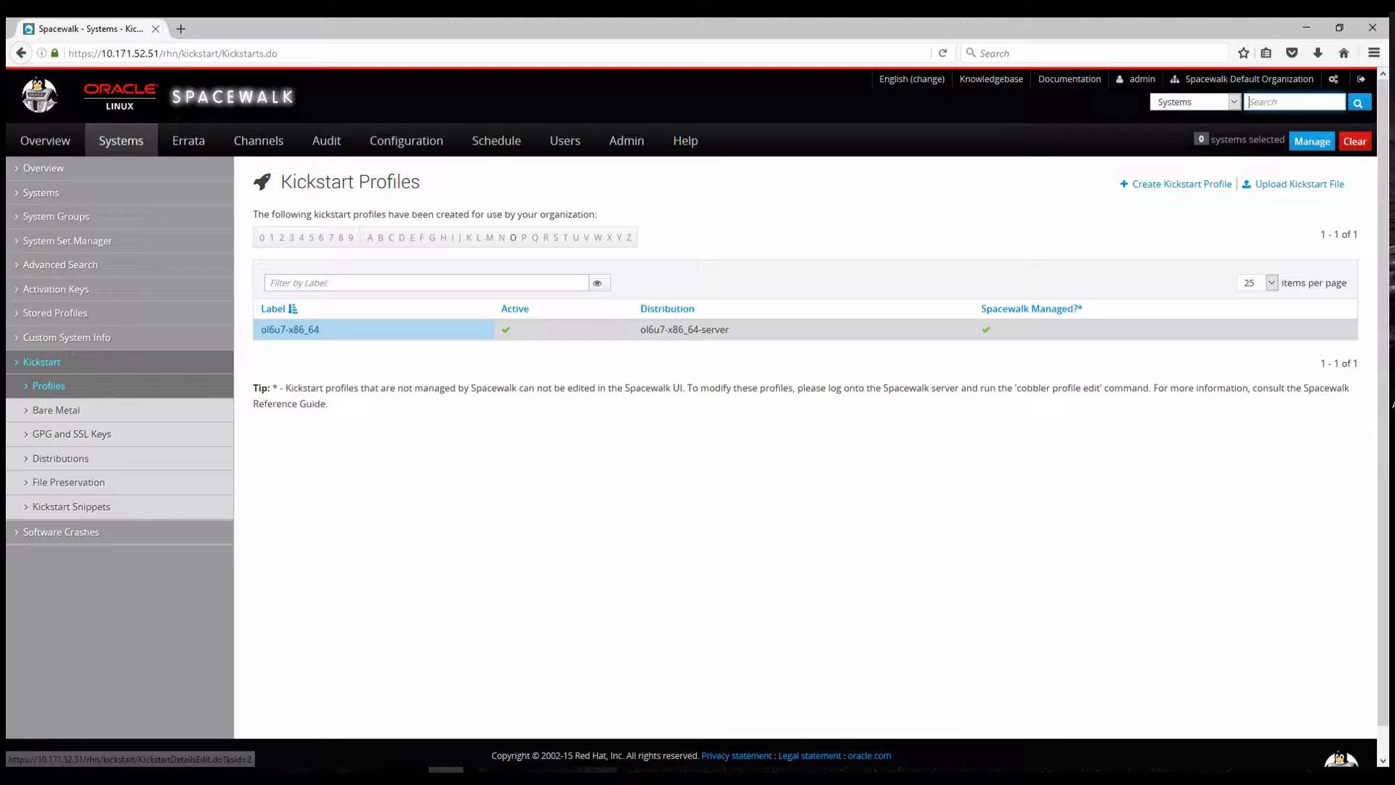
click(289, 330)
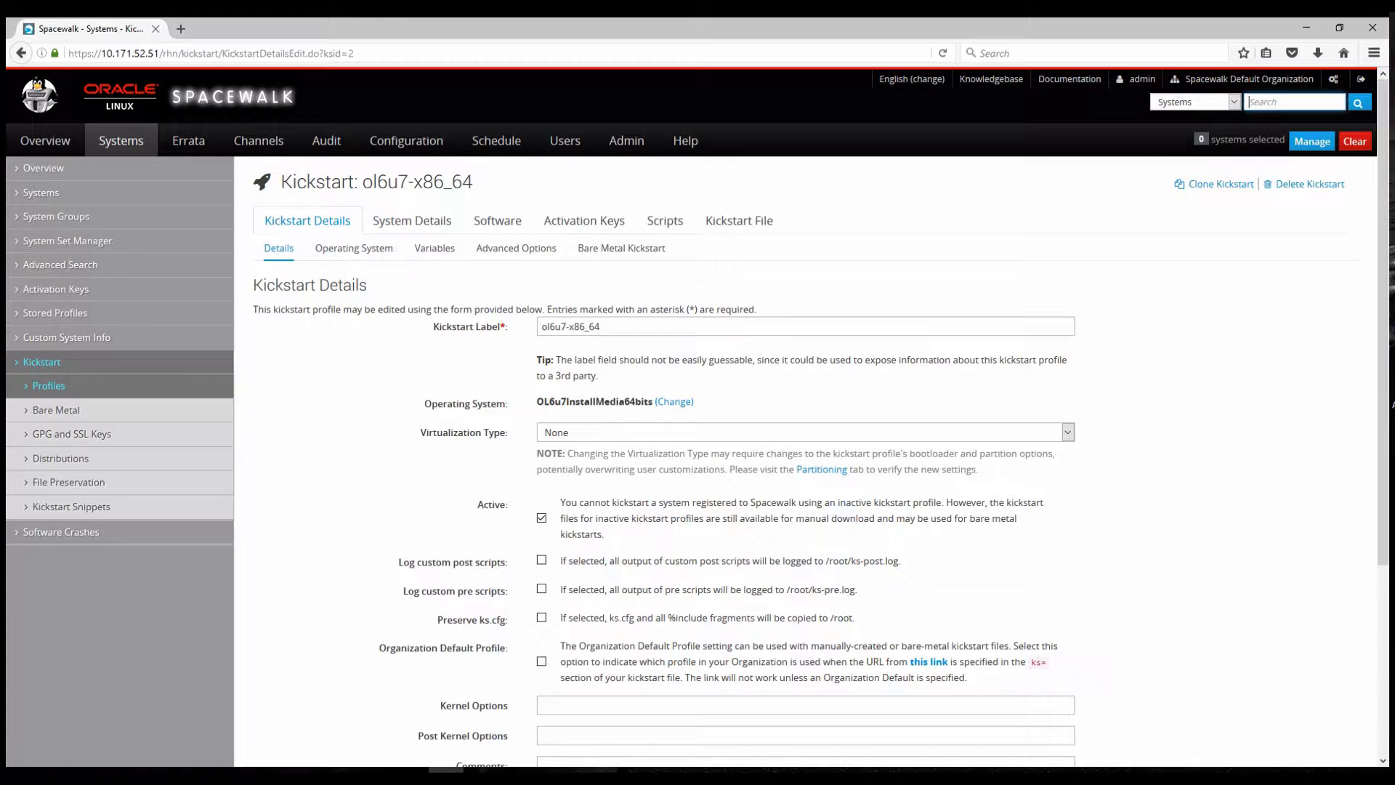
click(410, 221)
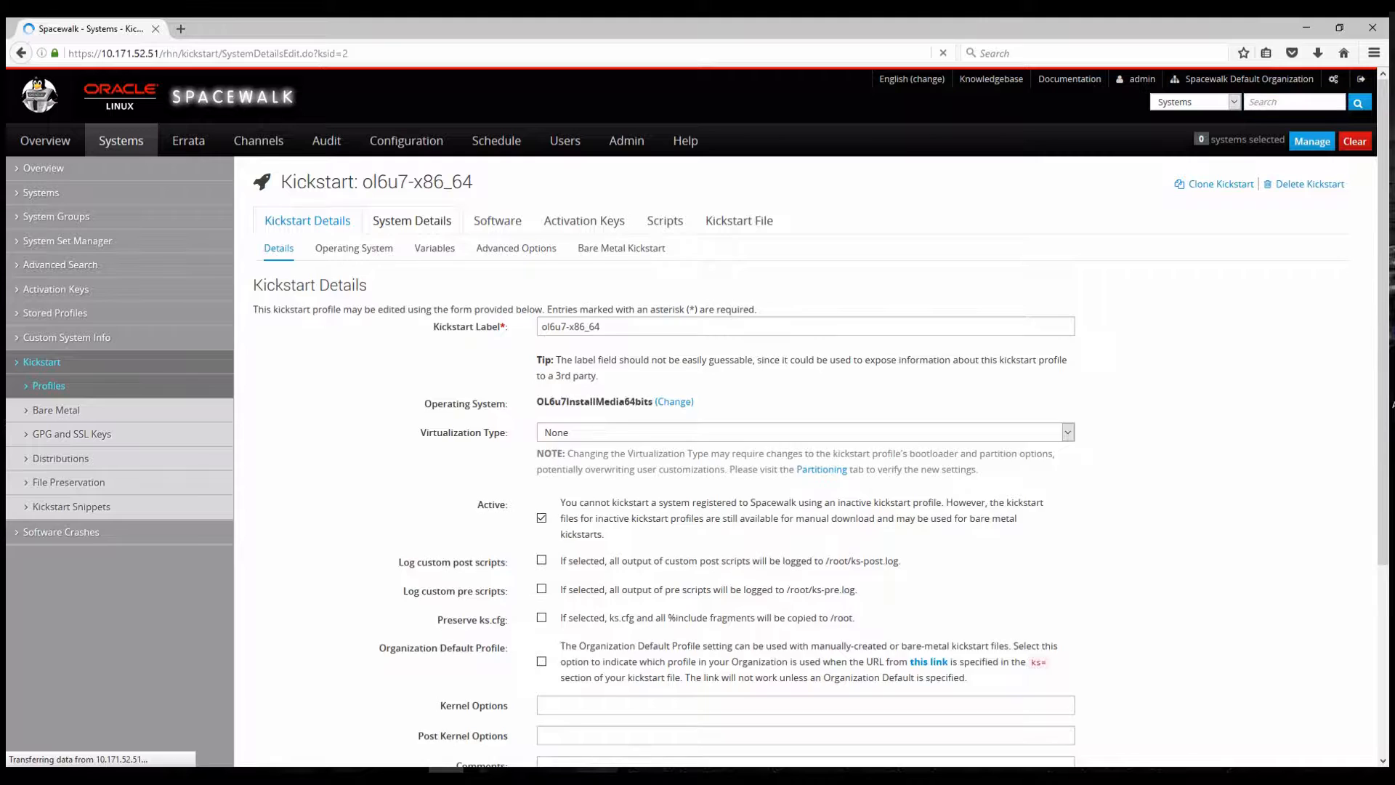
click(411, 221)
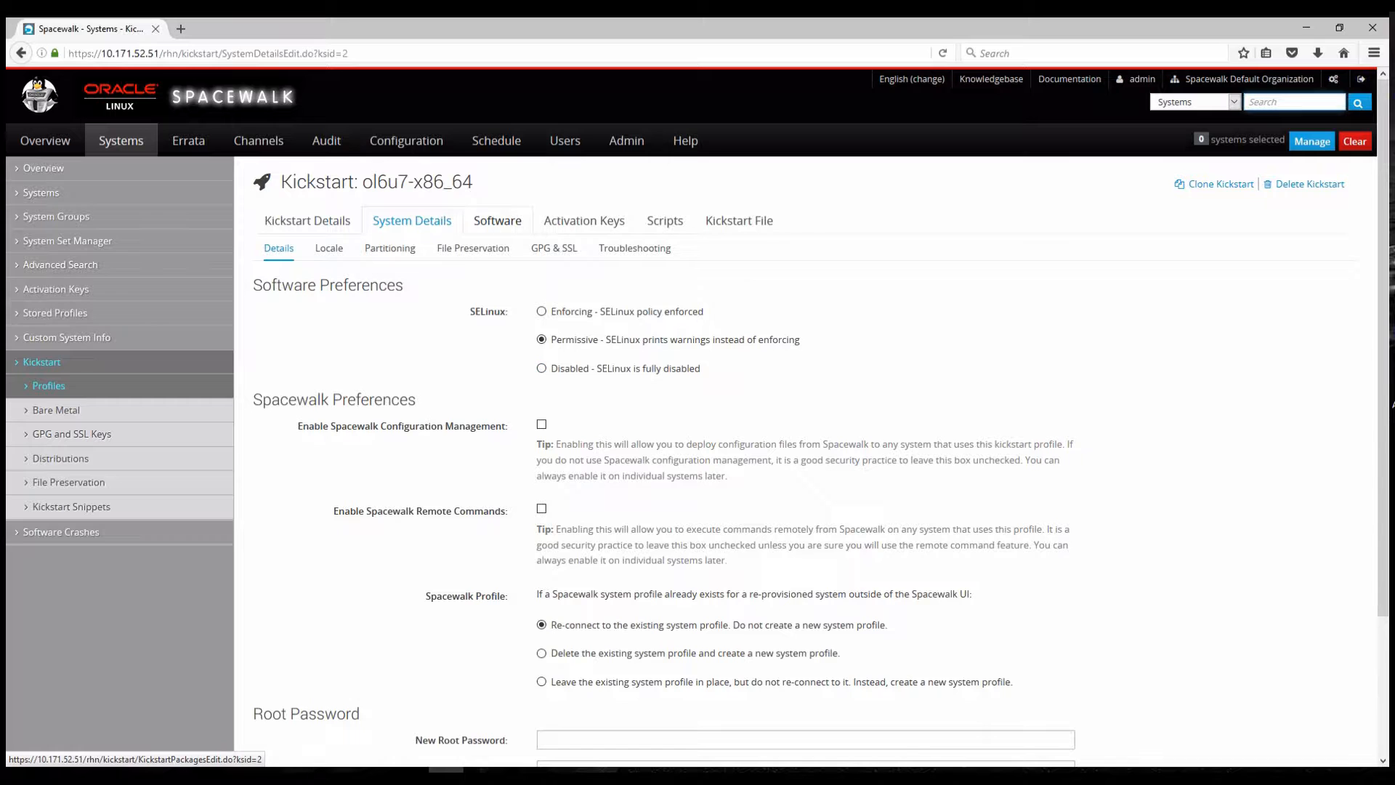
click(662, 220)
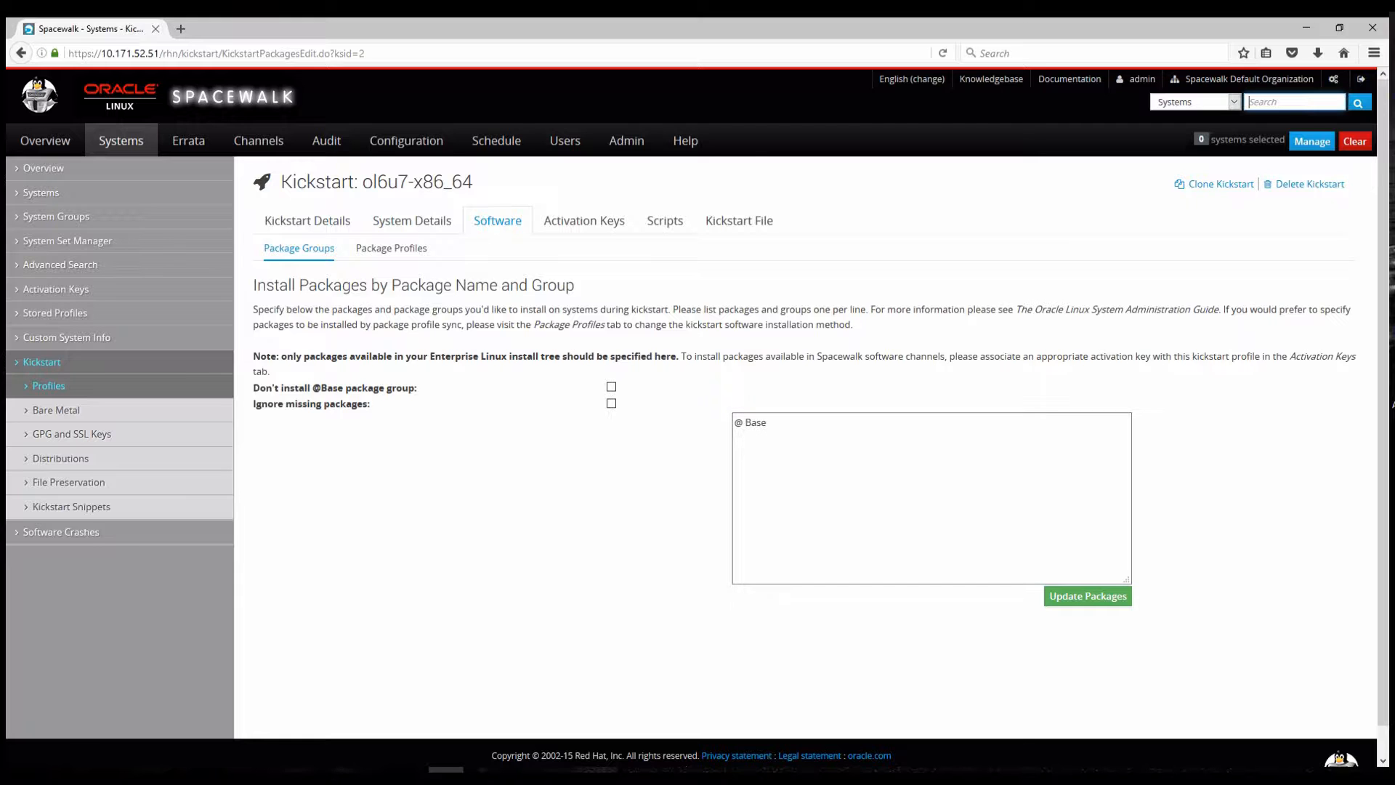
Step: Show the ol6u7-x86_64 profile's generated kickstart file, highlight its header comments, and read down through it
click(738, 220)
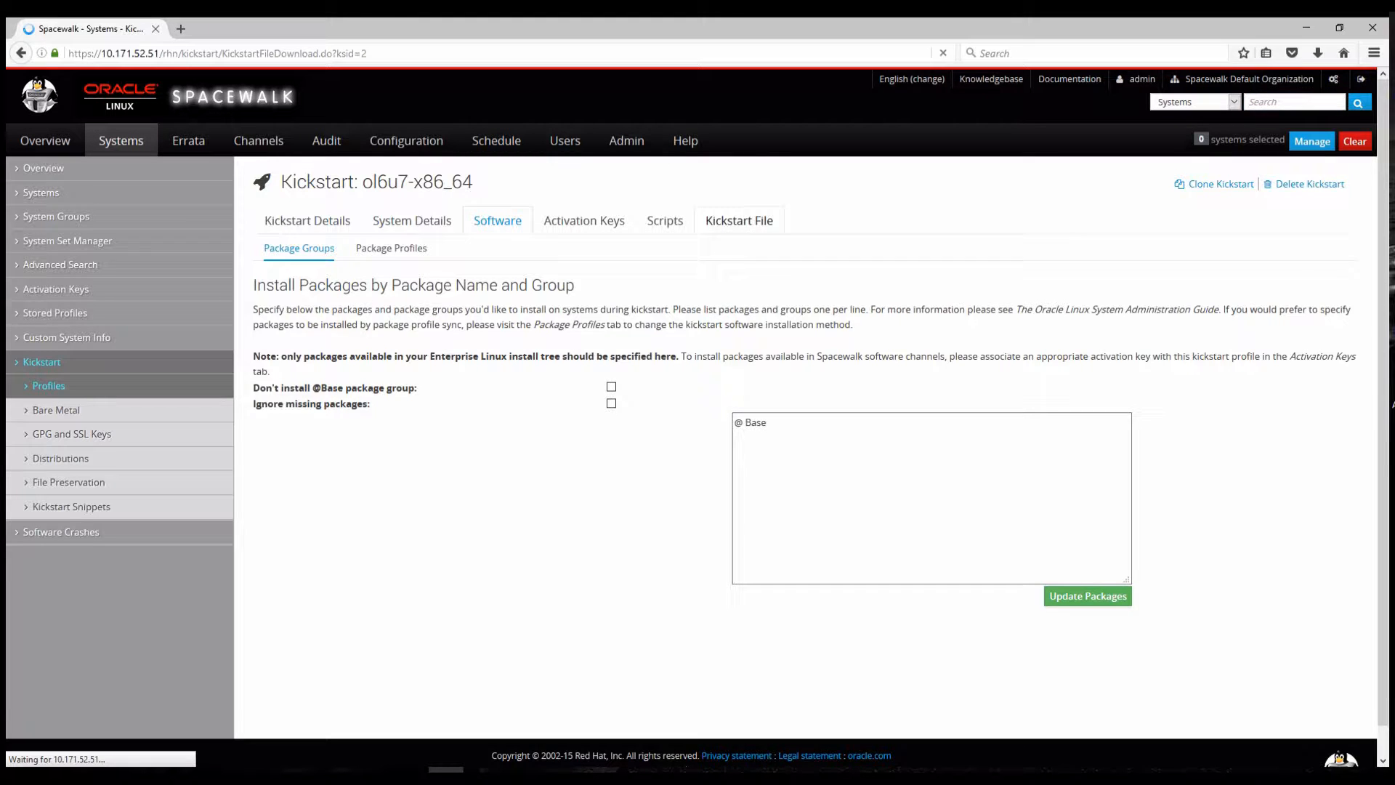
click(738, 219)
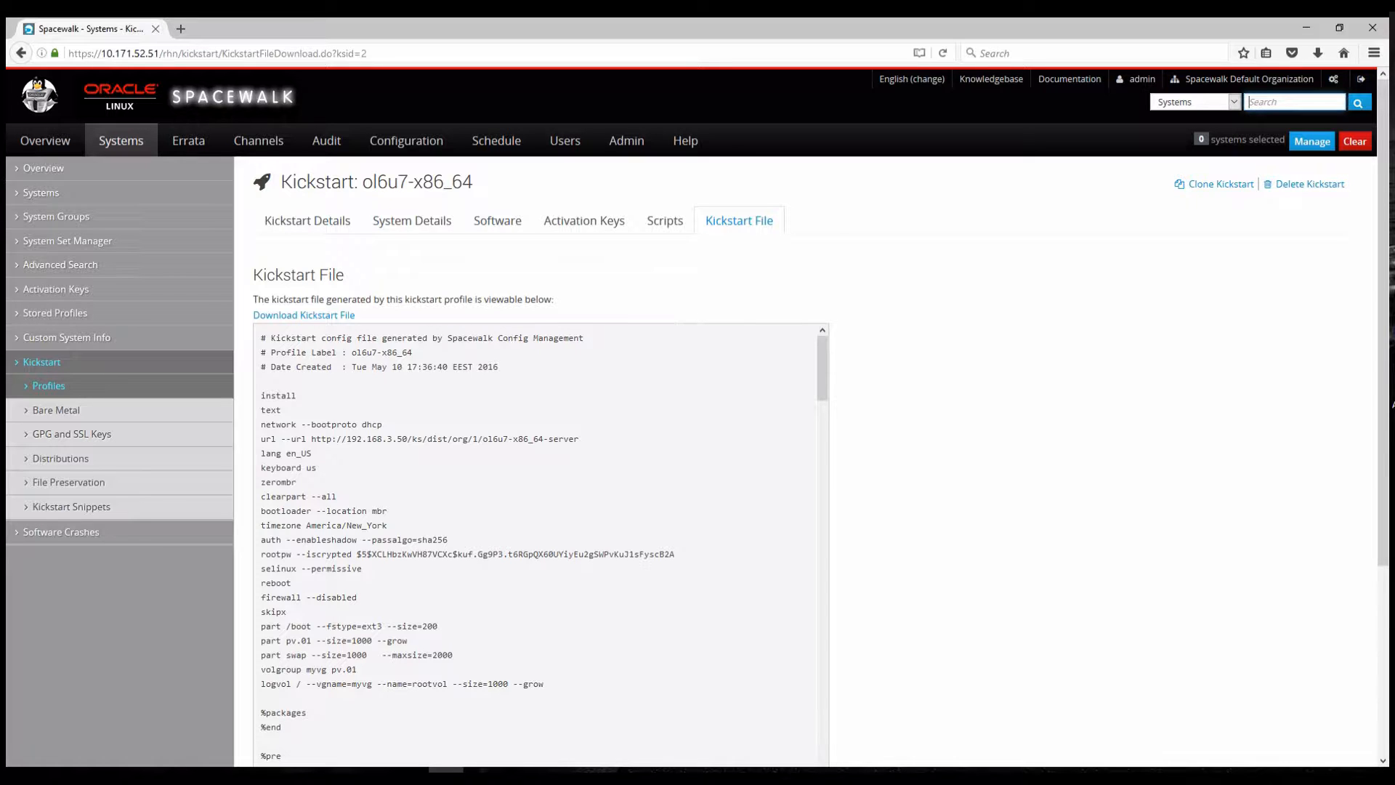
drag(260, 337, 498, 366)
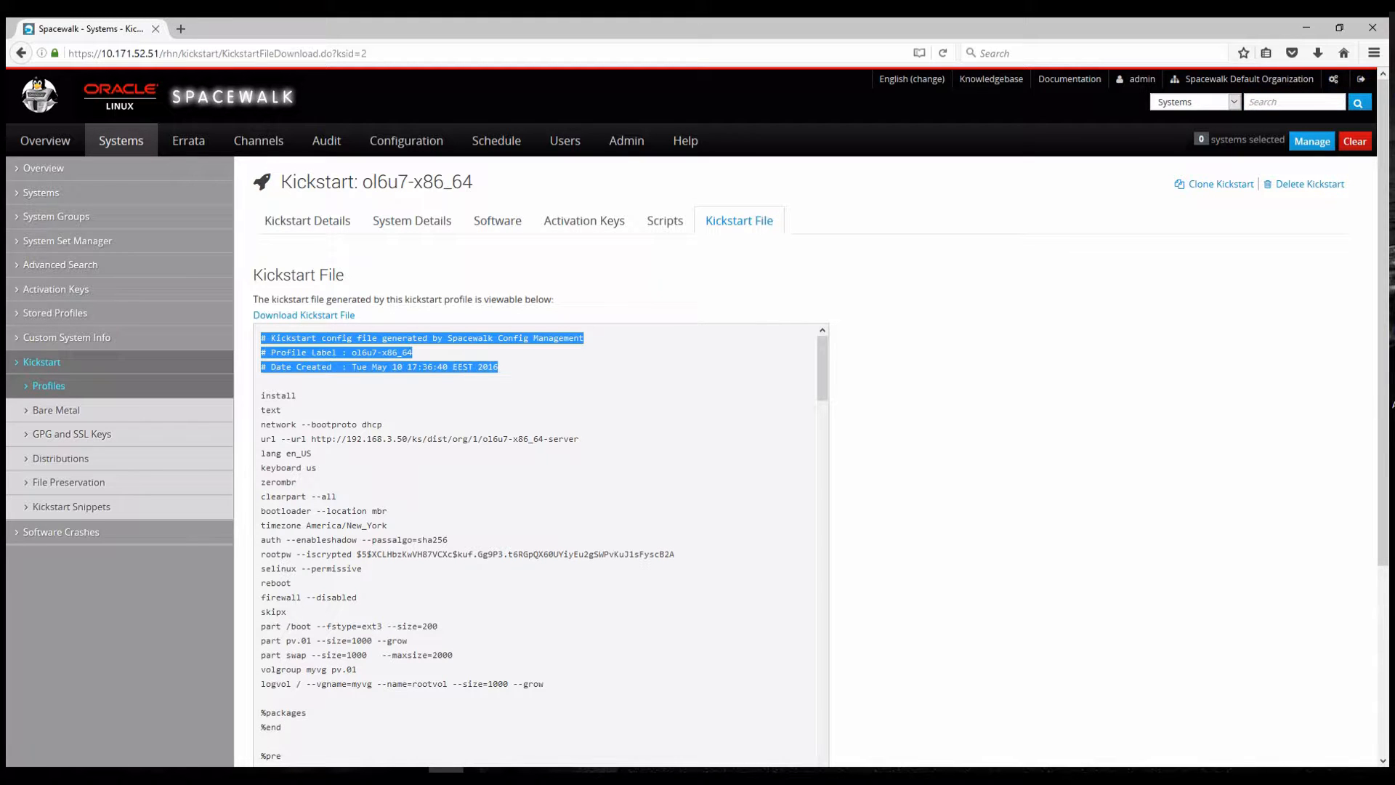
scroll(down, 3)
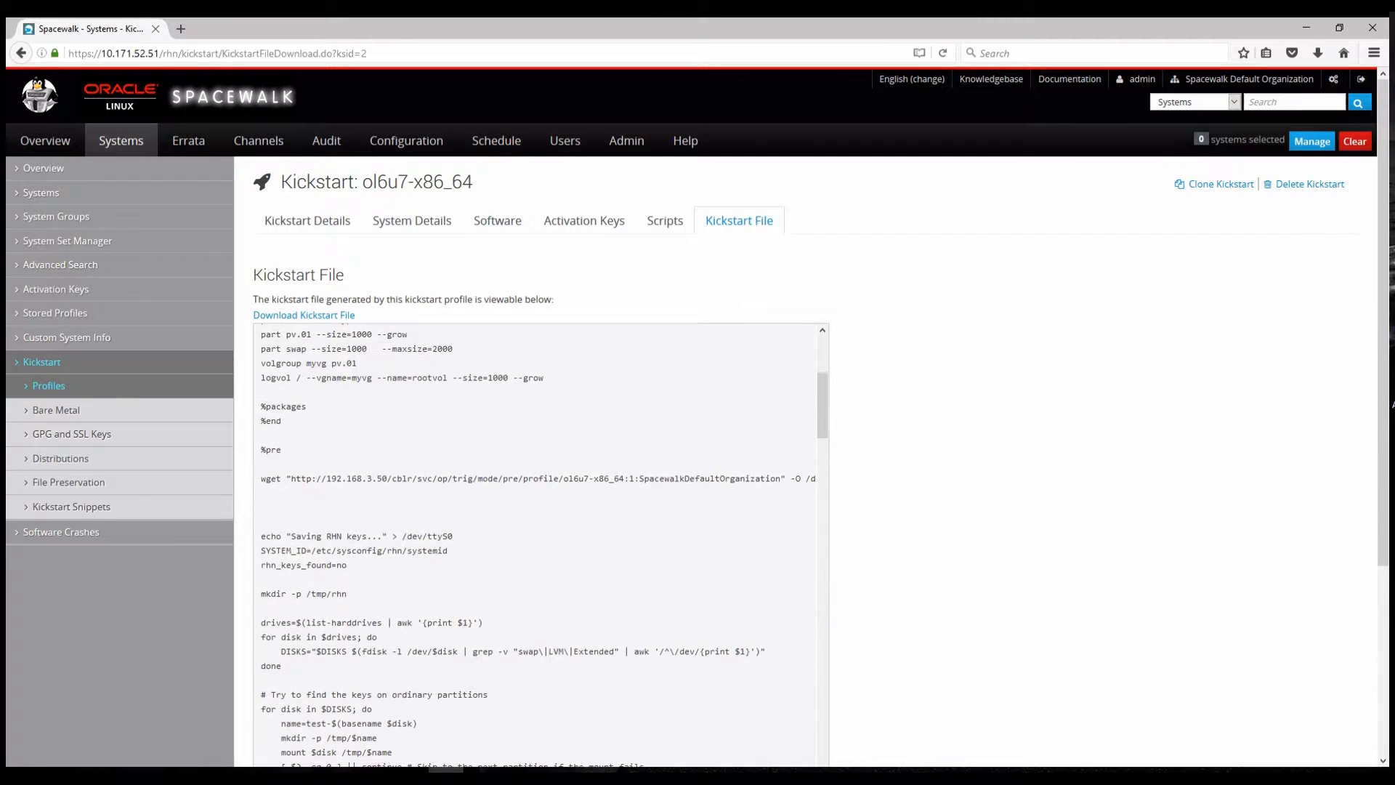
scroll(down, 3)
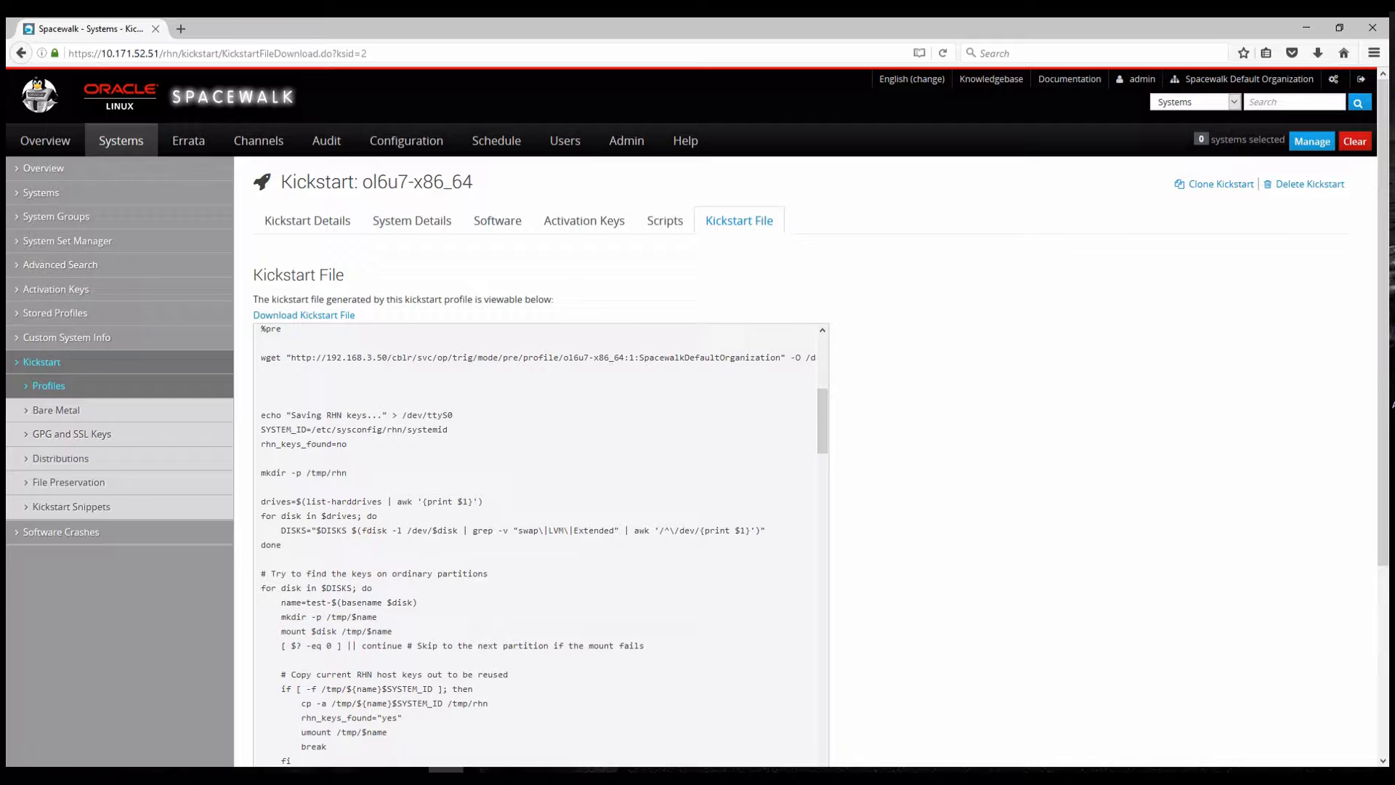
scroll(down, 3)
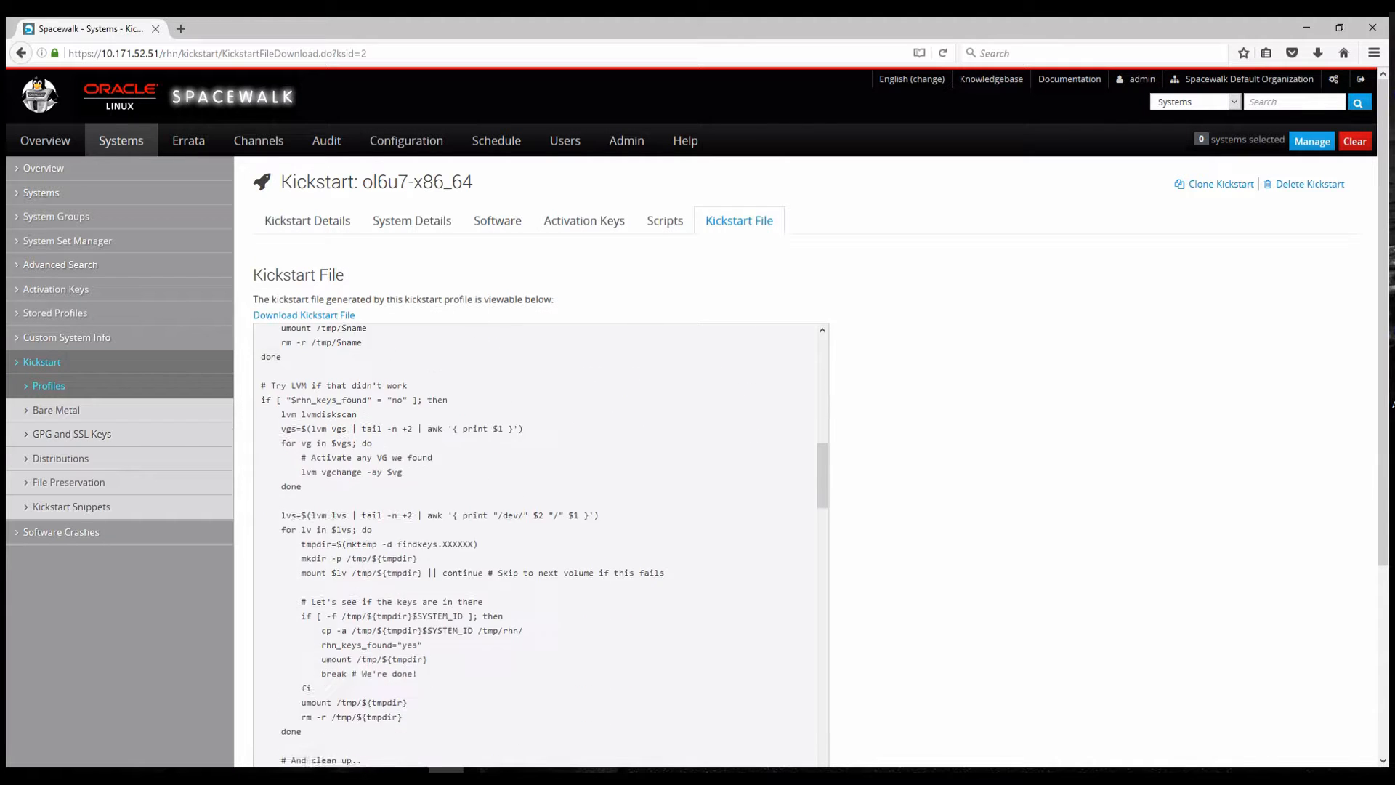
scroll(down, 3)
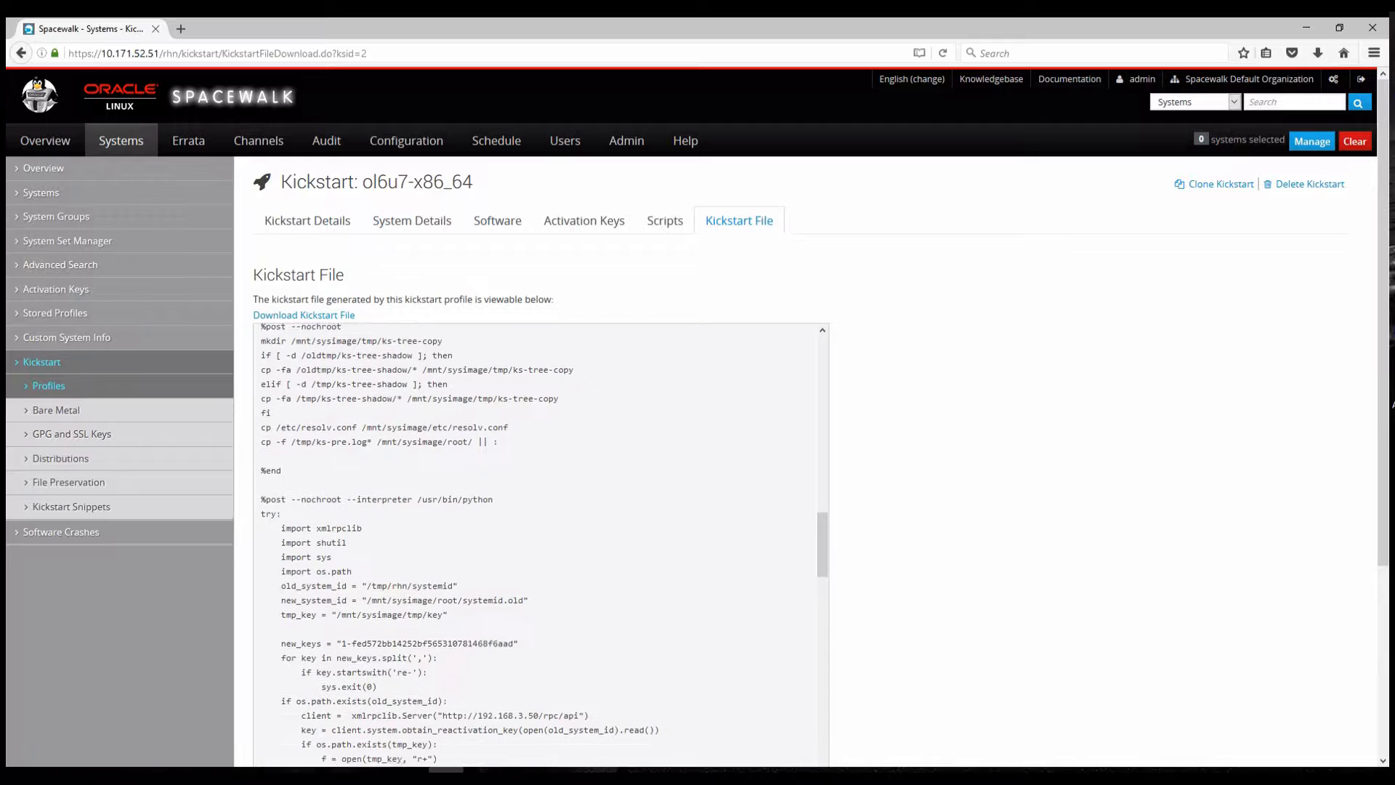
scroll(down, 3)
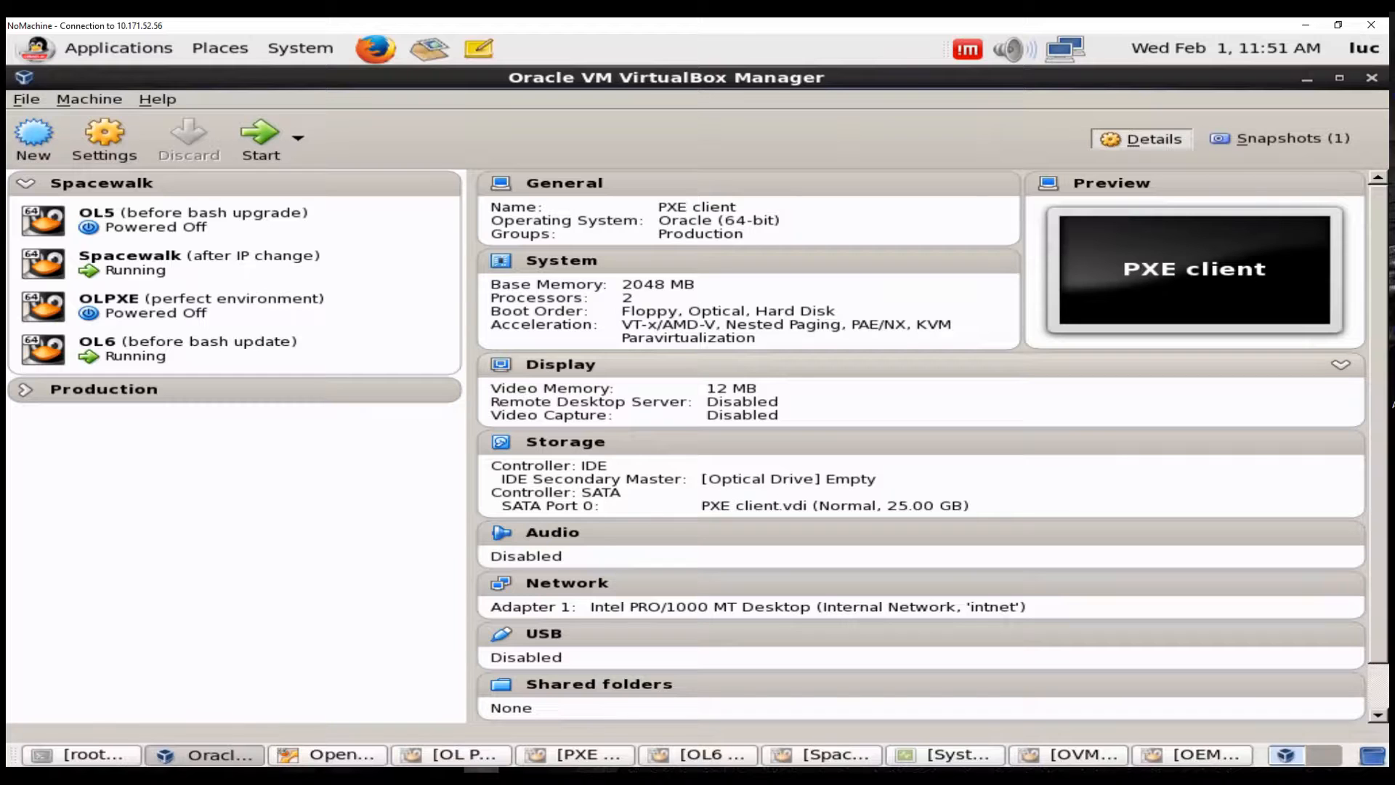
Step: Start the OLPXE virtual machine and bring up its F12 temporary boot device menu
click(201, 305)
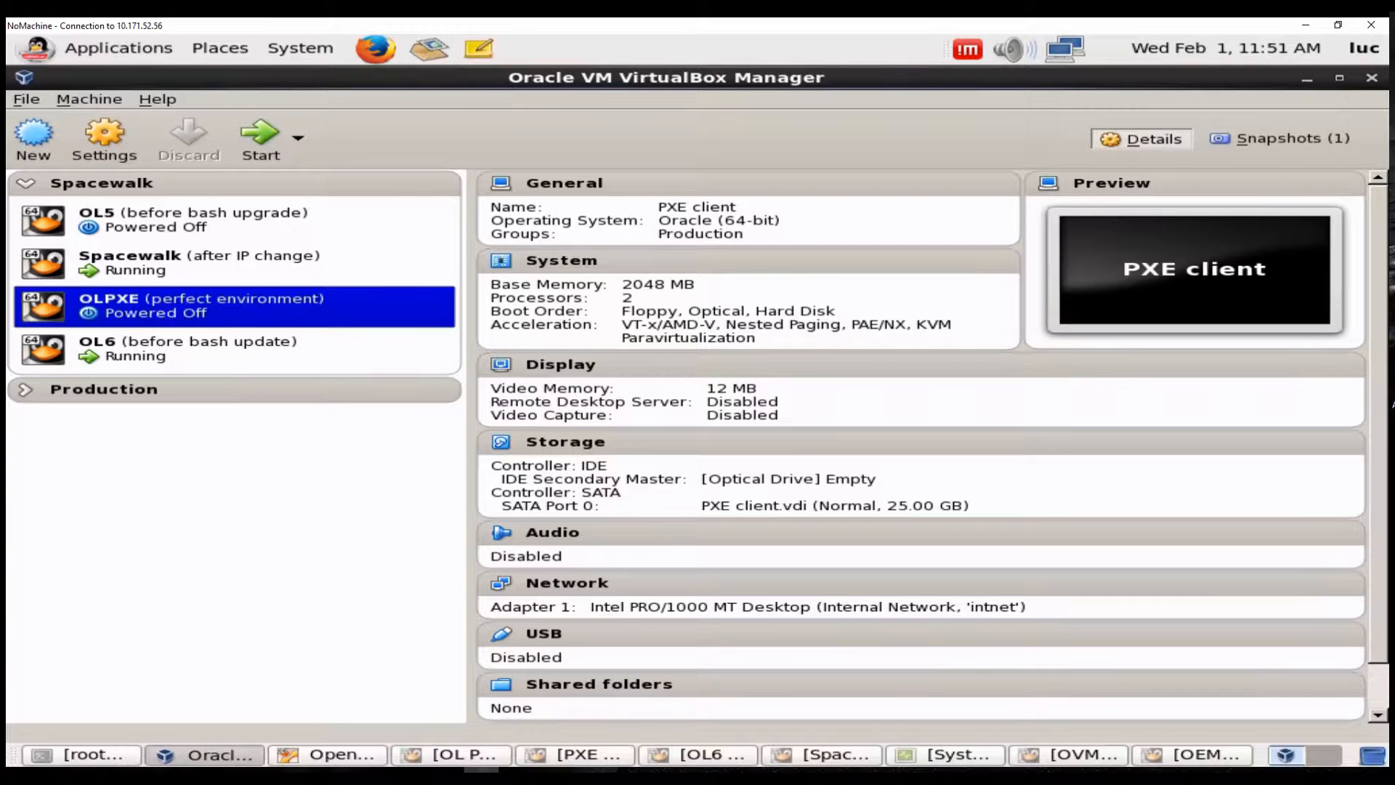
click(202, 305)
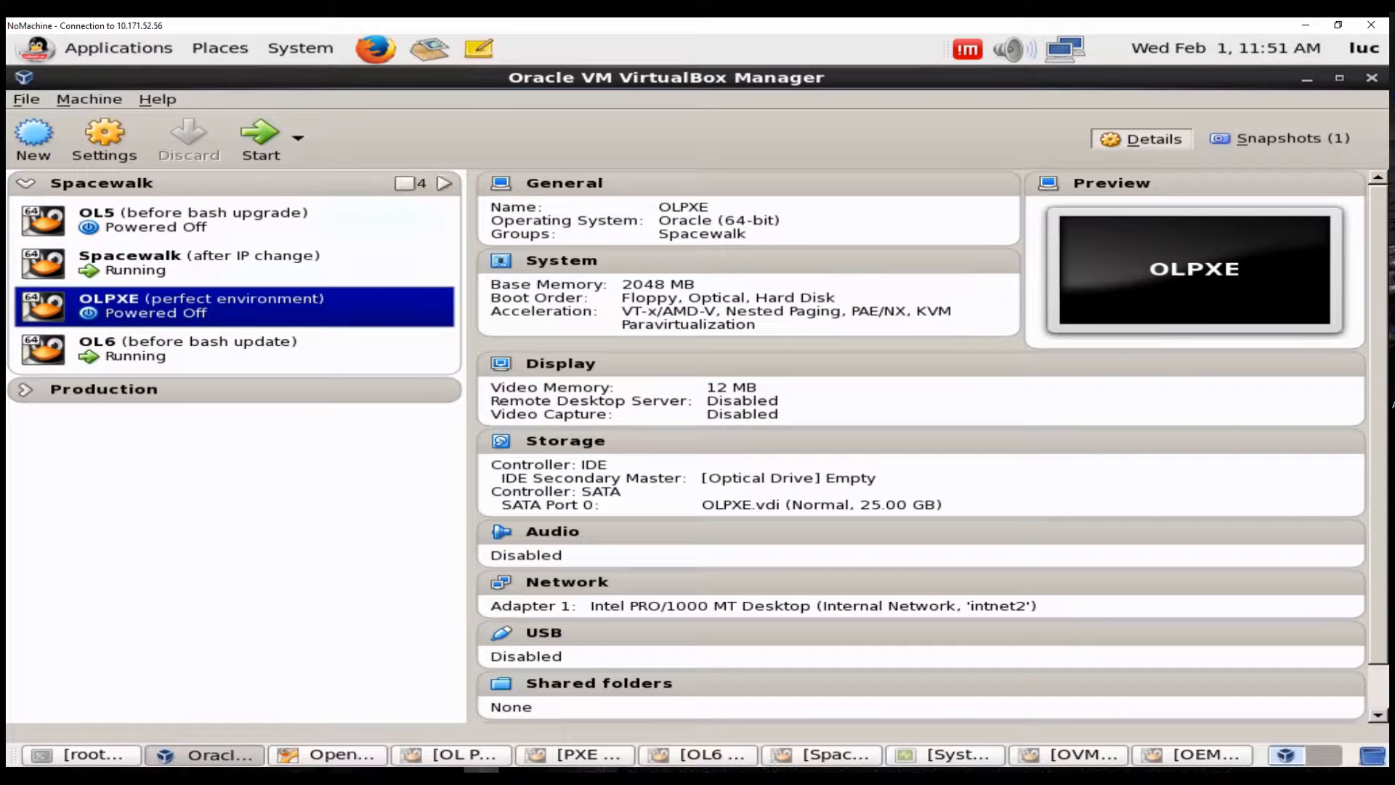
mouse_move(260, 138)
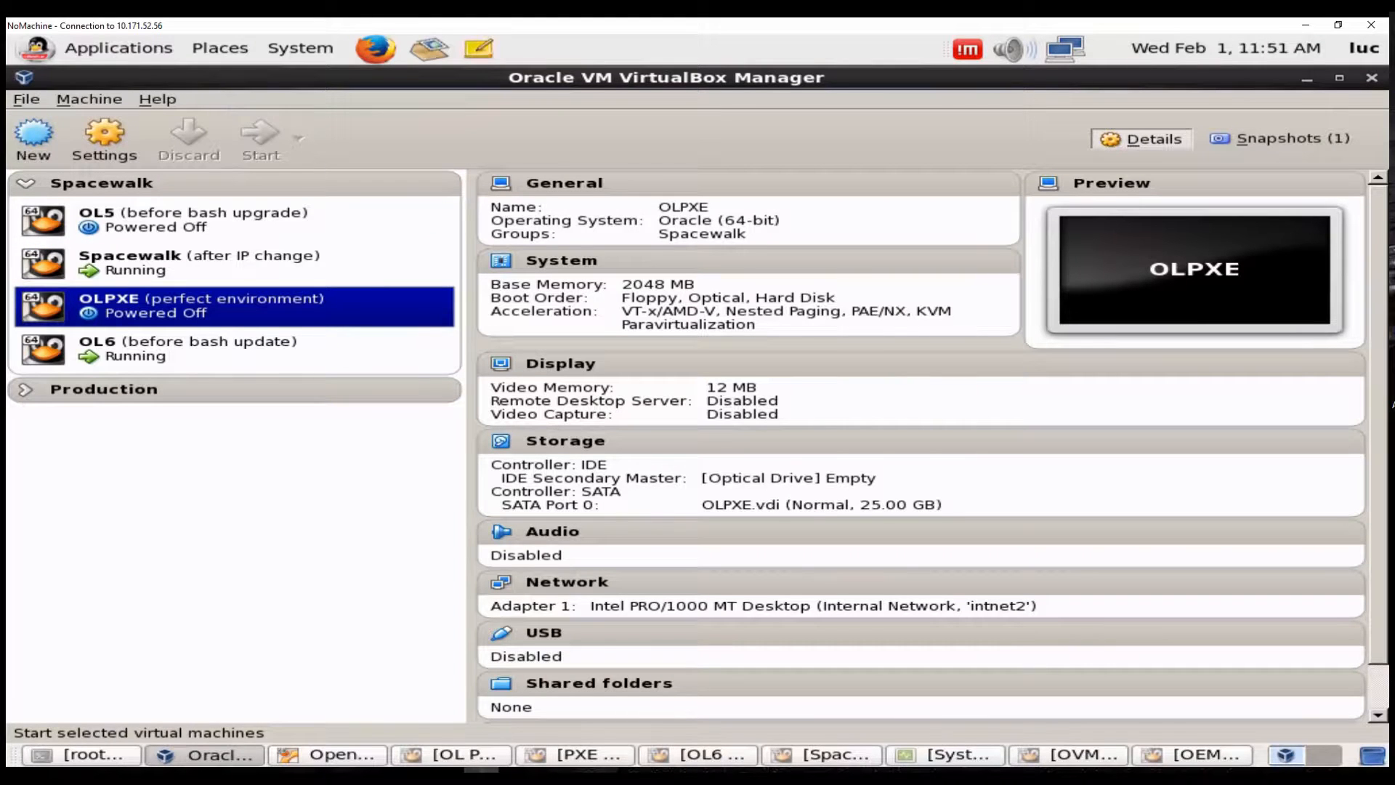
click(261, 138)
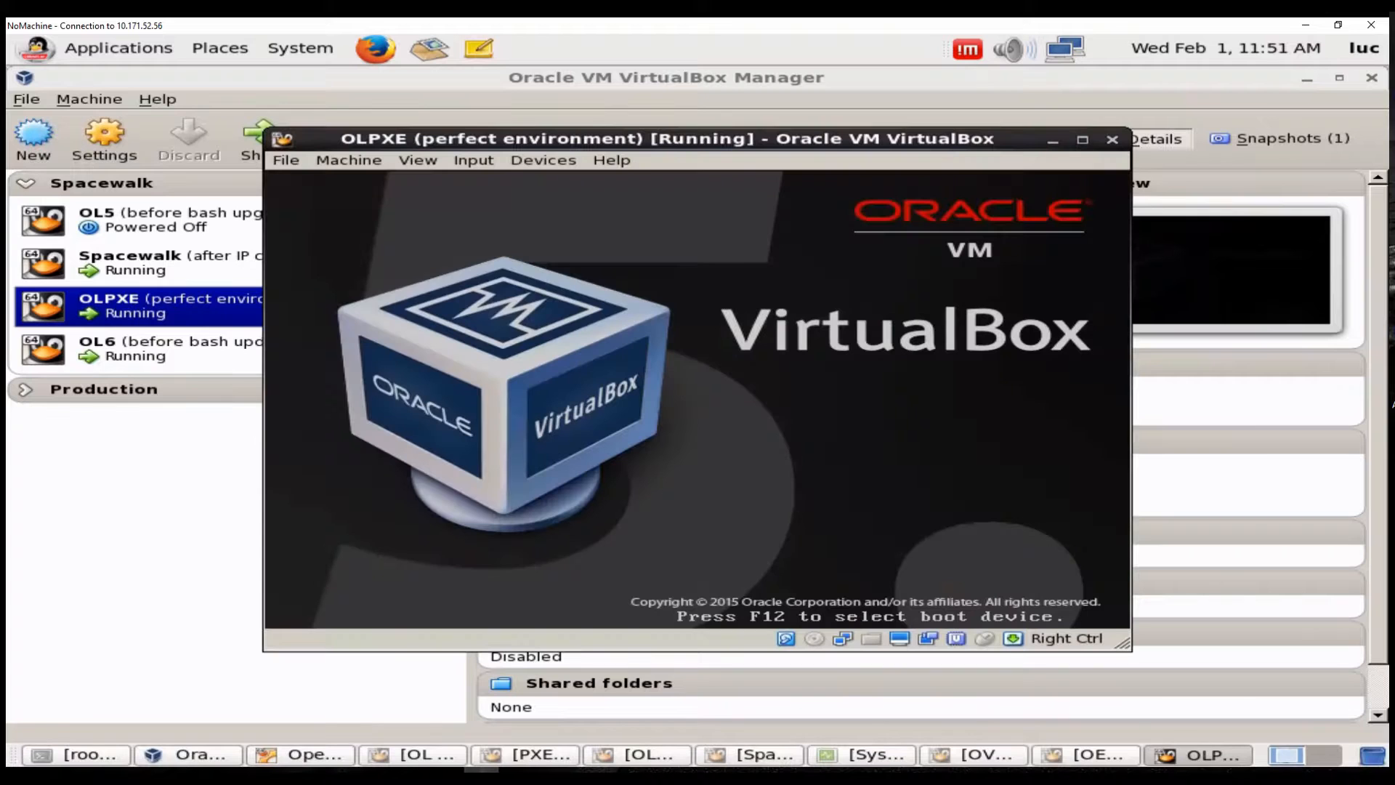
key(F12)
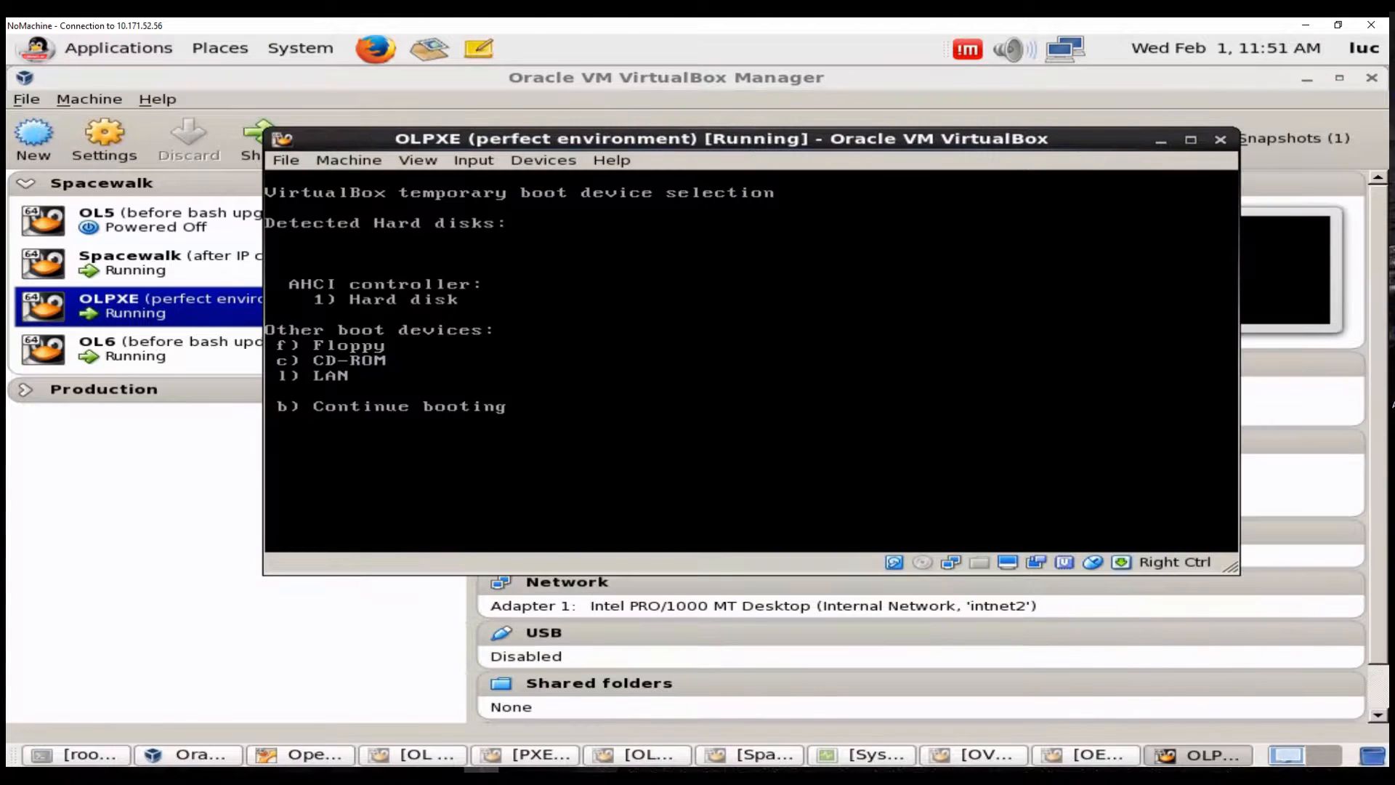